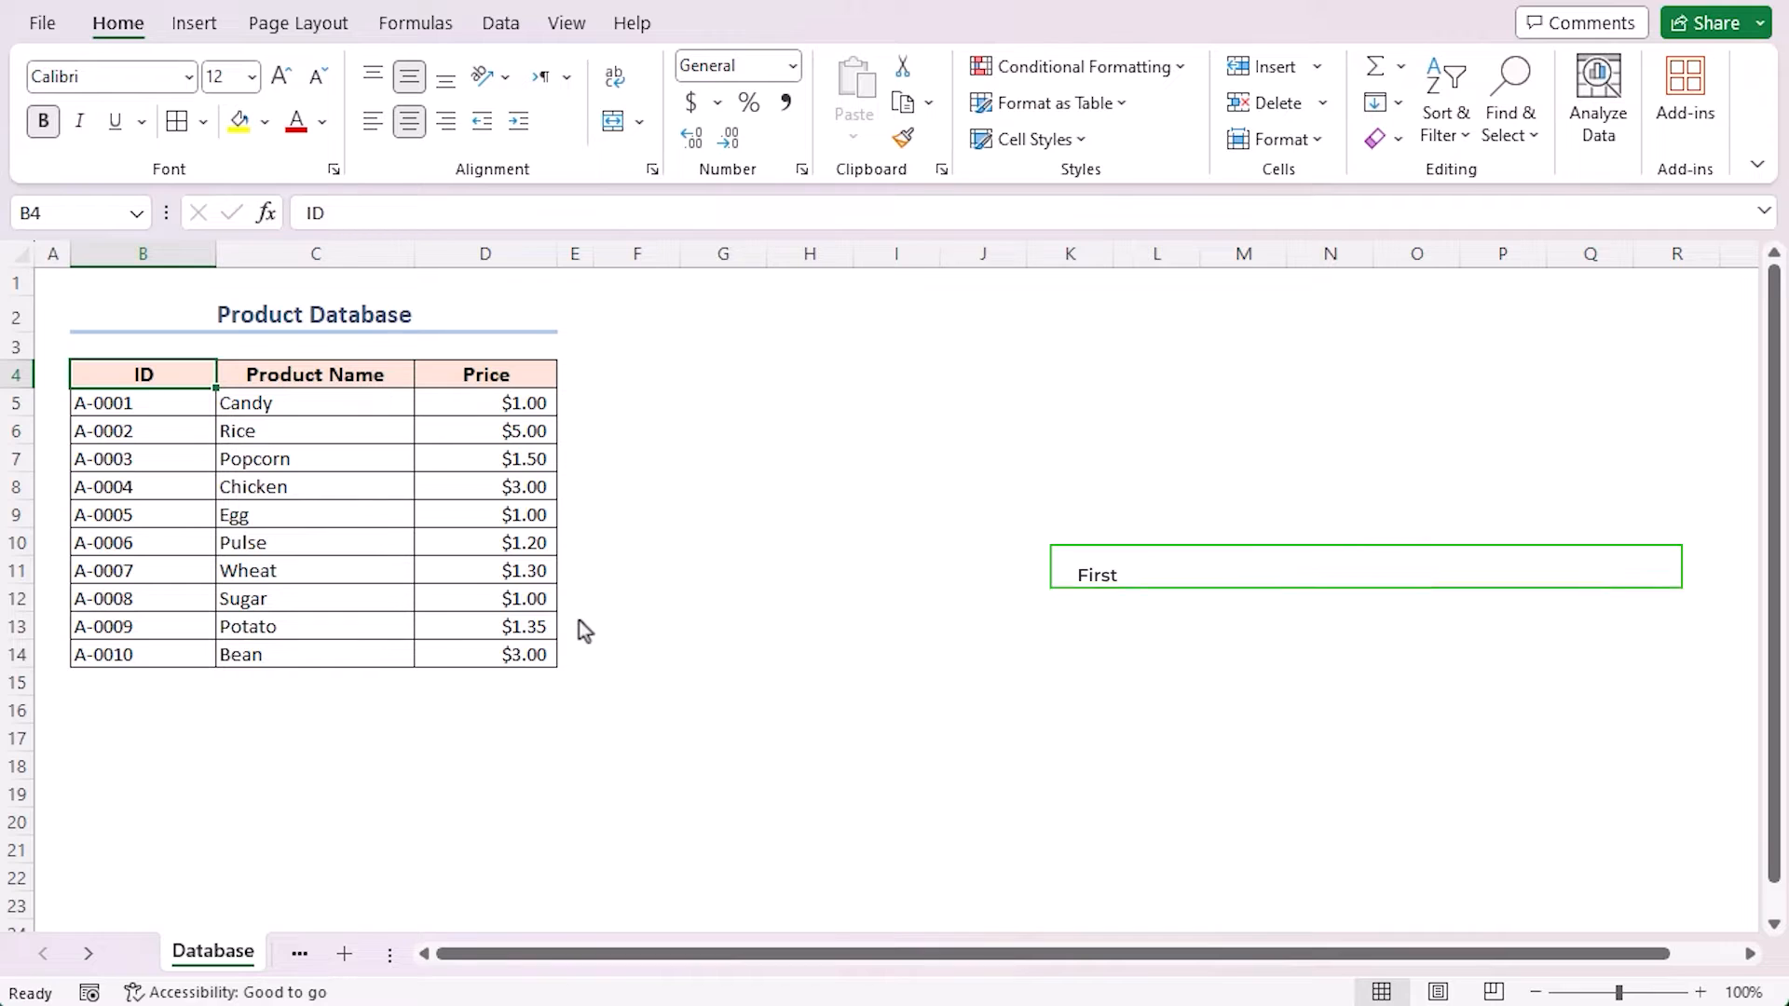
- Switch to the Invoice sheet and review its blank Invoice No, Date, item and total fields
text(I'll make a draft of the invoice to ensure which information you want to see in the invoice and how the invoice will look.)
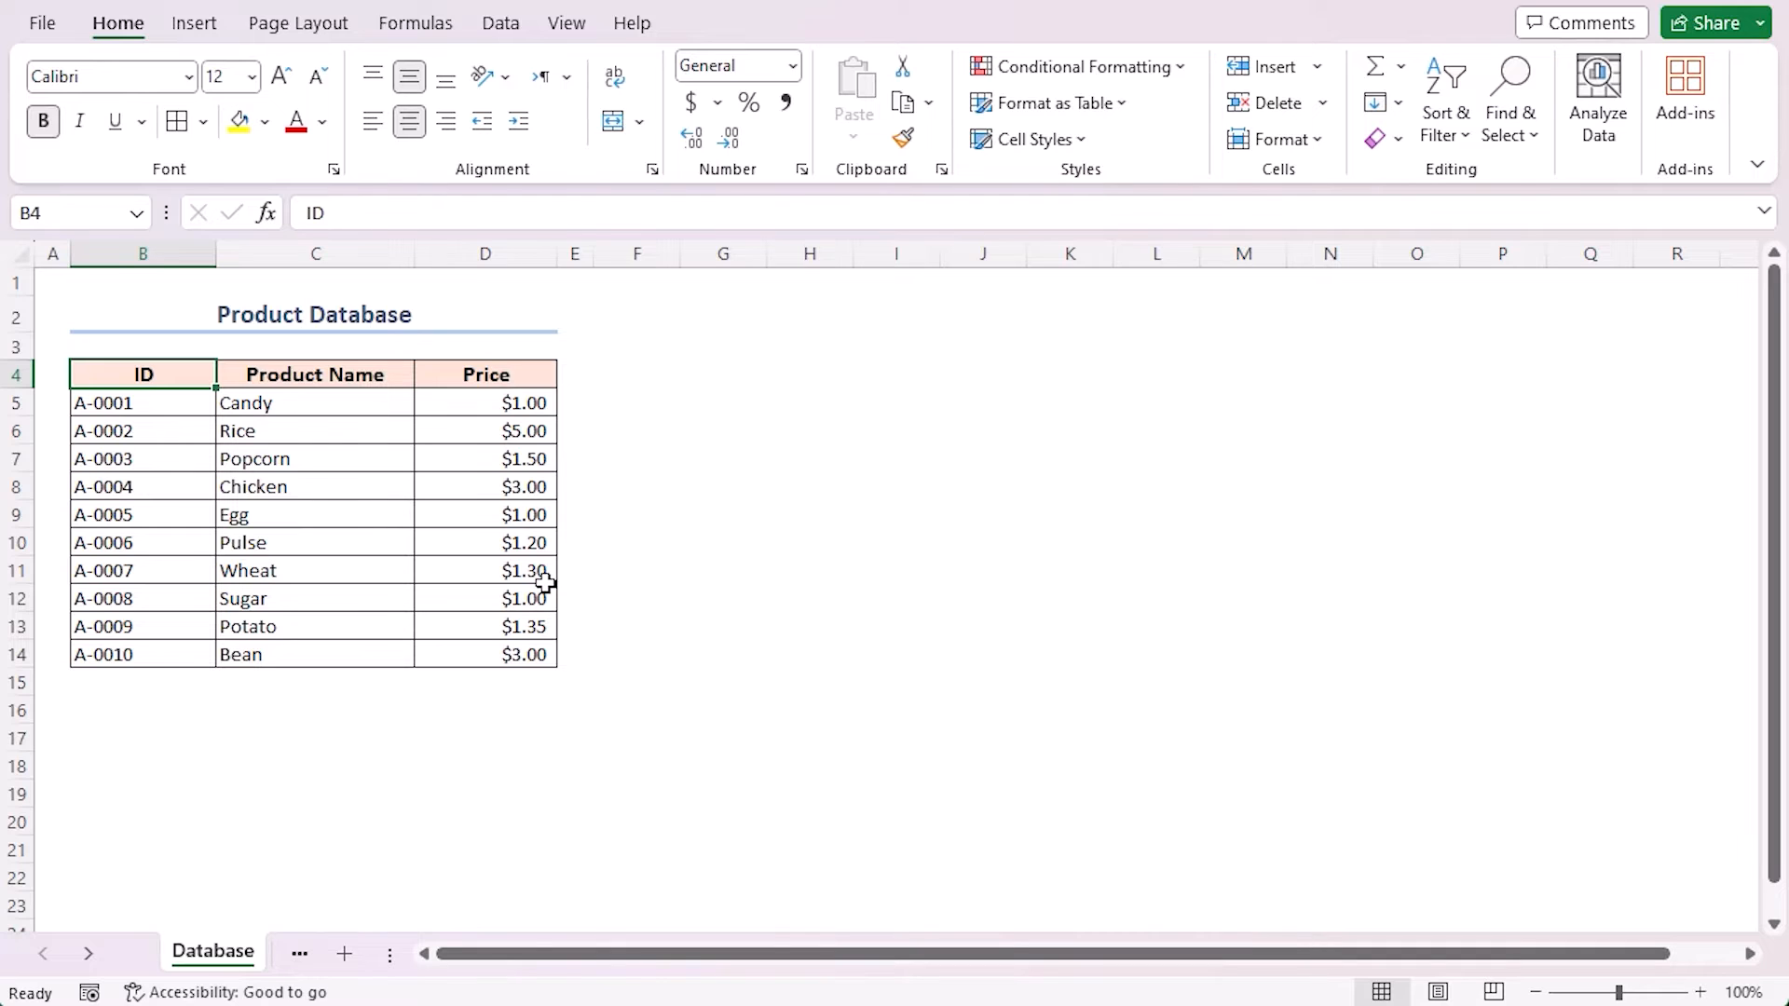
click(142, 253)
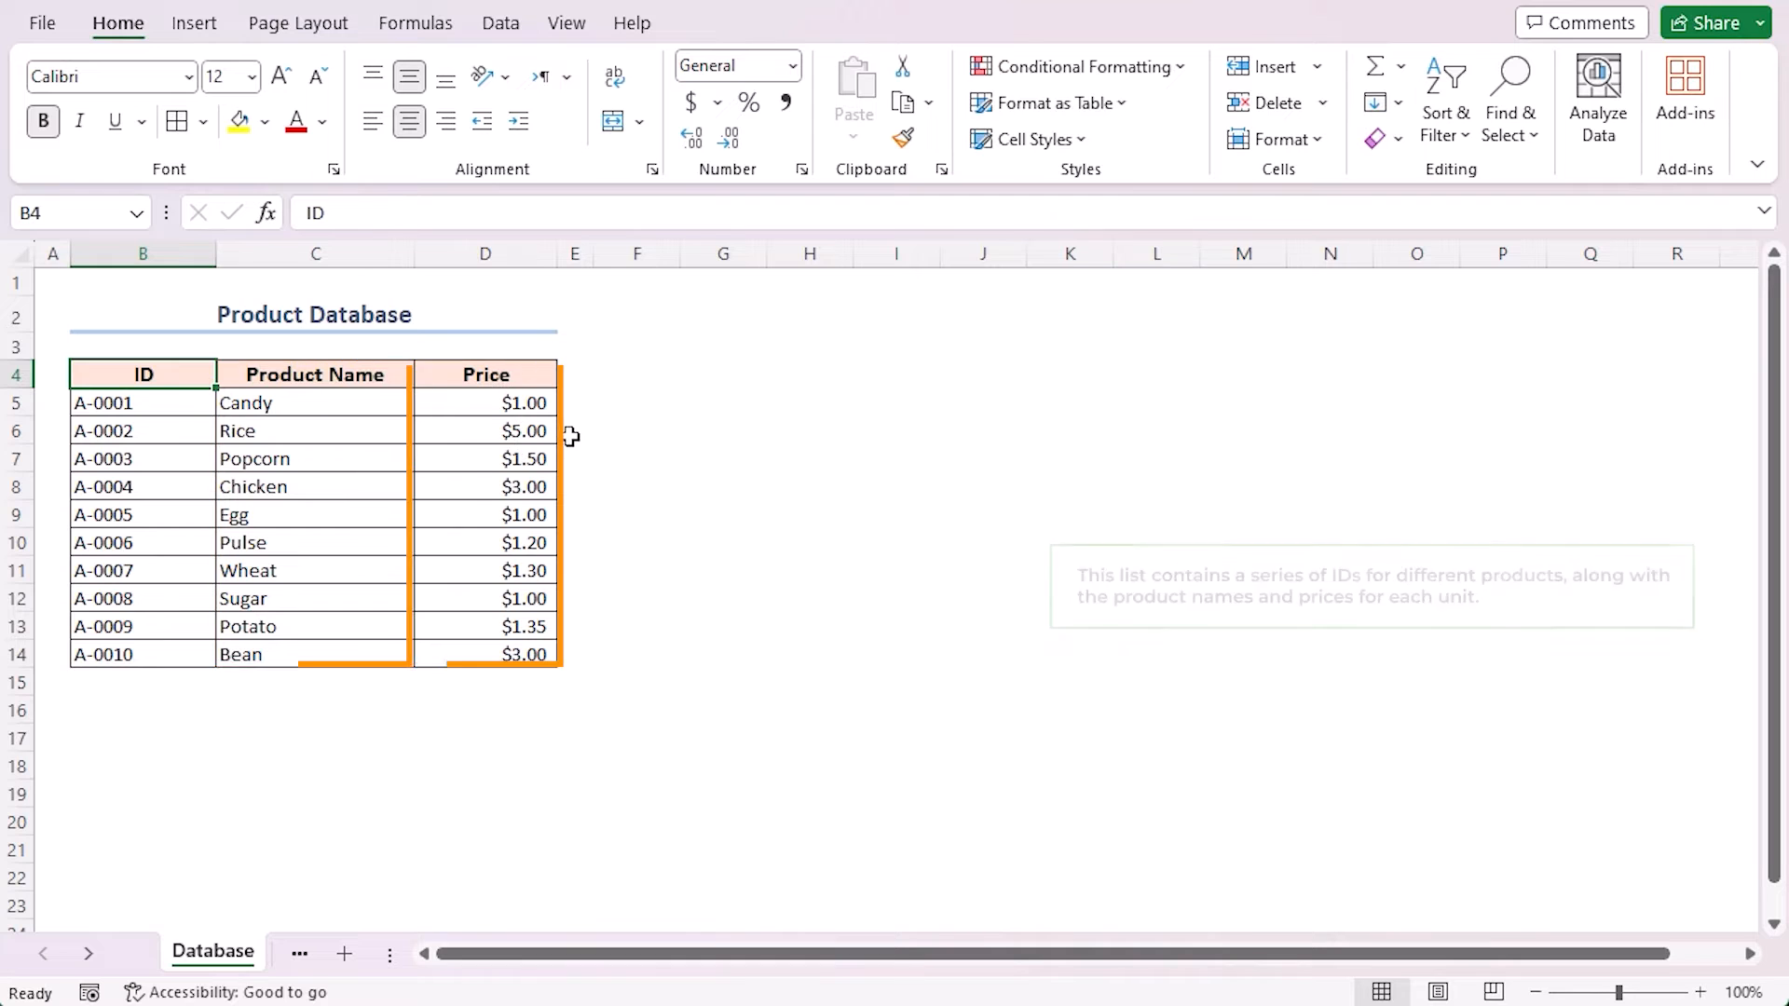
click(320, 954)
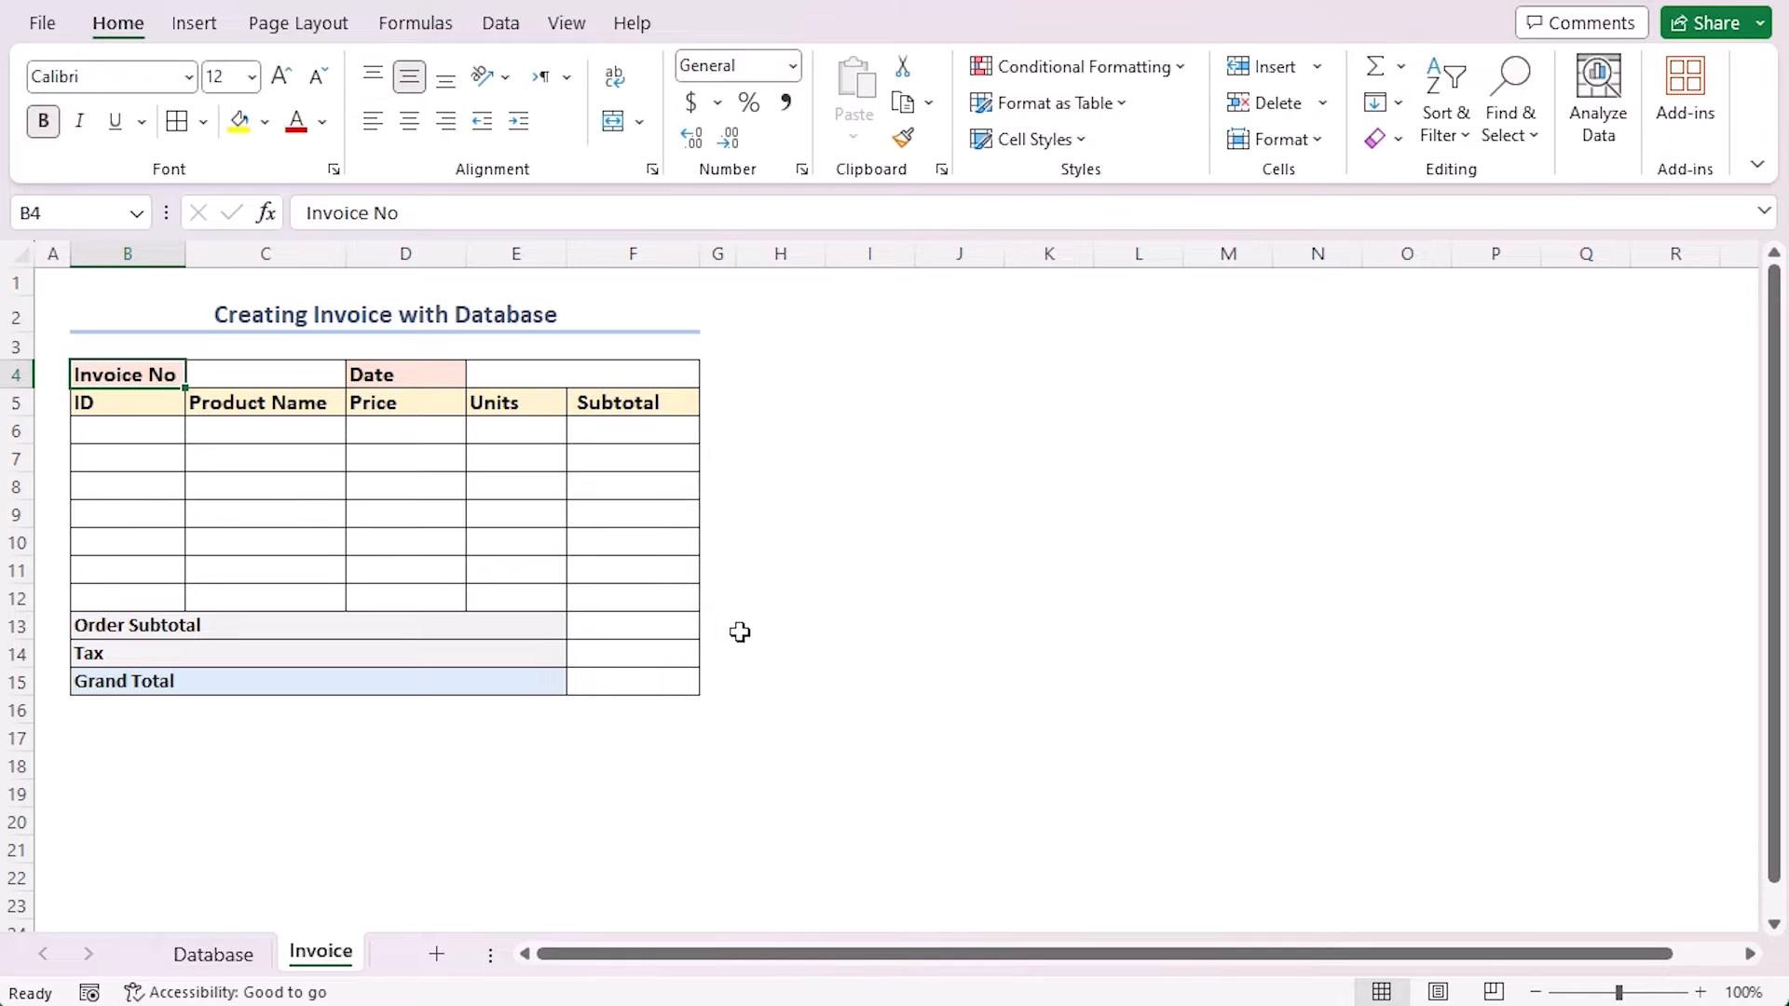
mouse_move(422, 367)
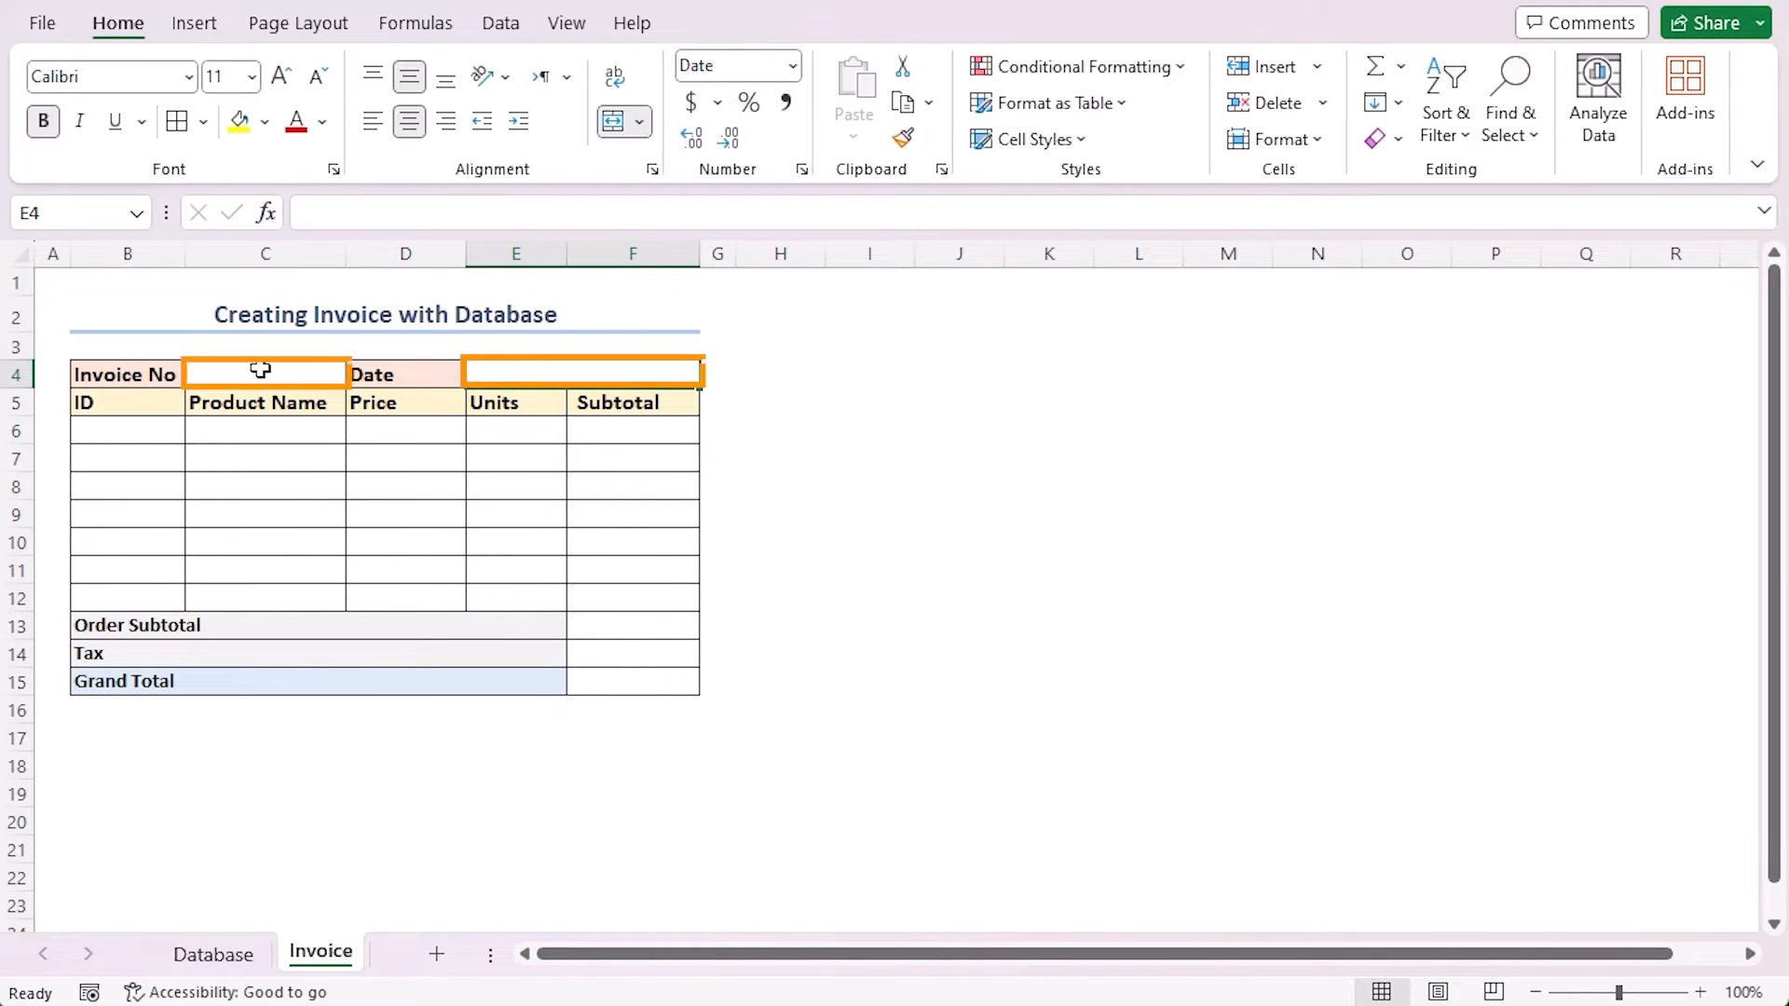
click(126, 402)
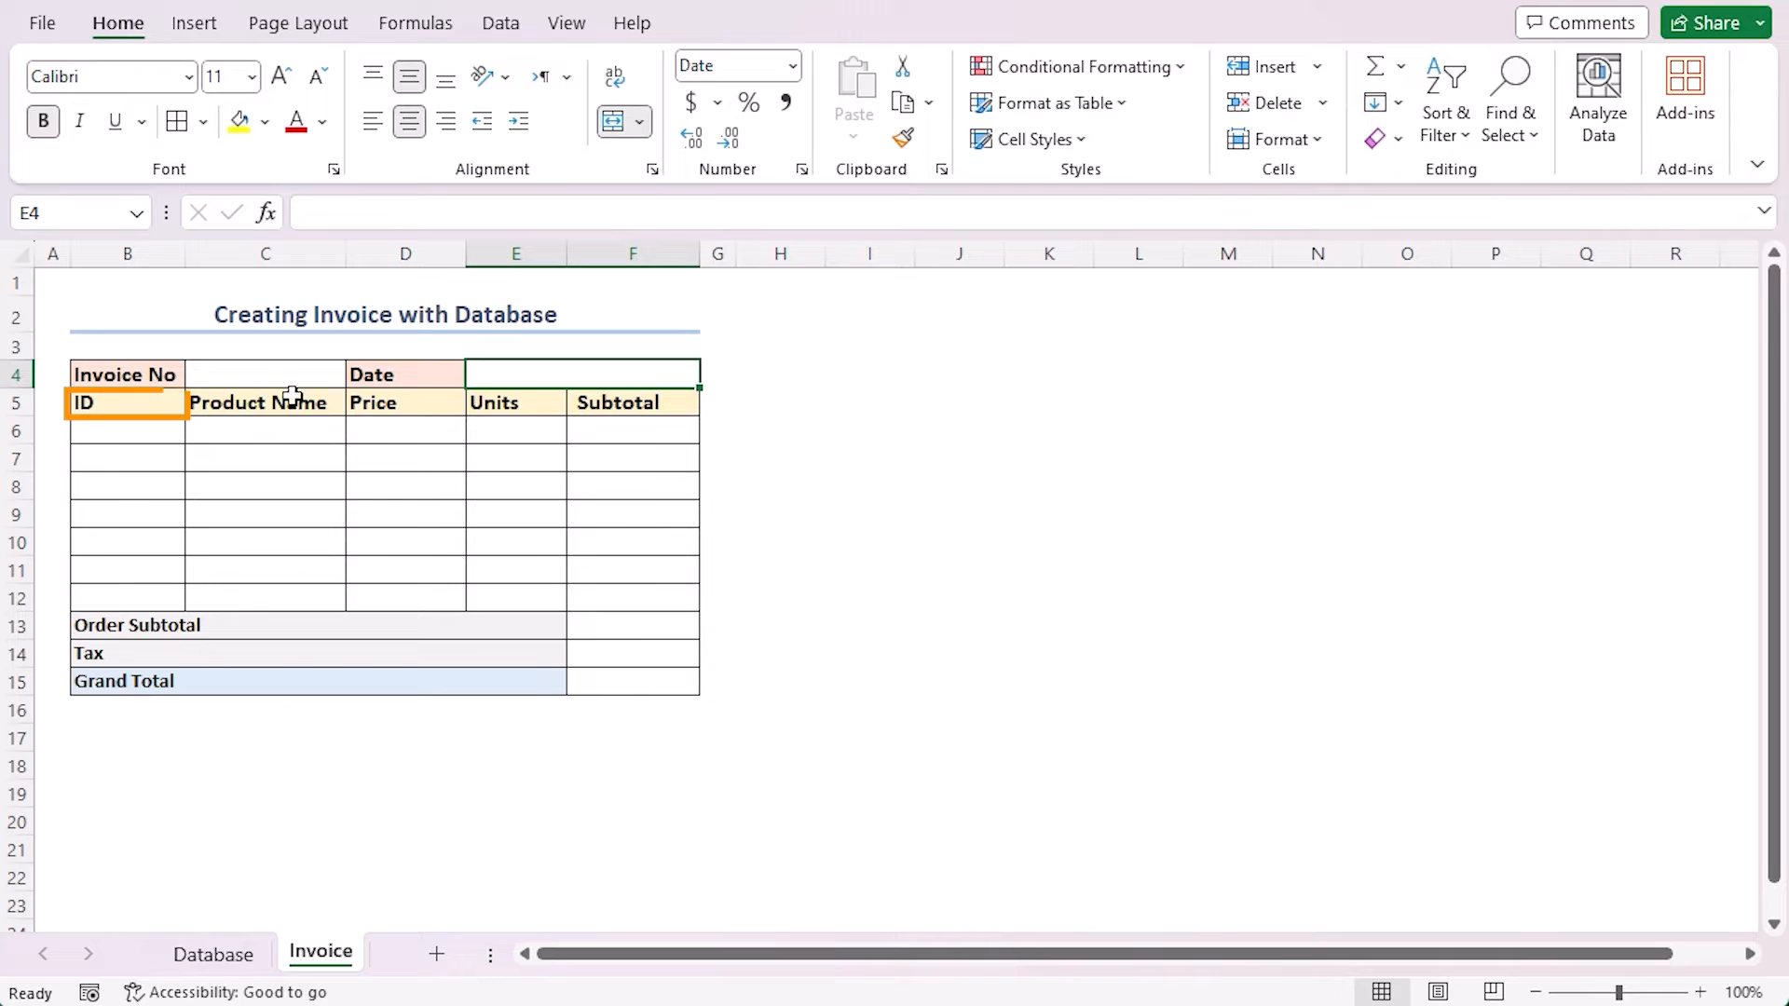
click(515, 403)
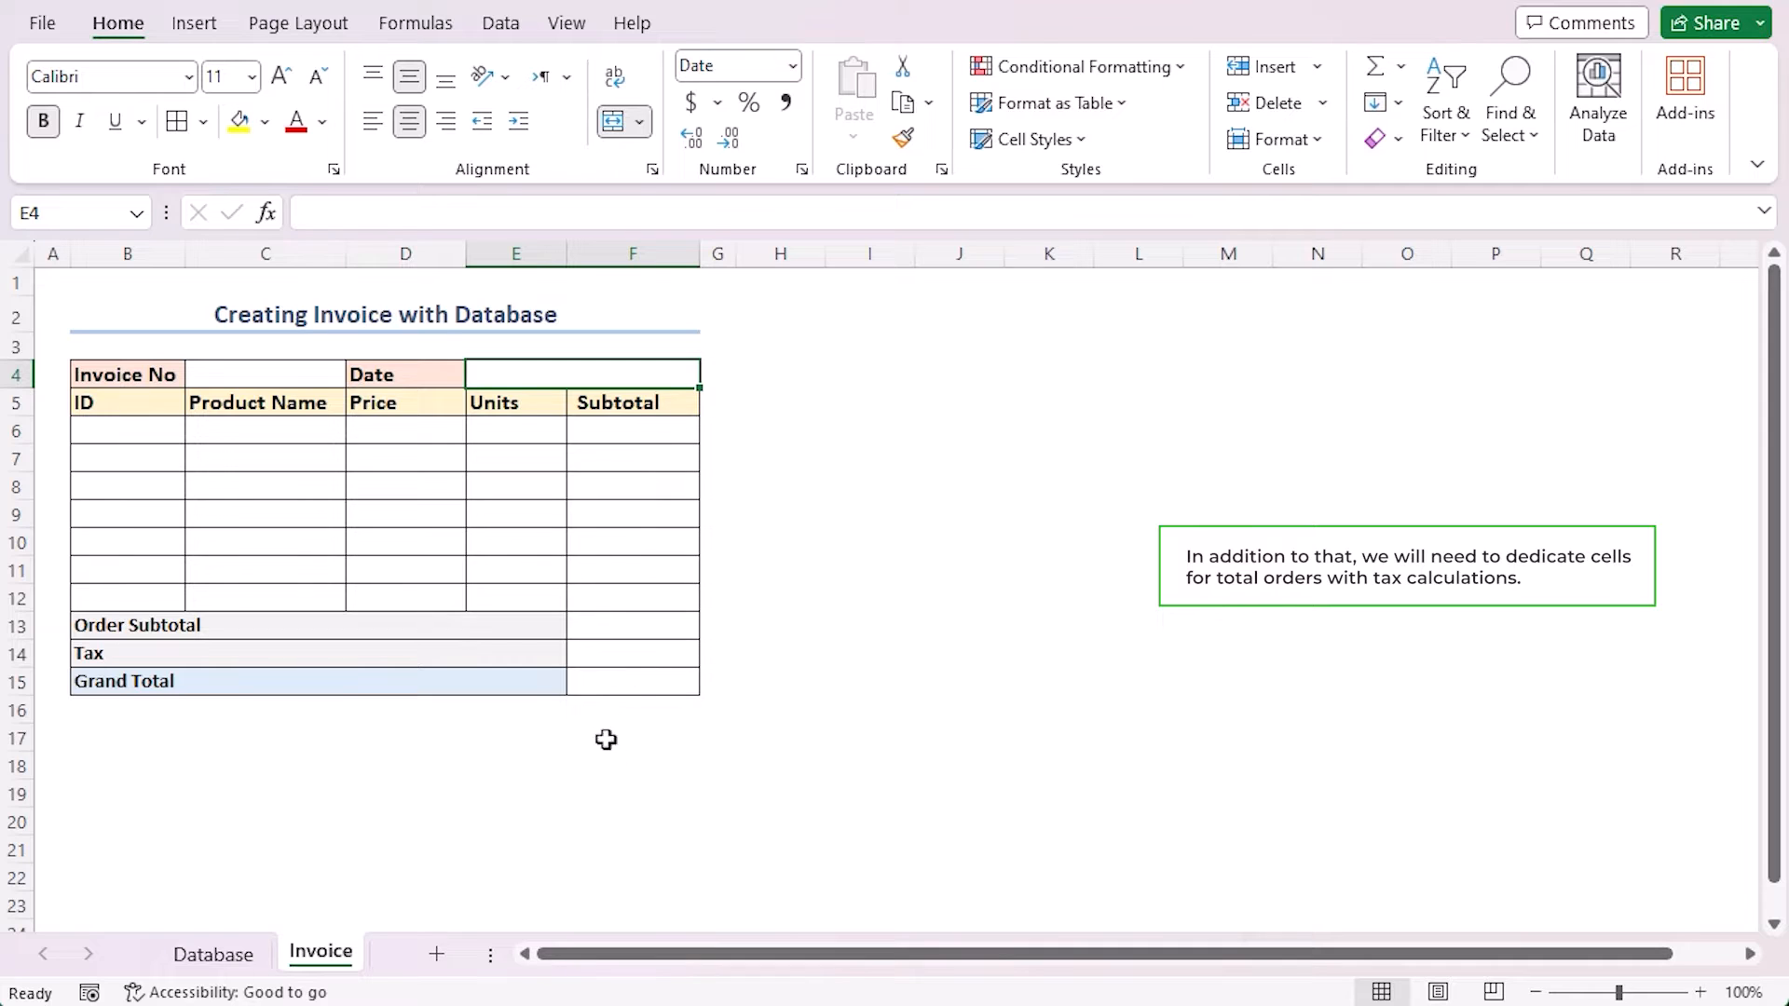
click(95, 652)
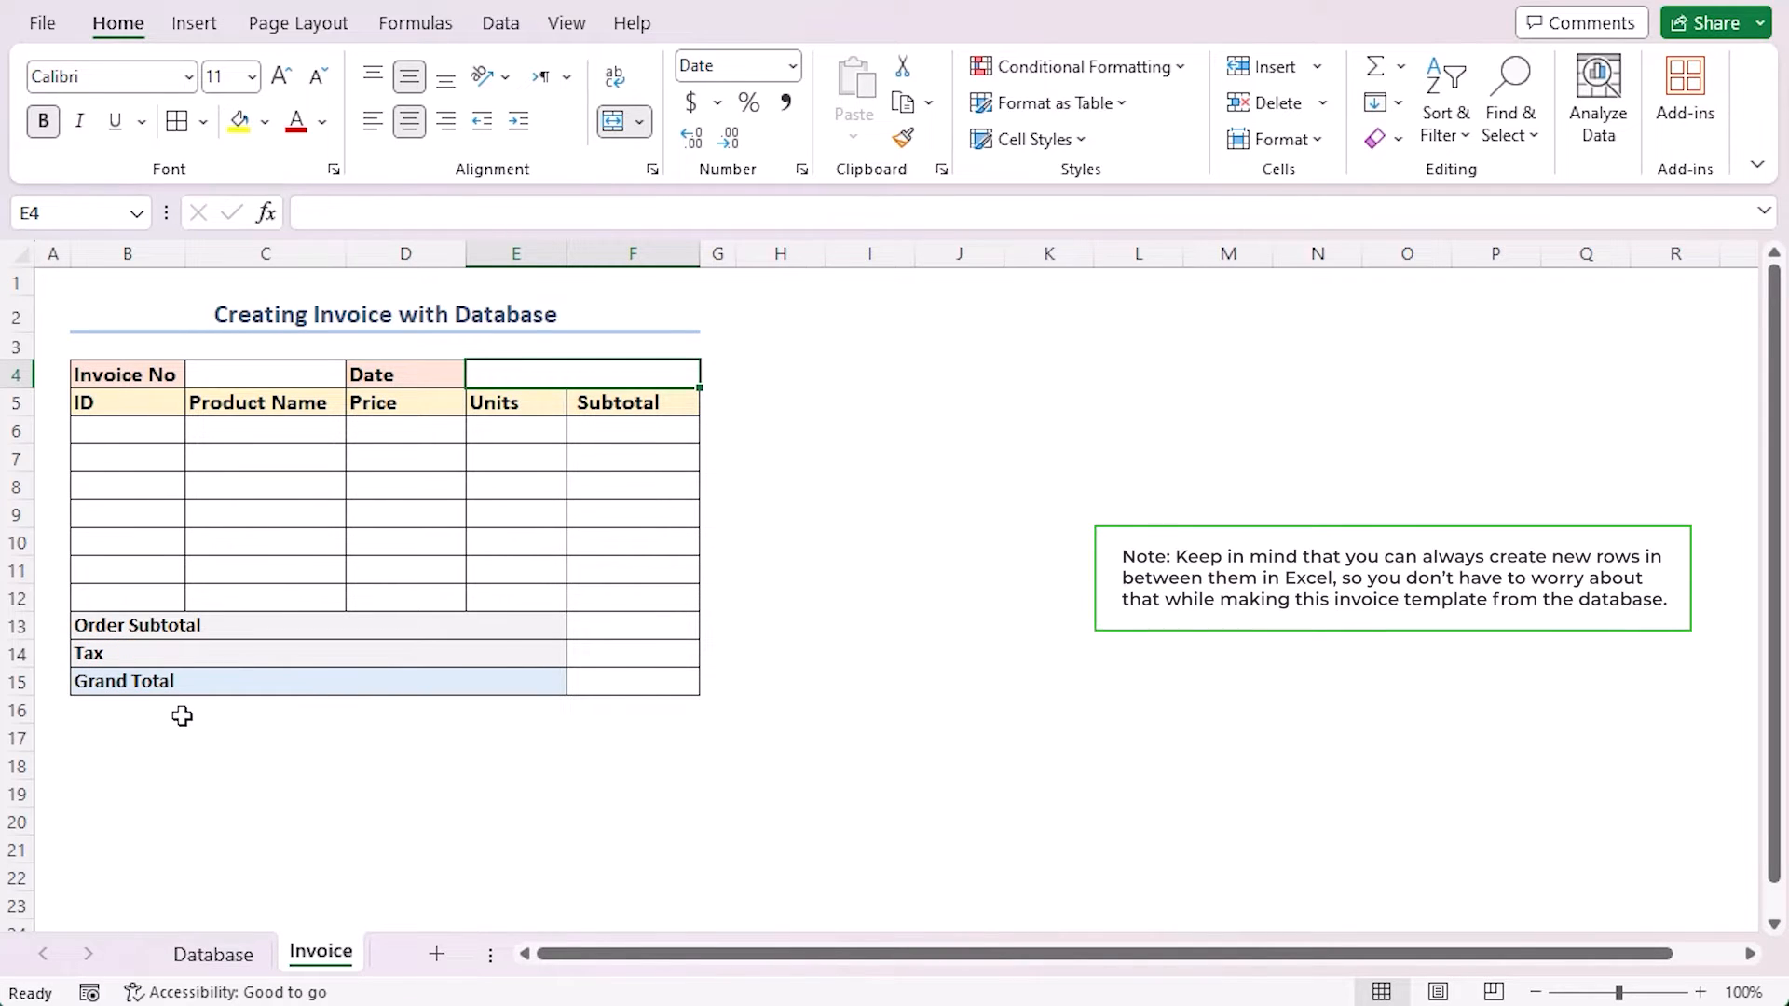
mouse_move(162, 522)
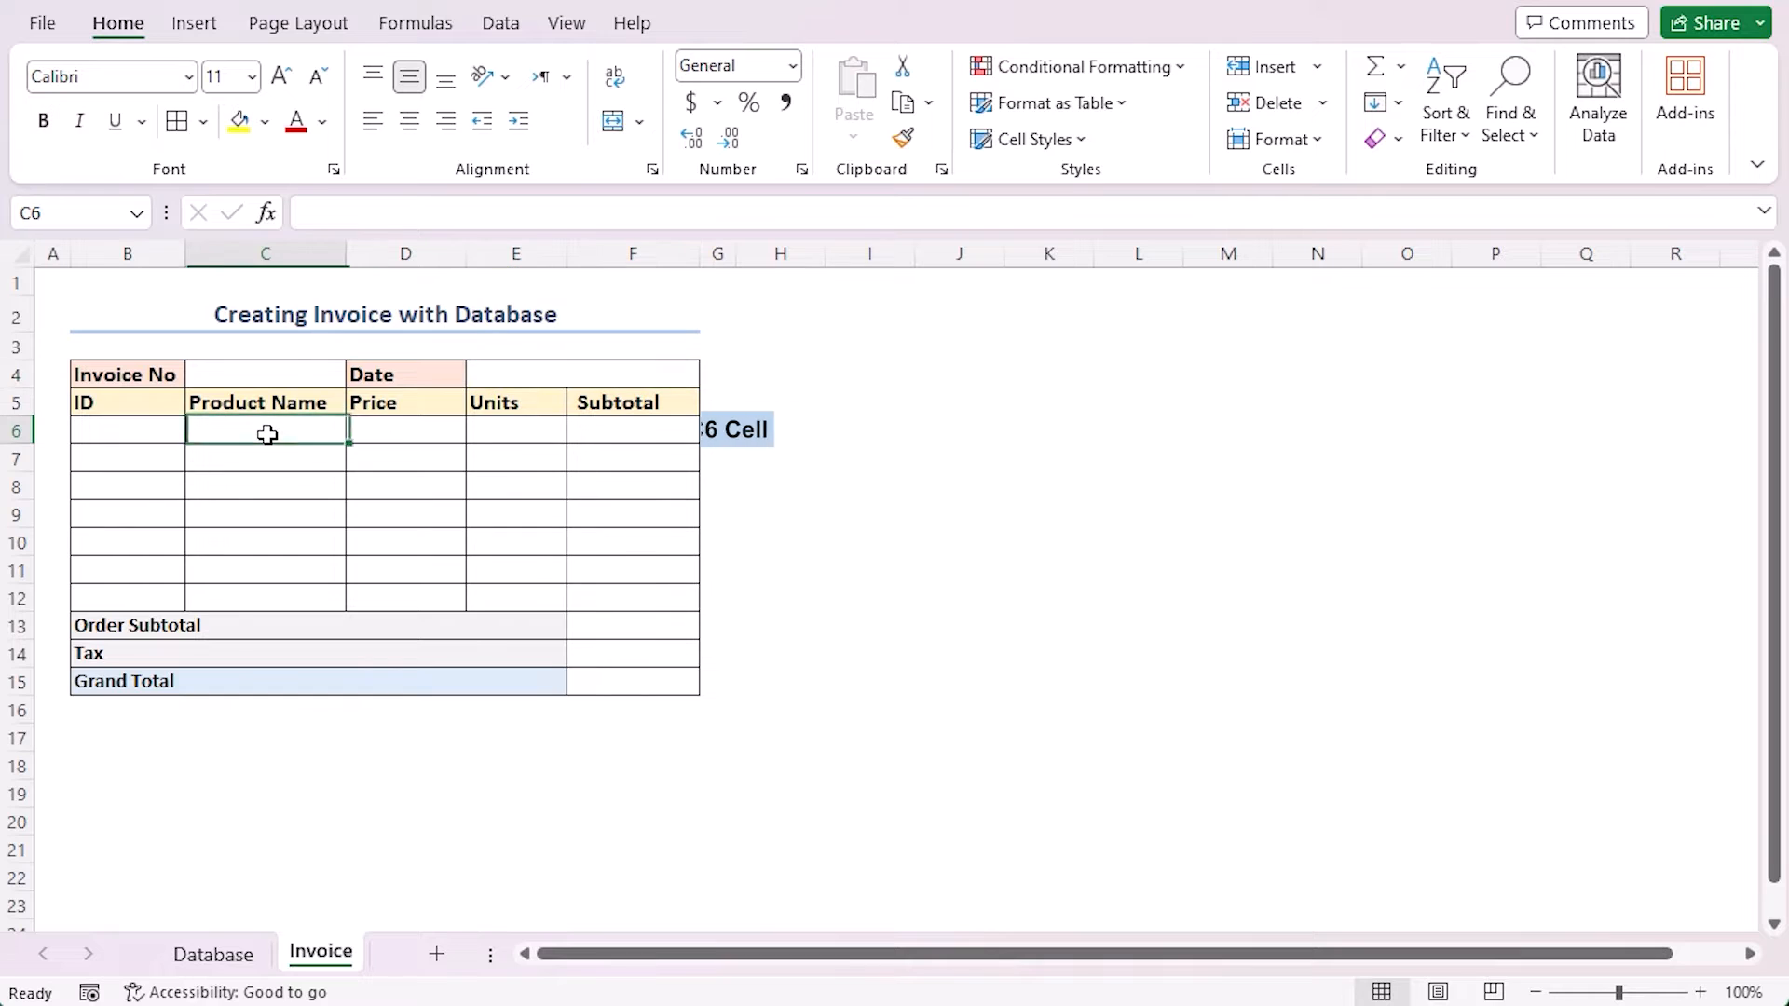
- Enter =IF(ISBLANK(B6),"",VLOOKUP(B6,Database!B5:D14,2,FALSE)) in C6 for the product name
text(=)
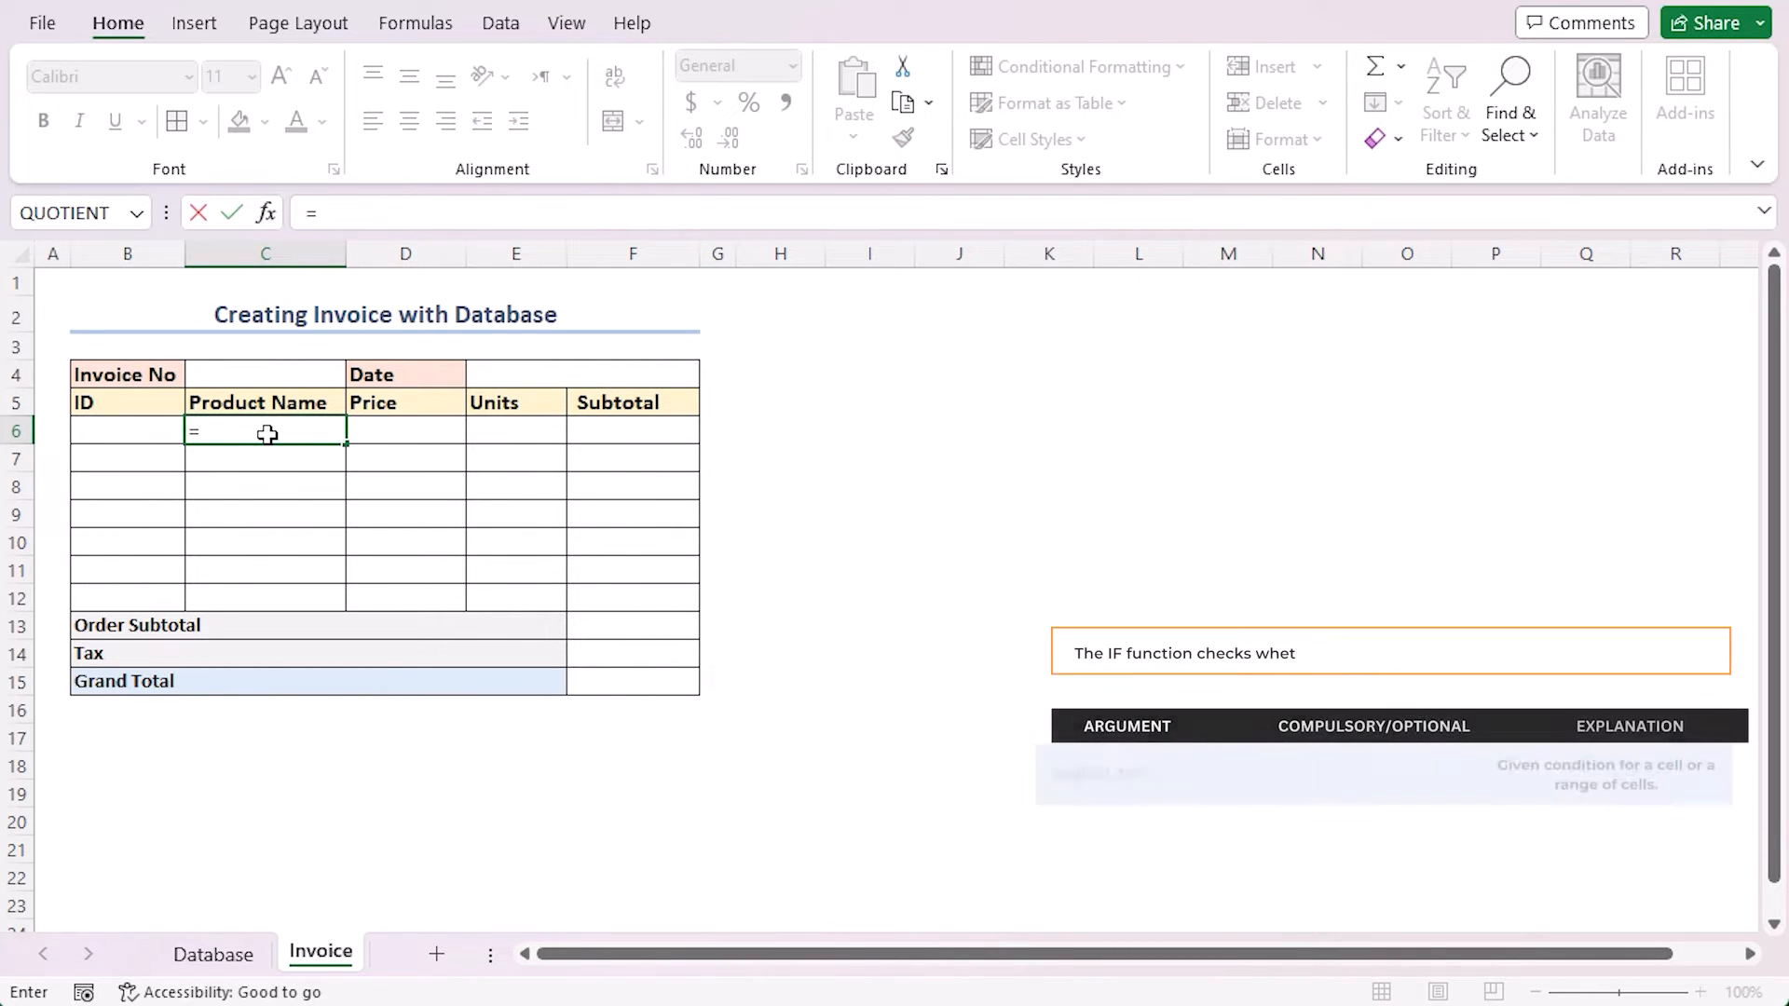
text(if)
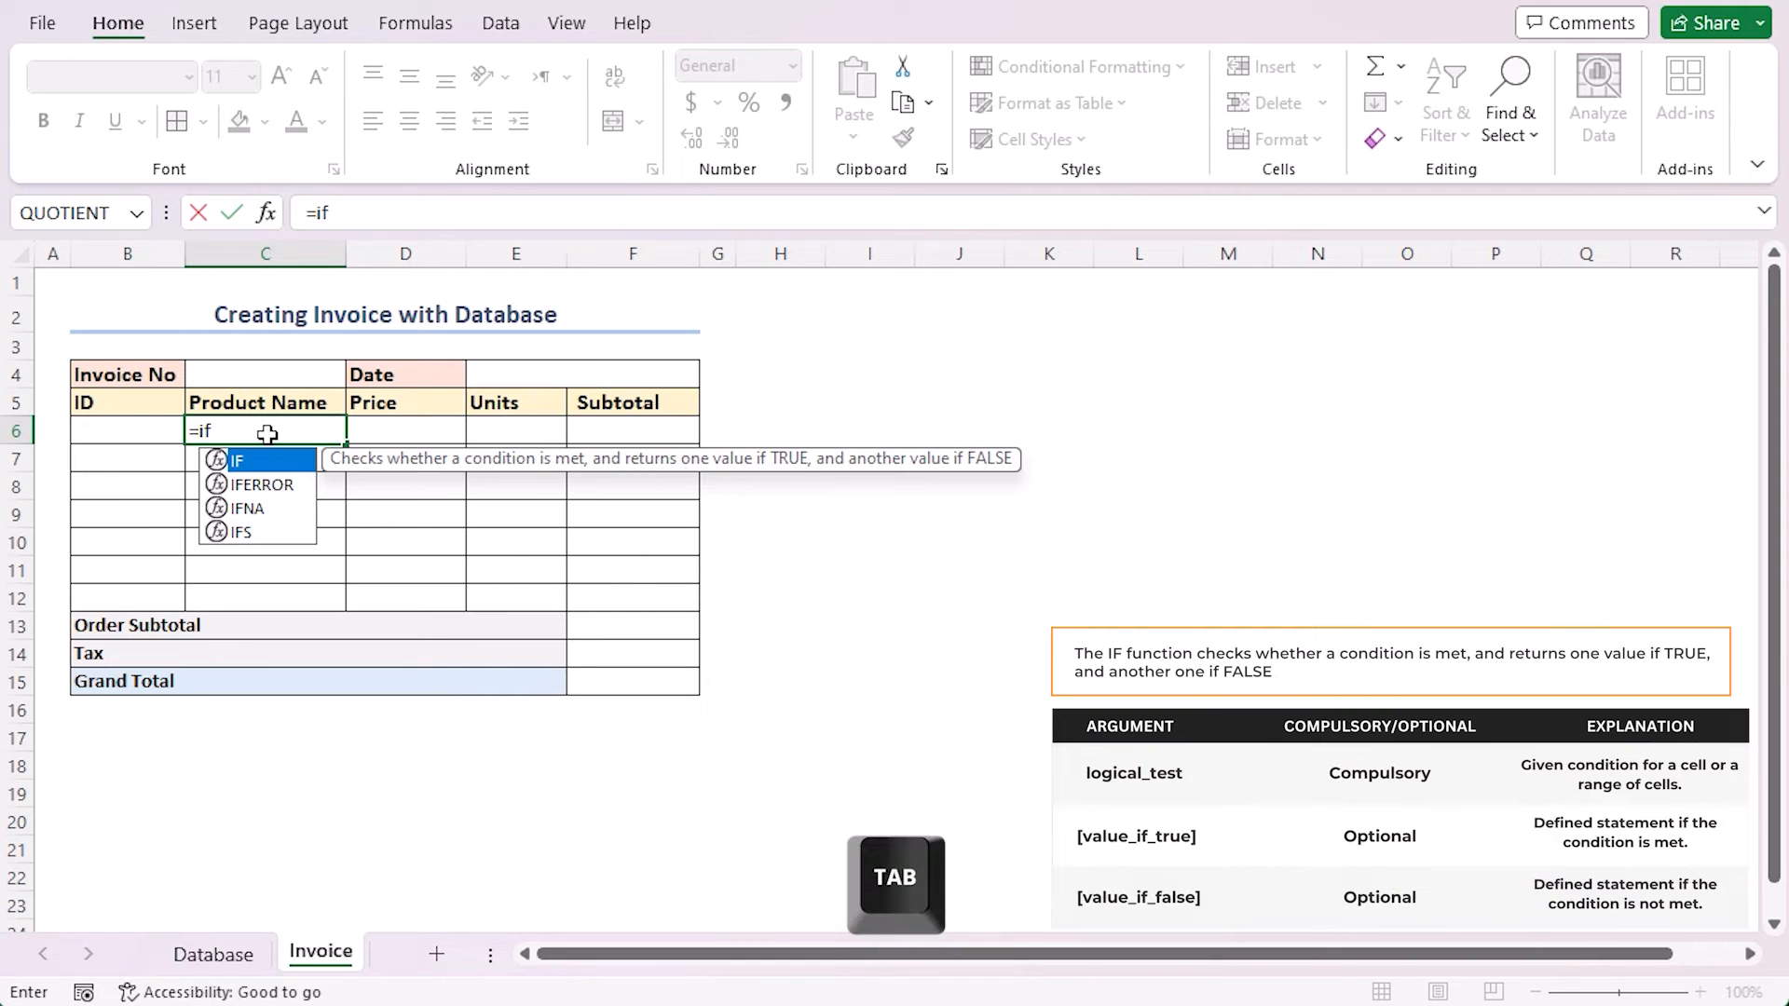
key(tab)
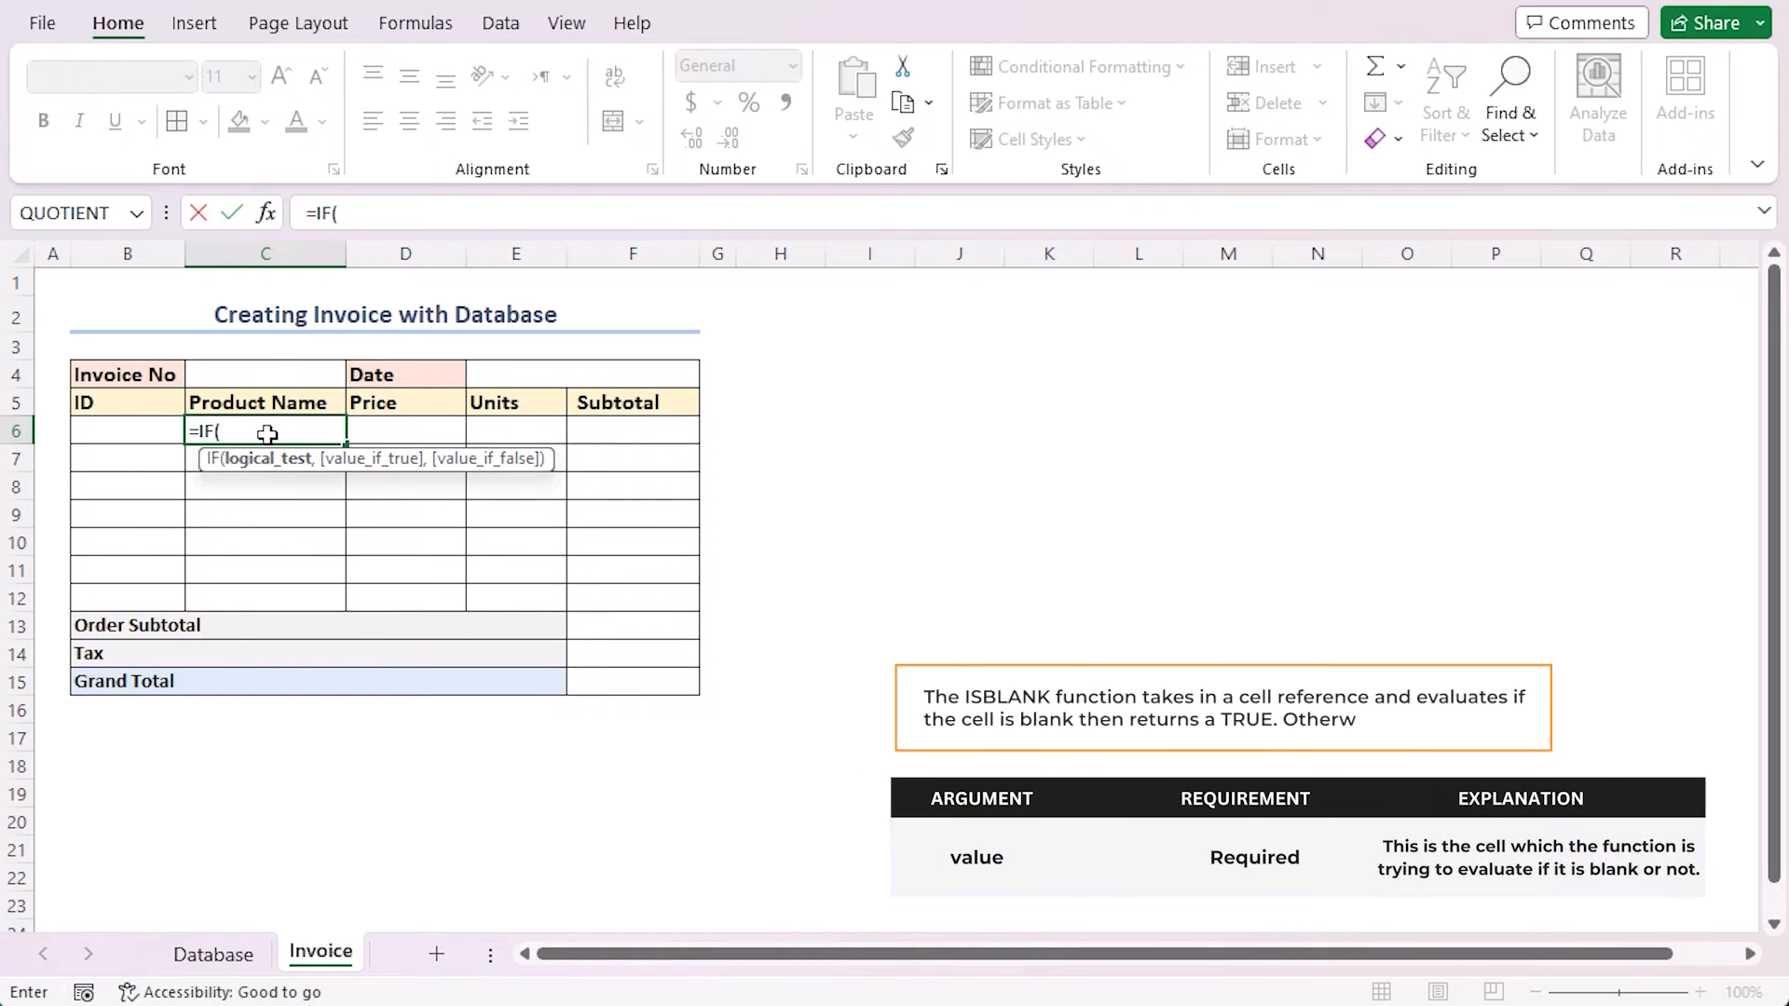
text(ISBLANK()
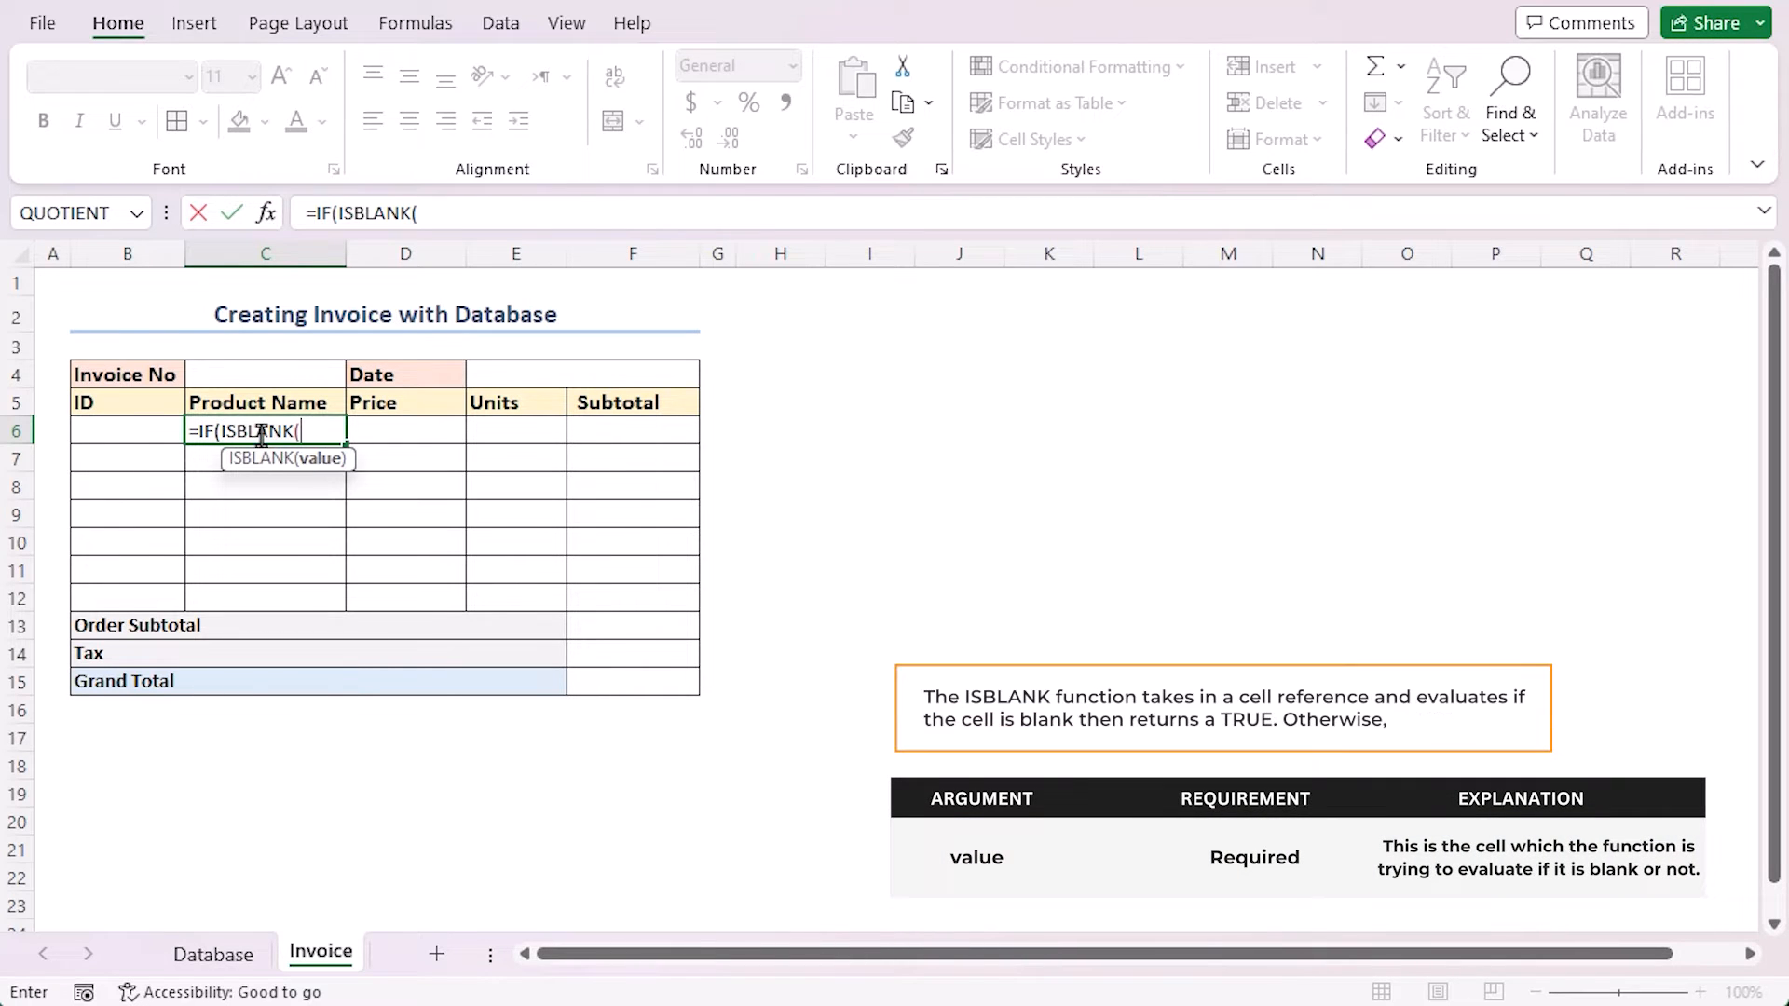
click(127, 430)
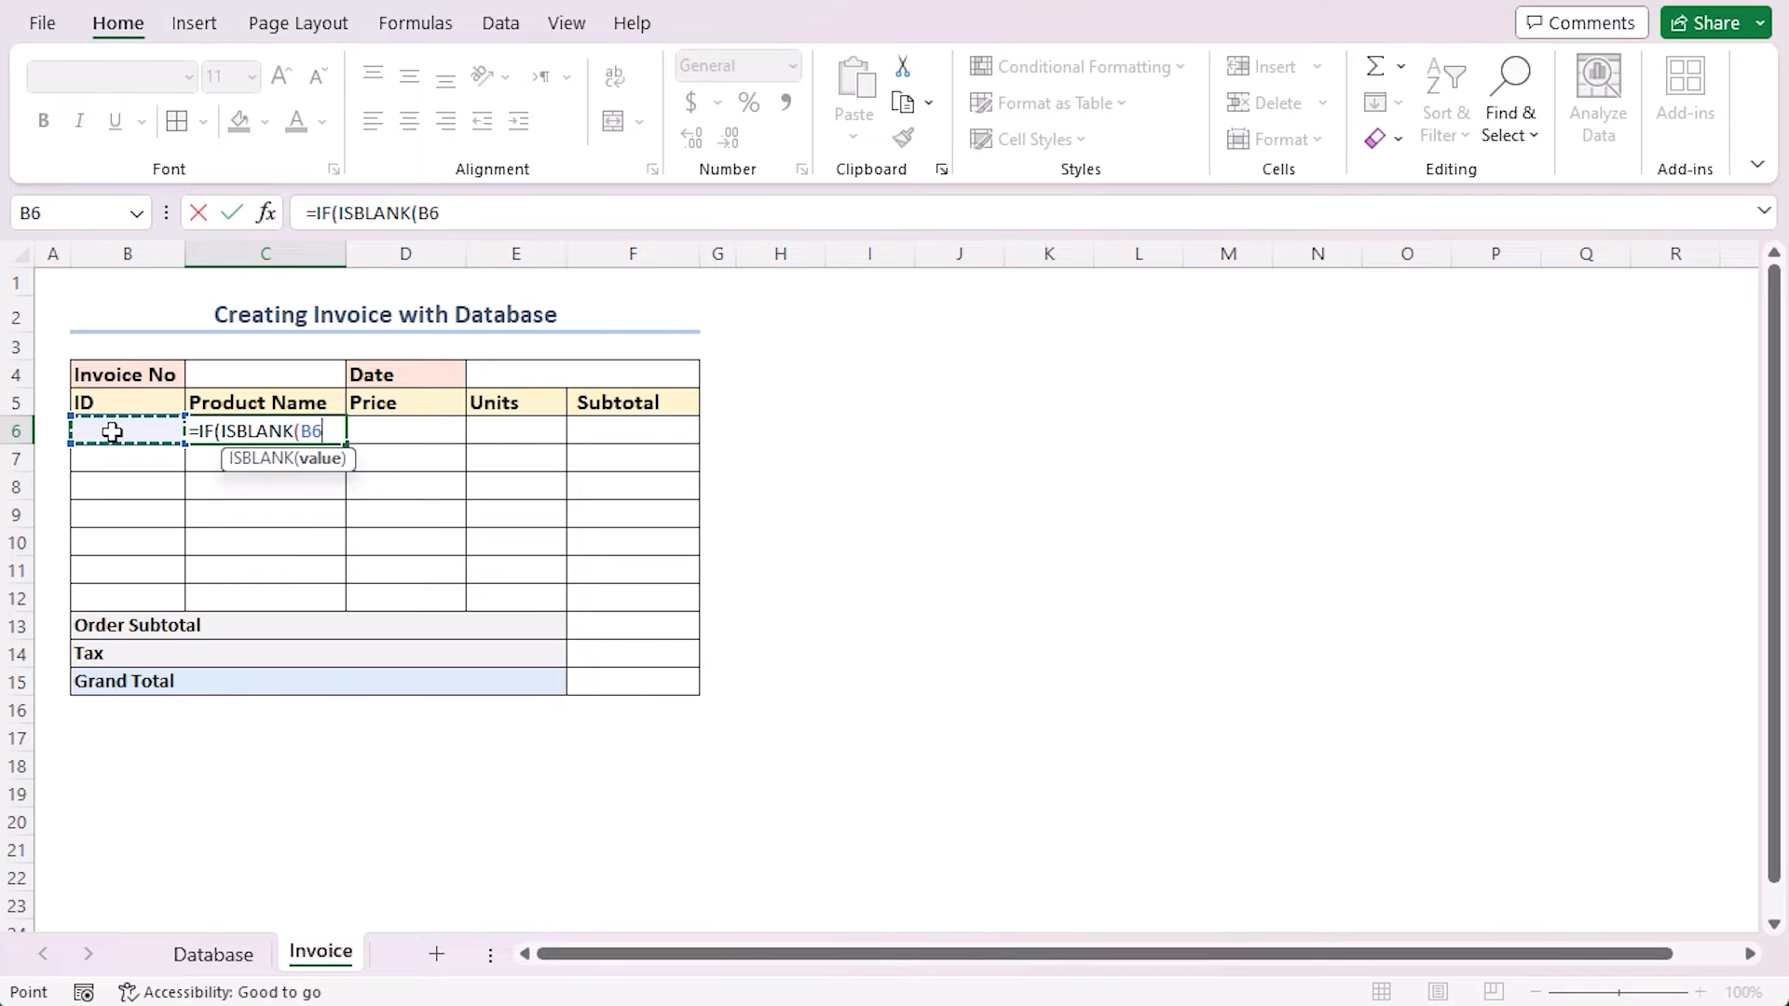
text(),)
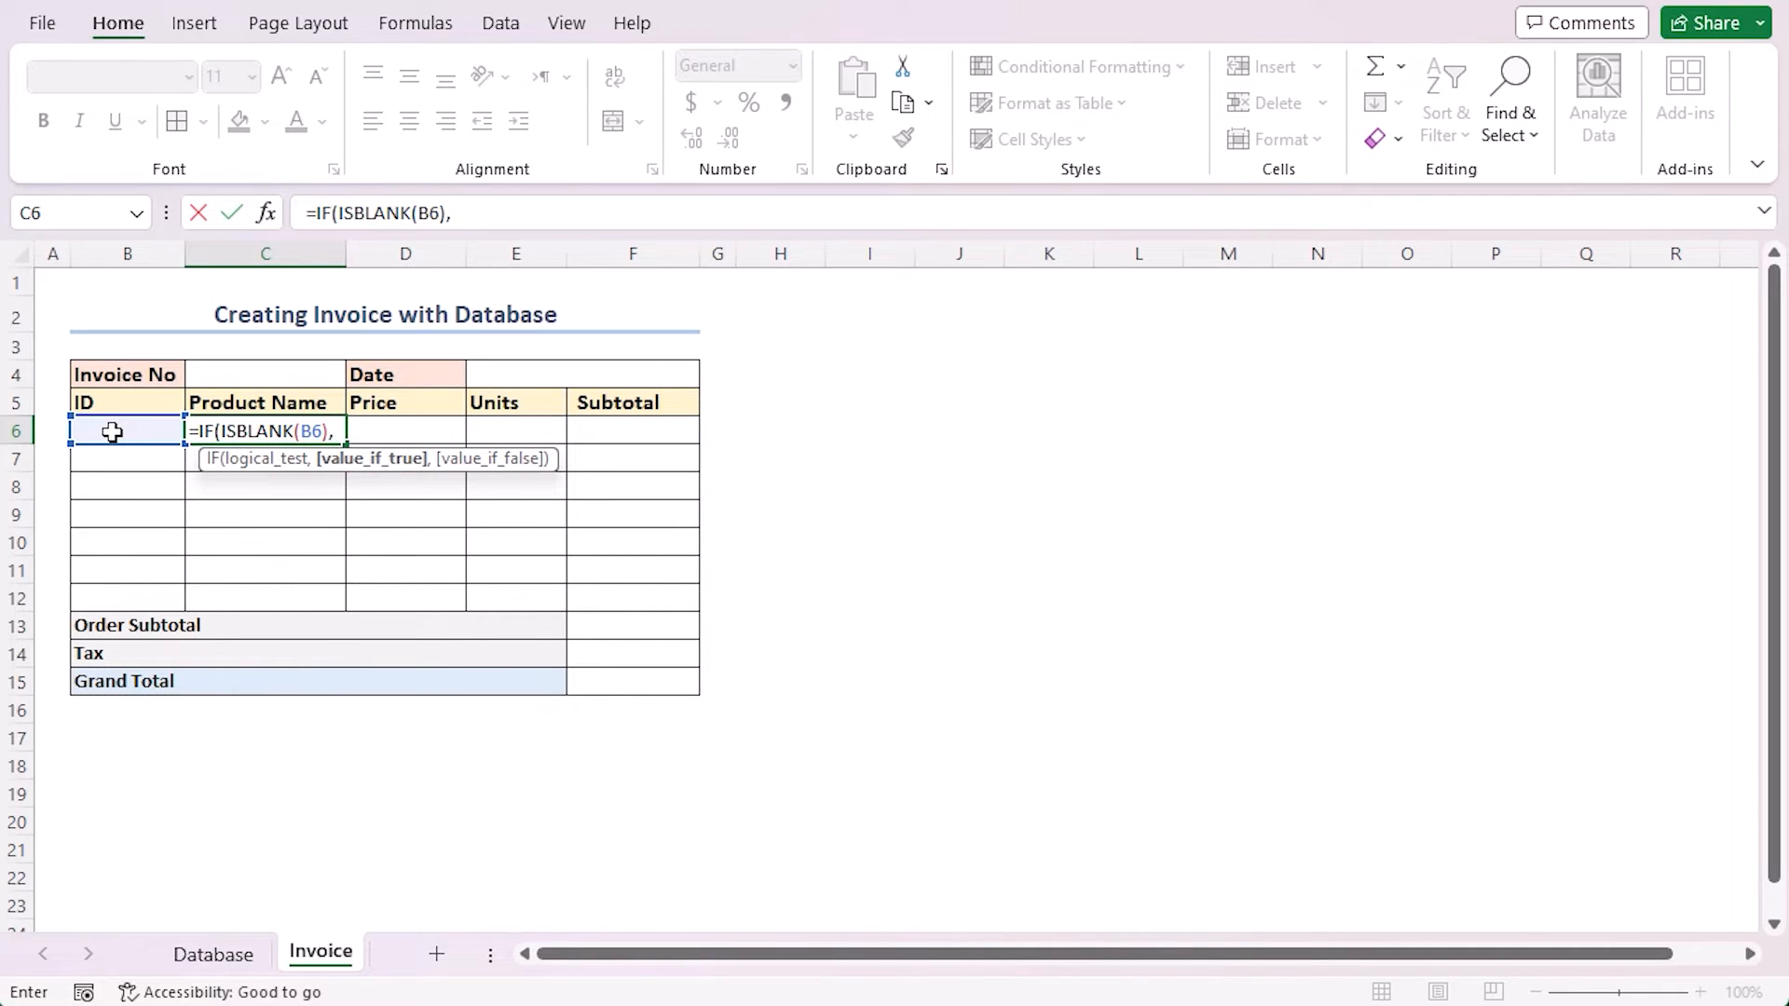
text("",)
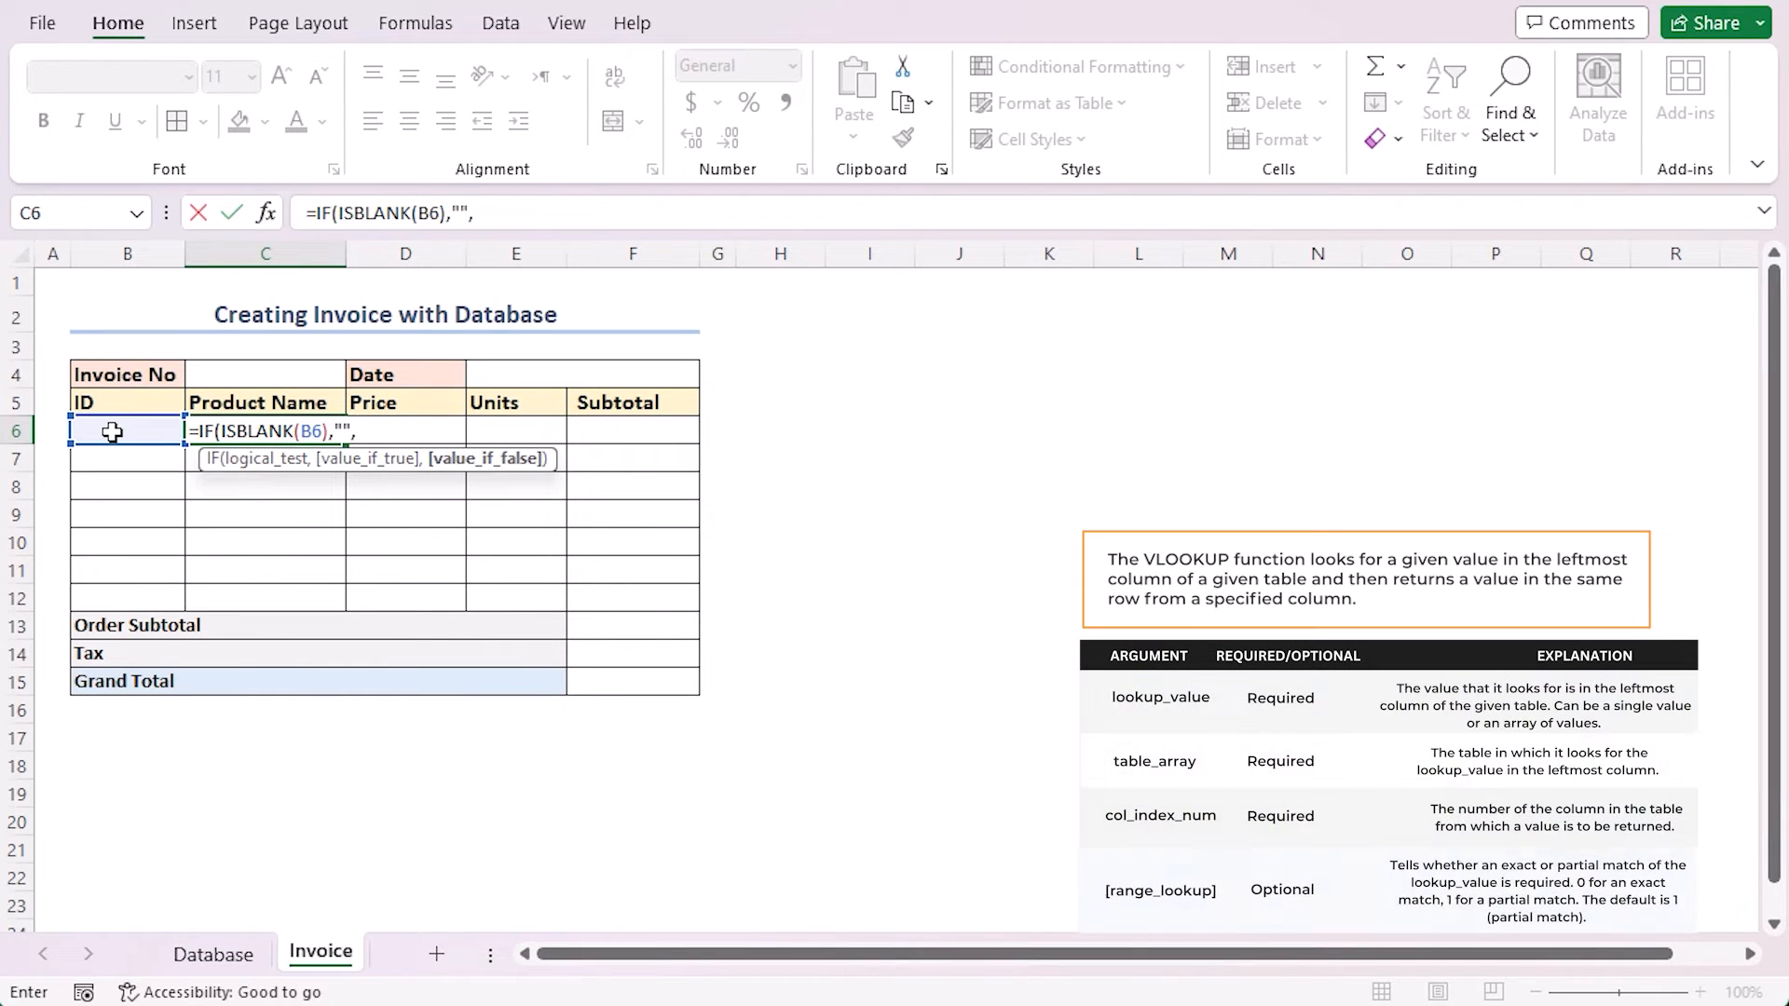
text(VLOOKUP(B6)
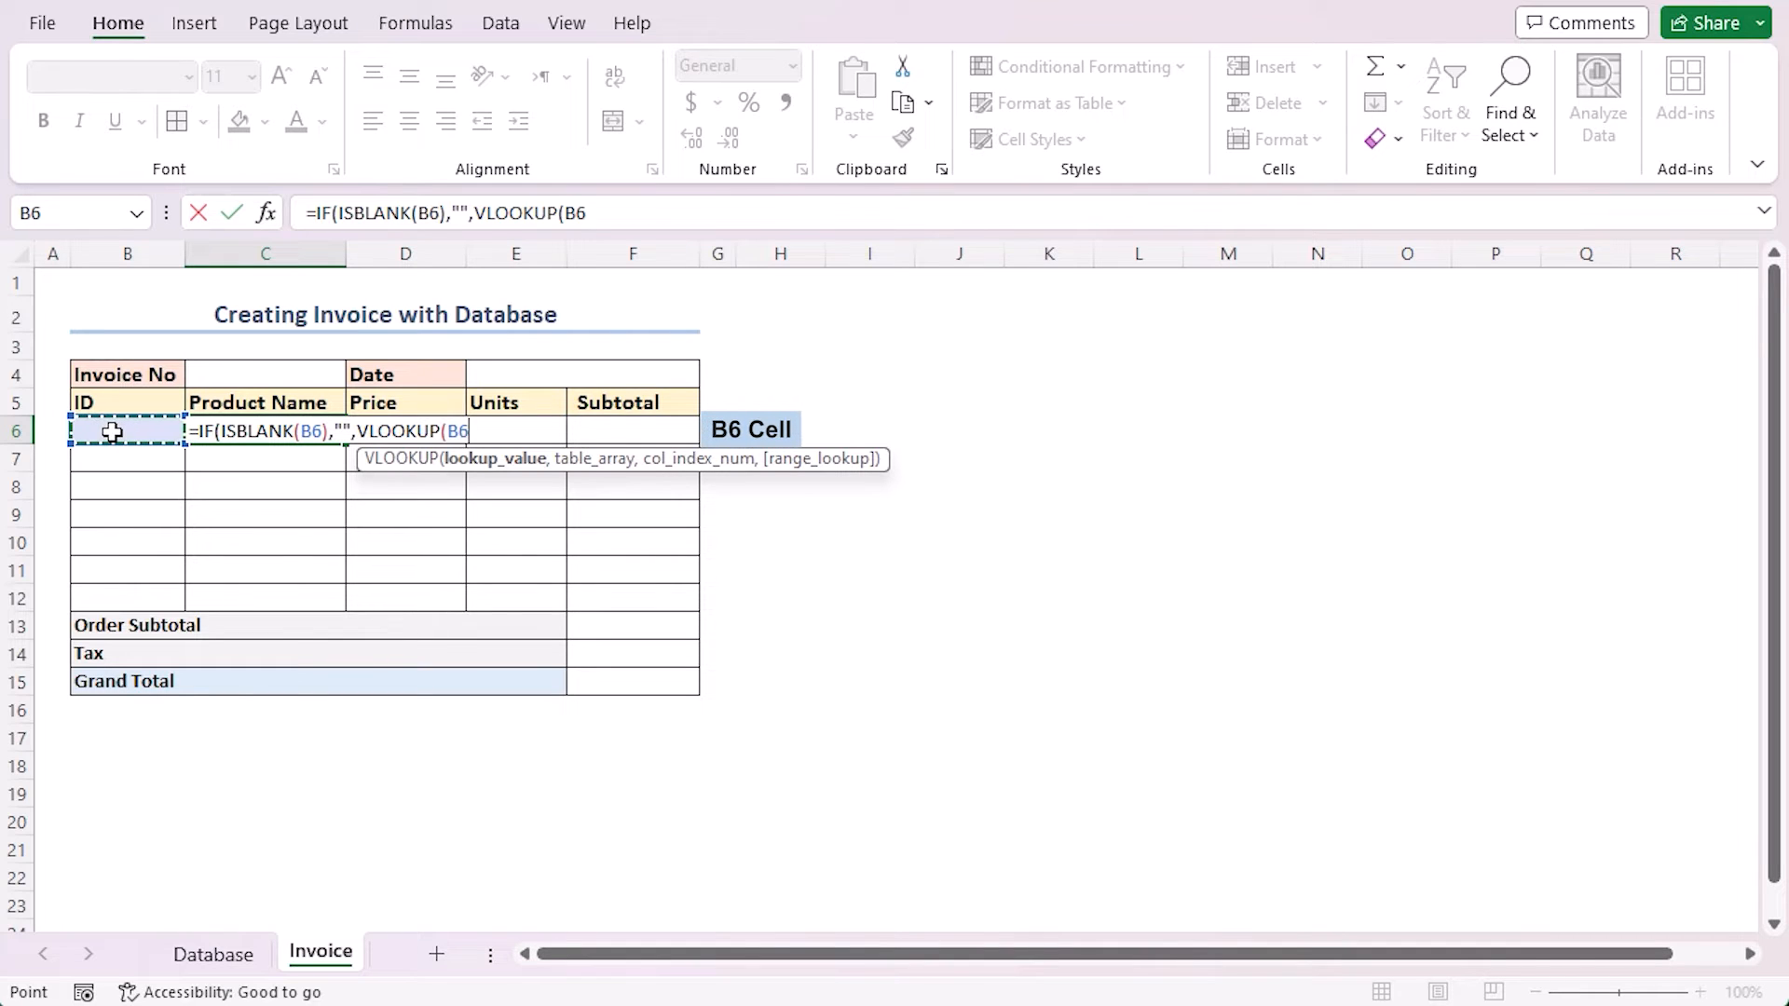
text(,)
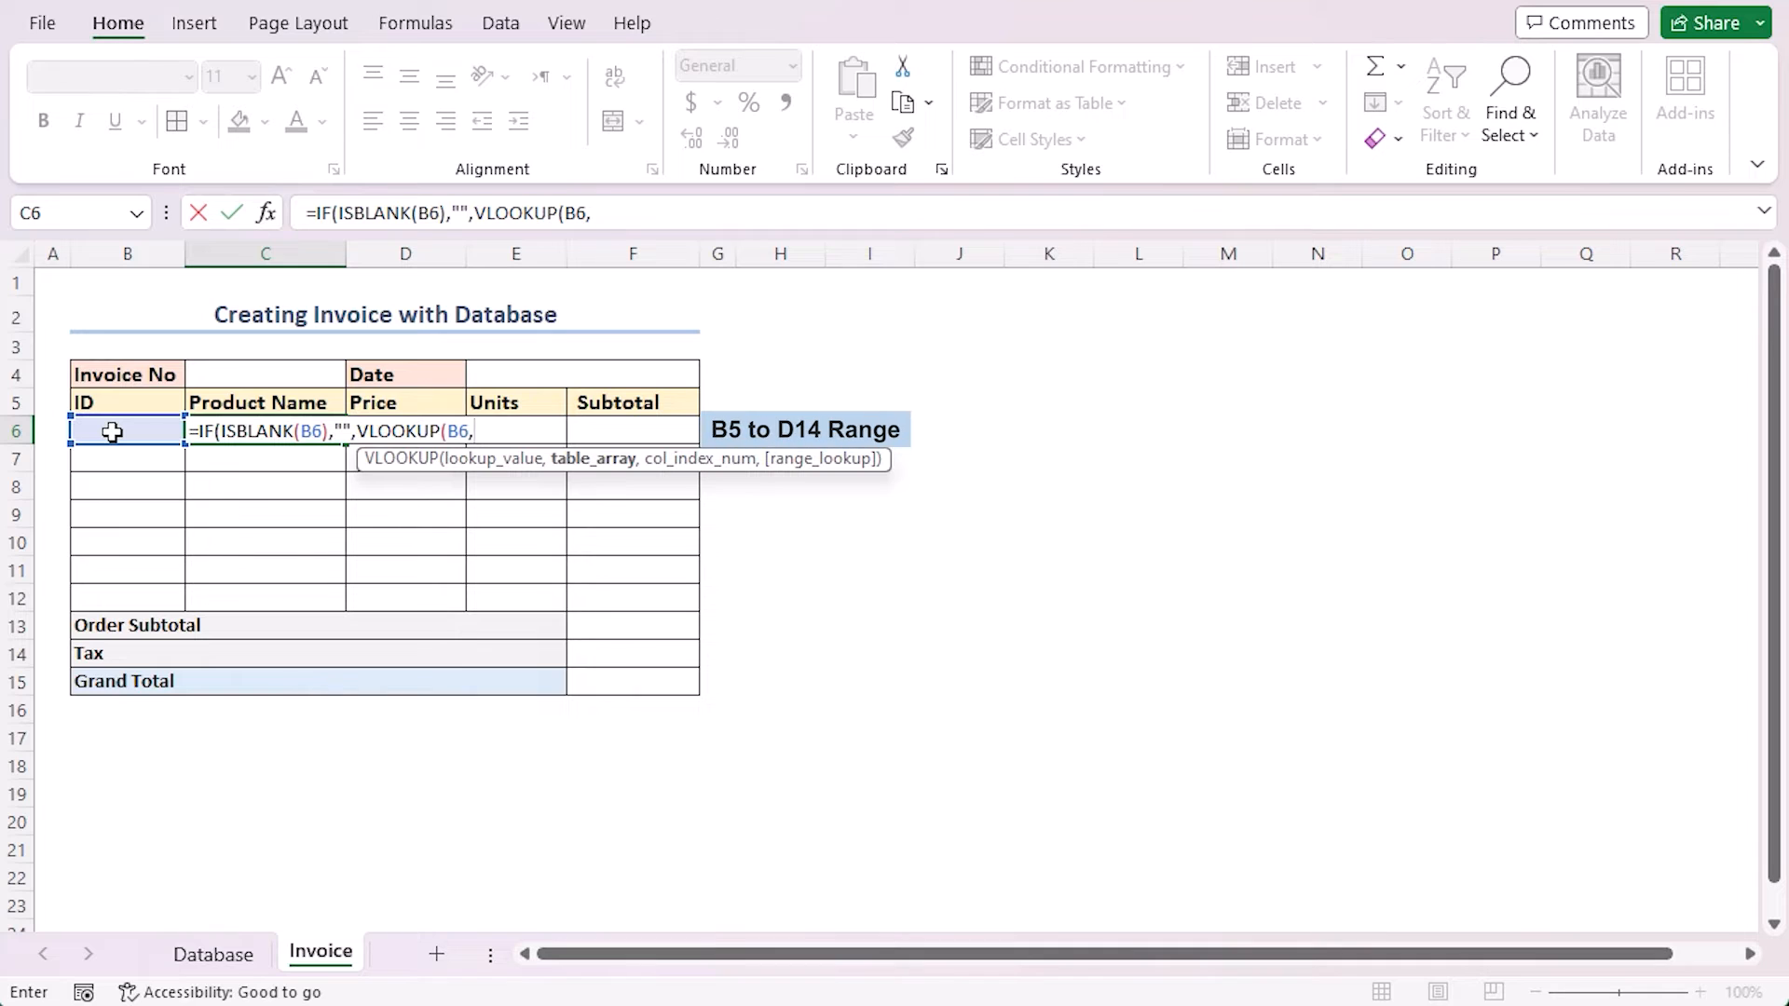
click(213, 954)
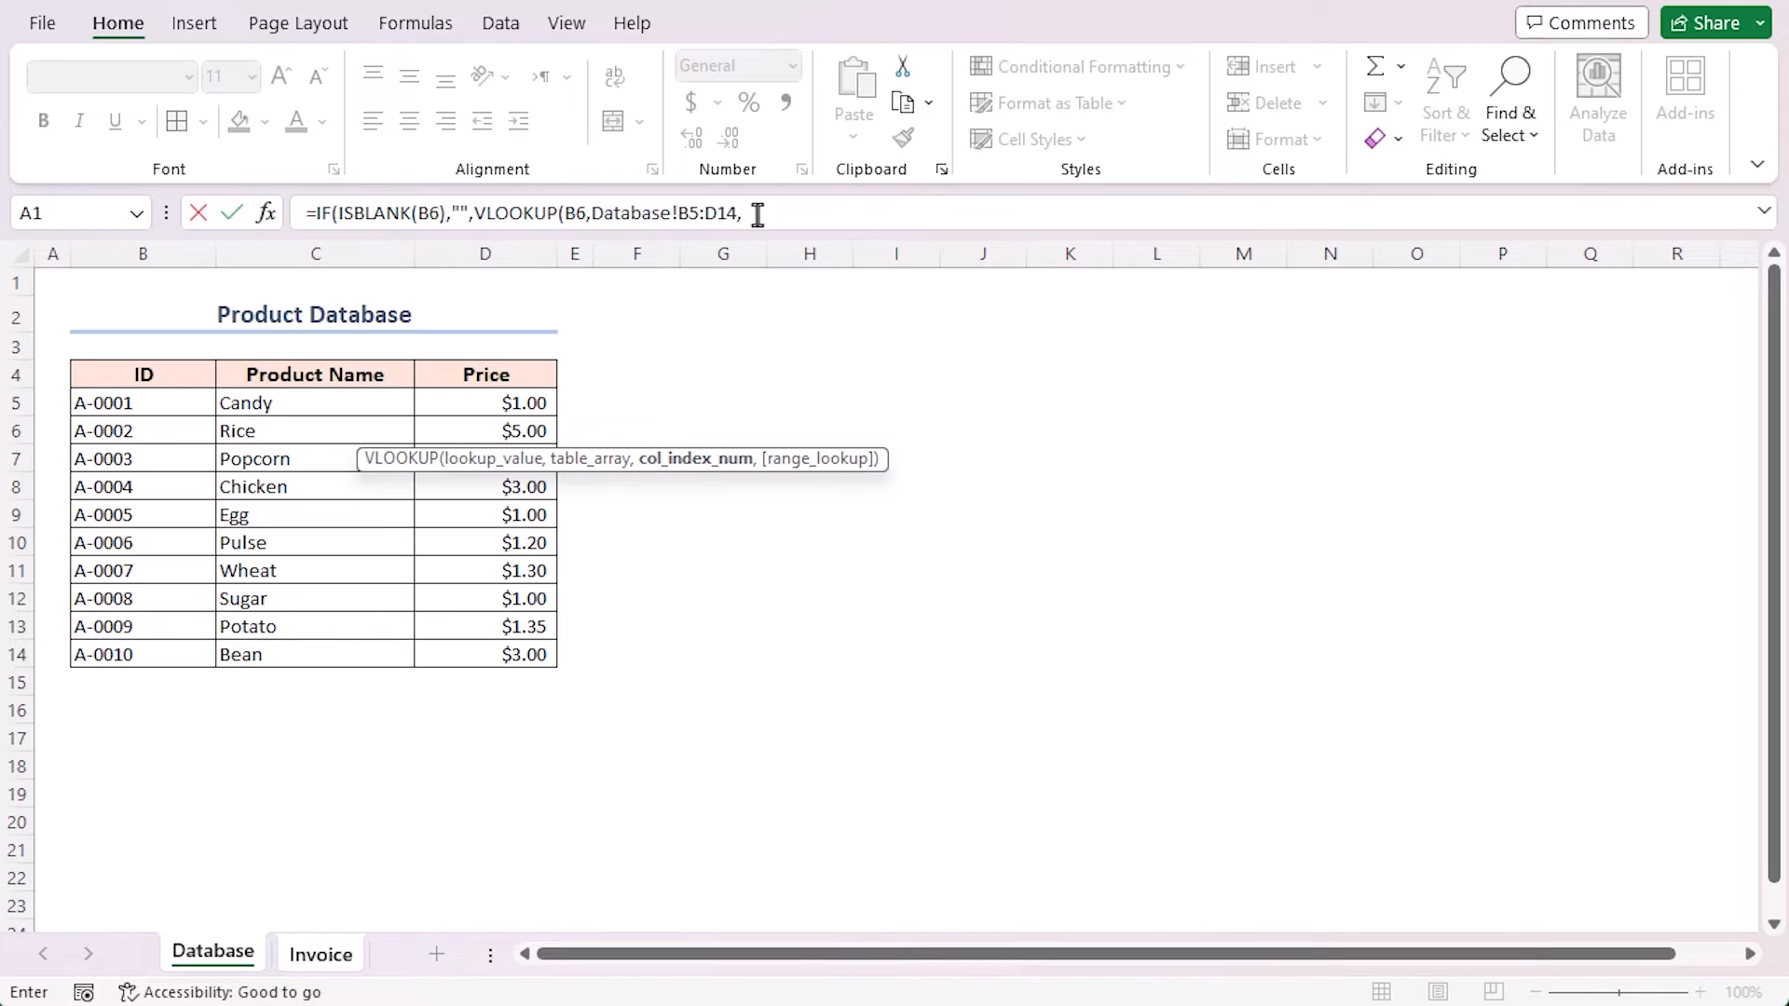
text(2,)
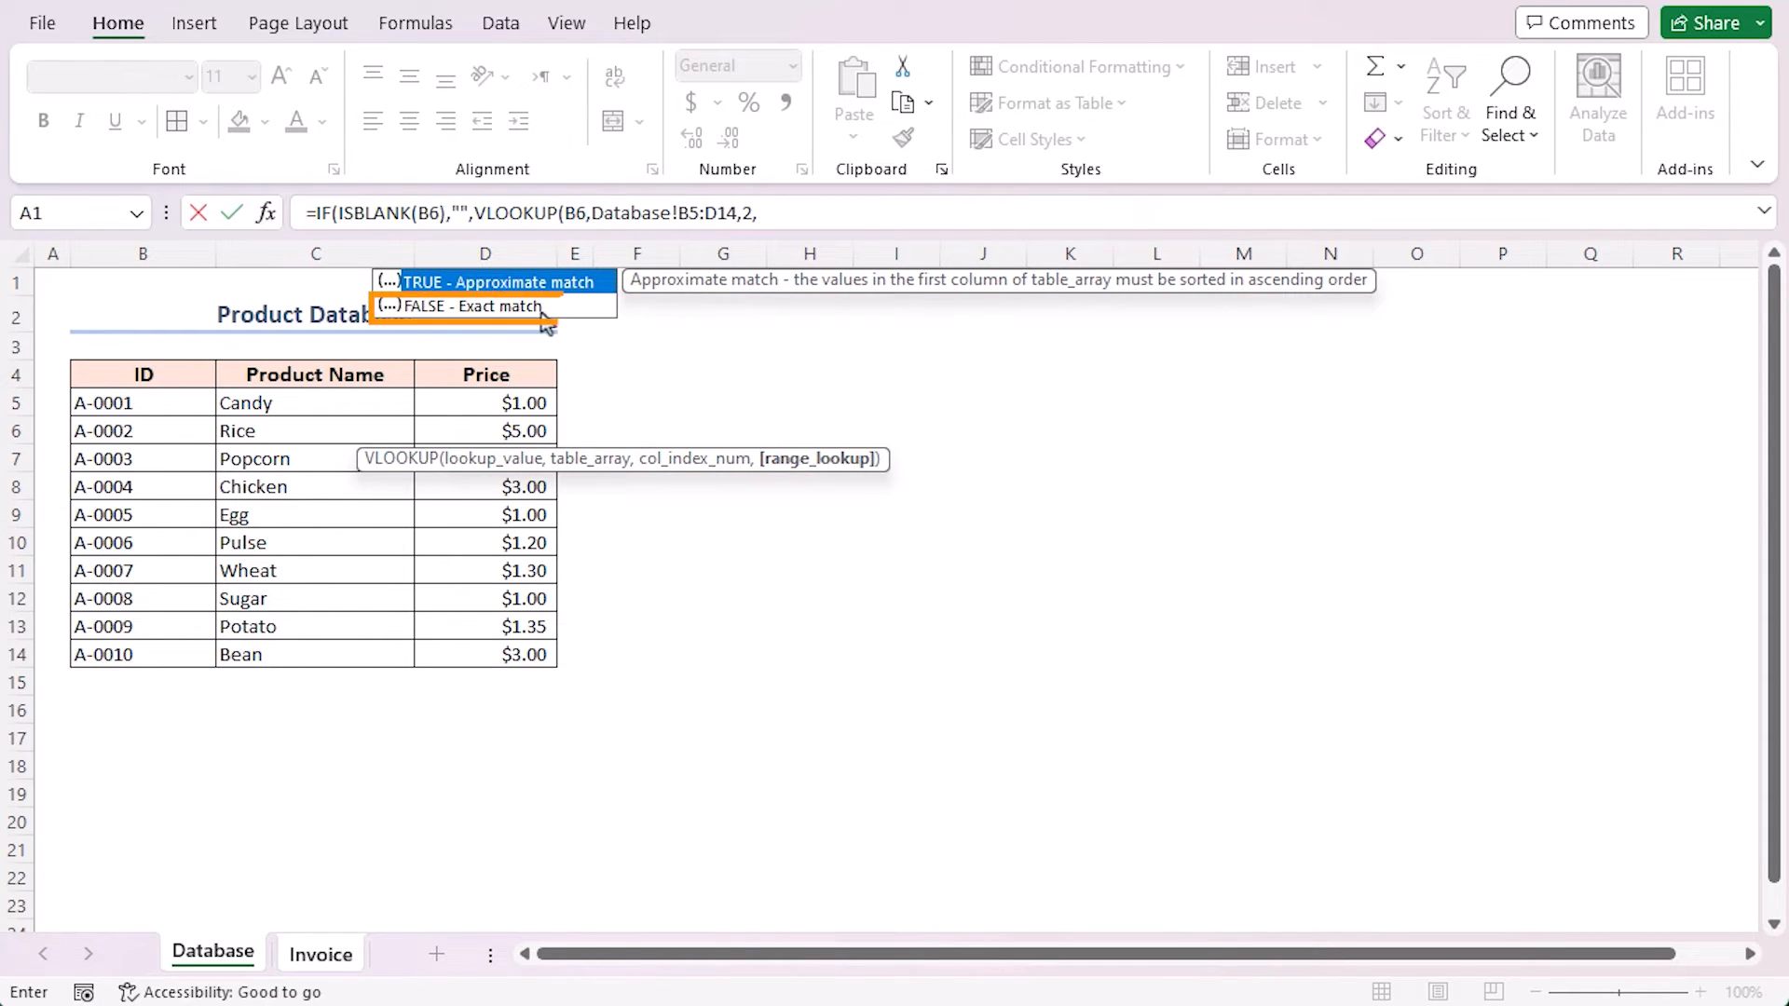
double_click(461, 305)
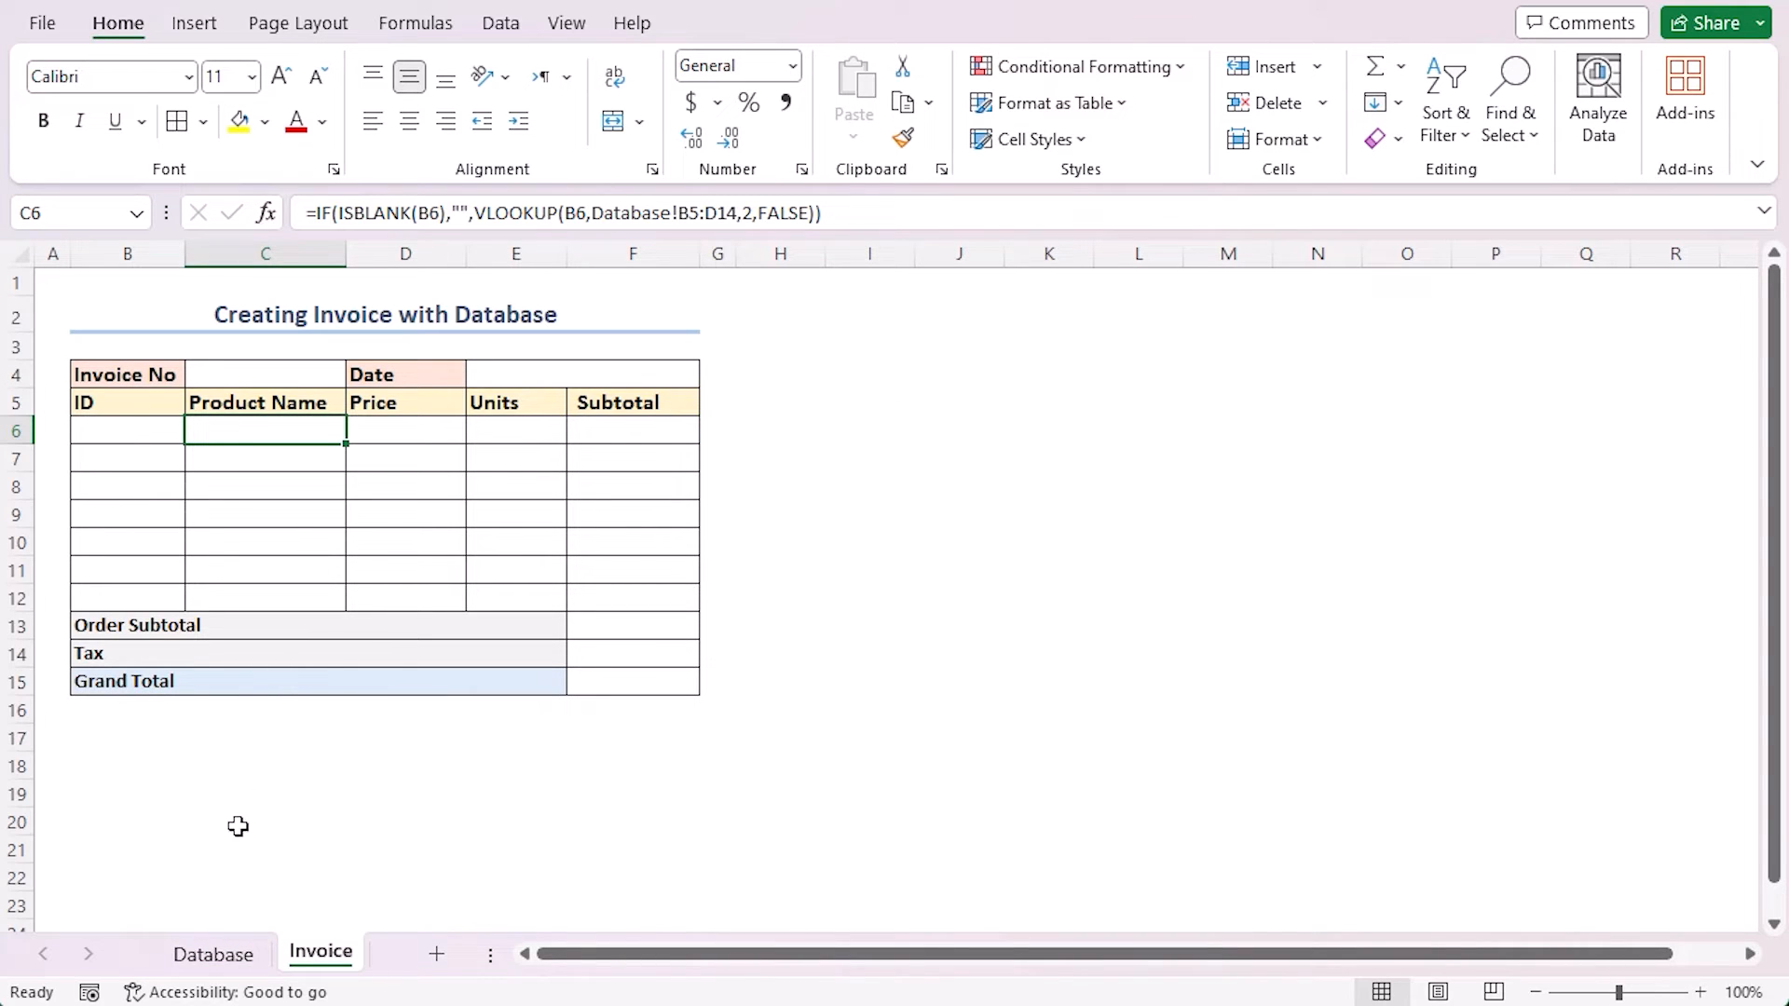
mouse_move(306, 701)
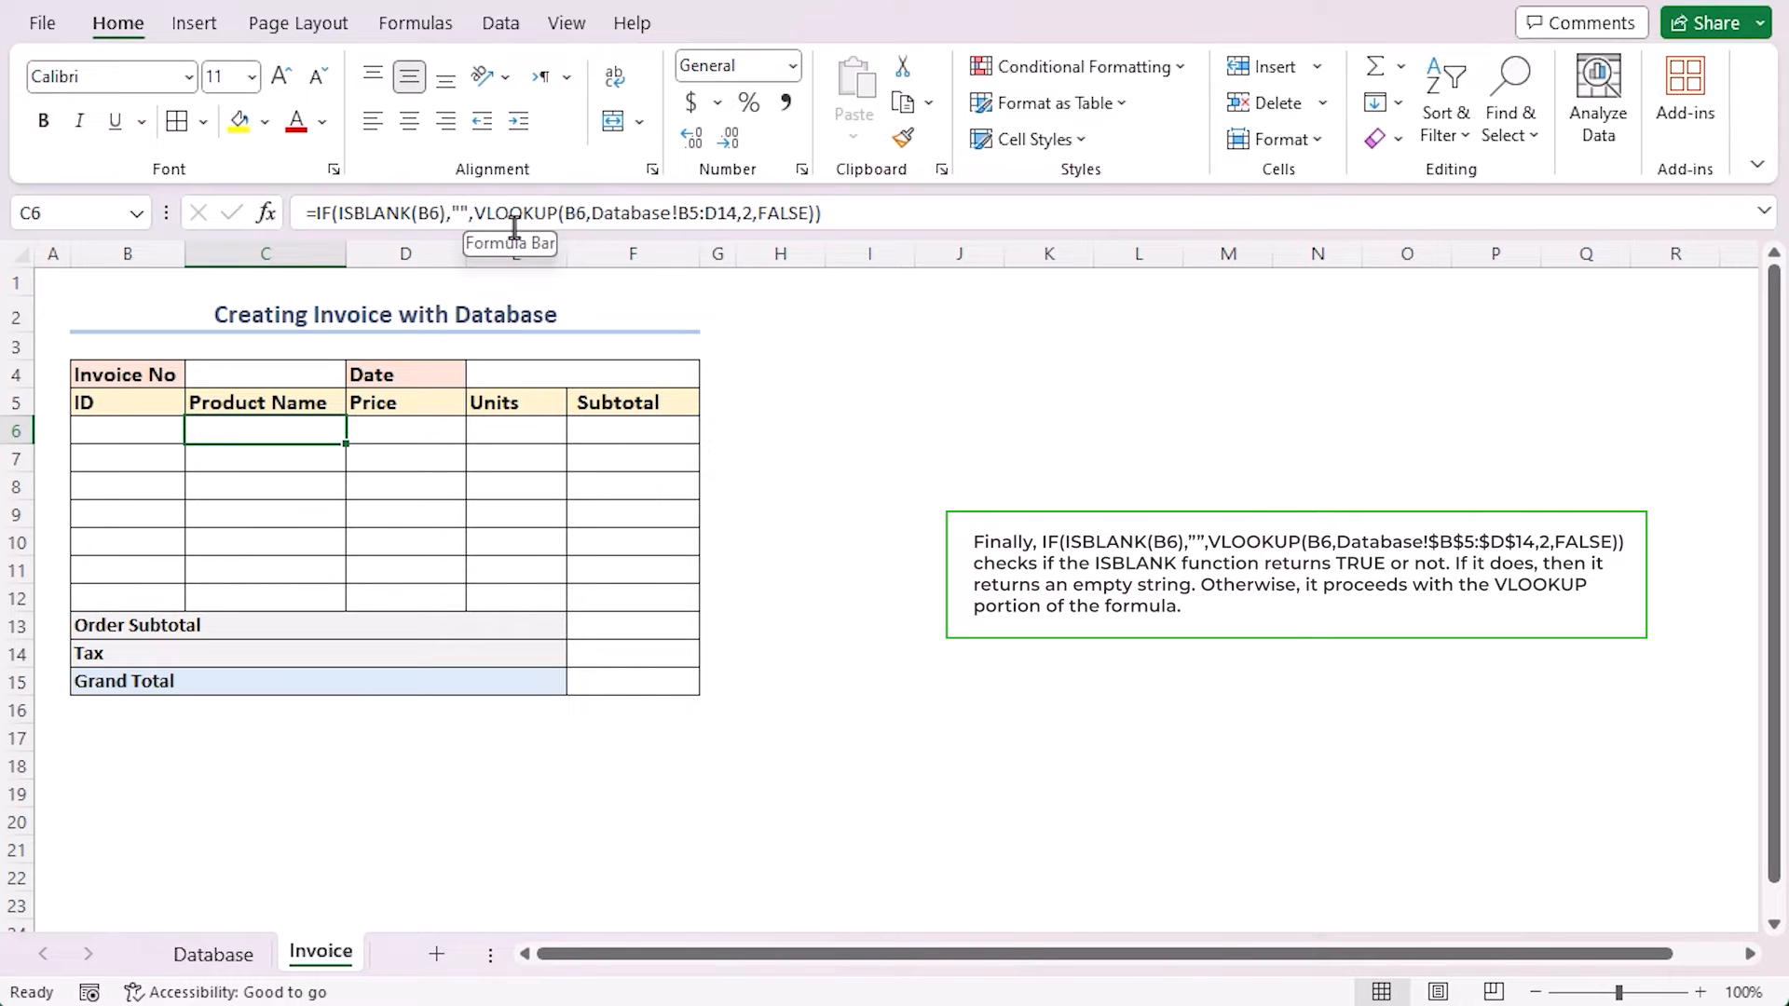
mouse_move(631, 202)
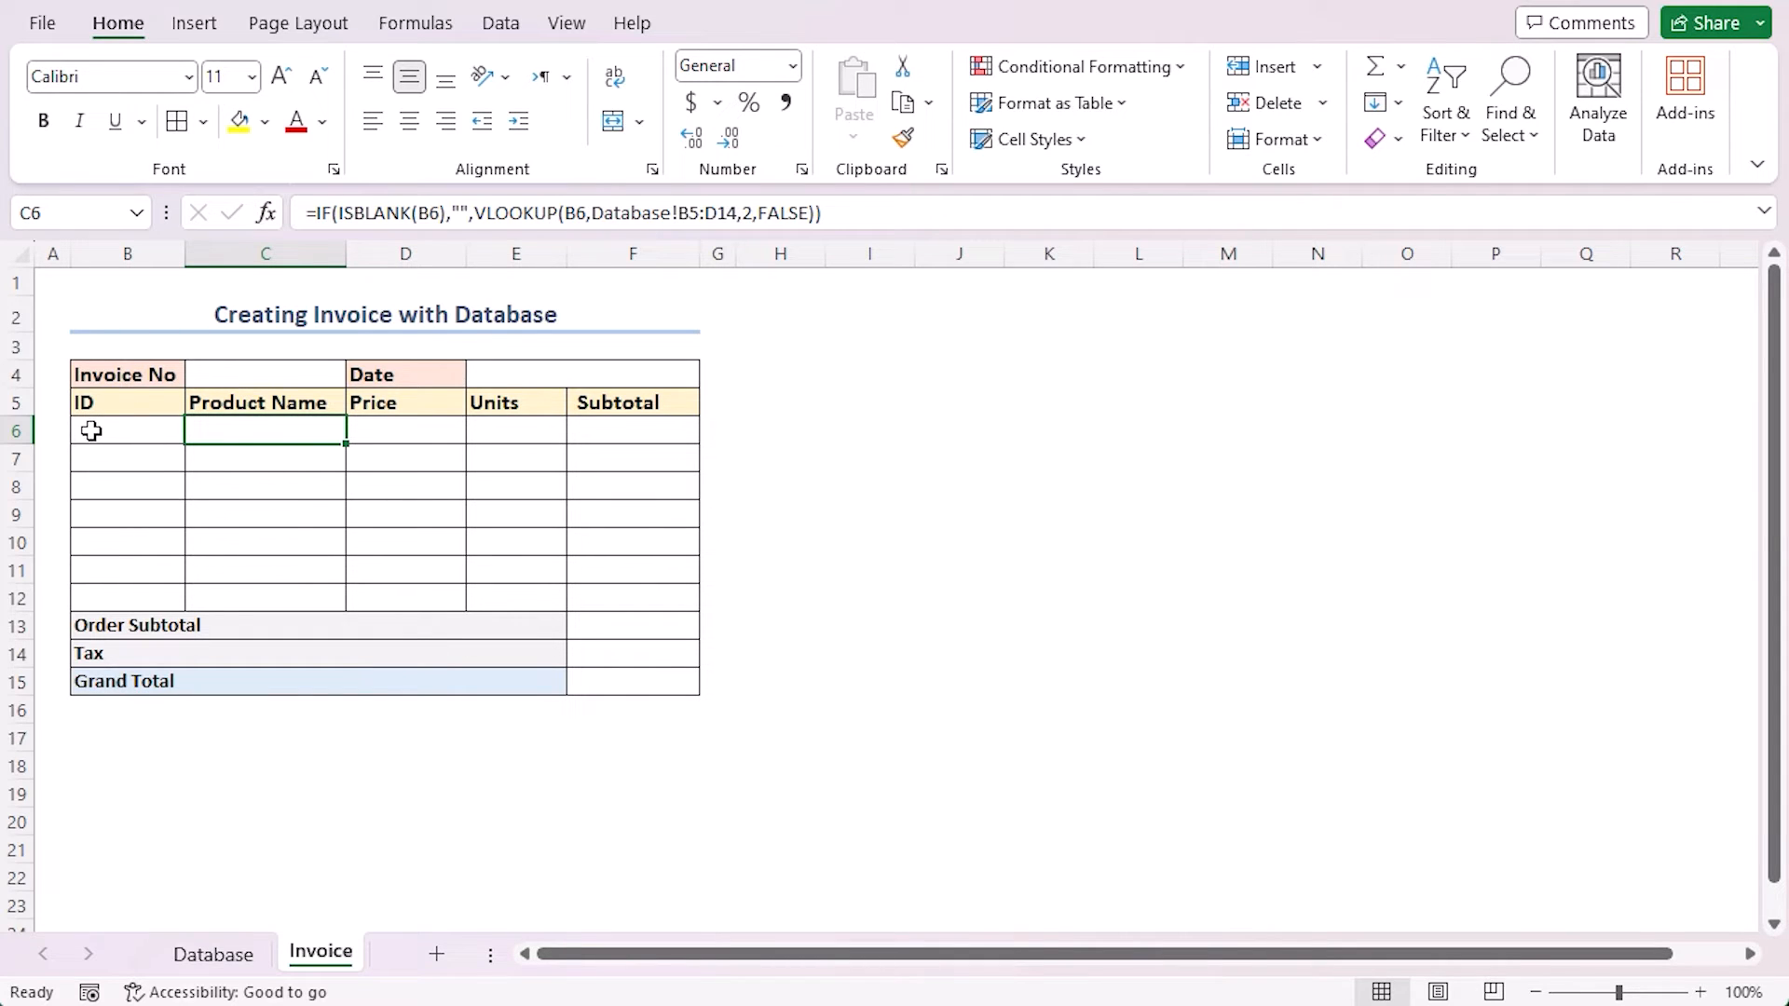
mouse_move(388, 435)
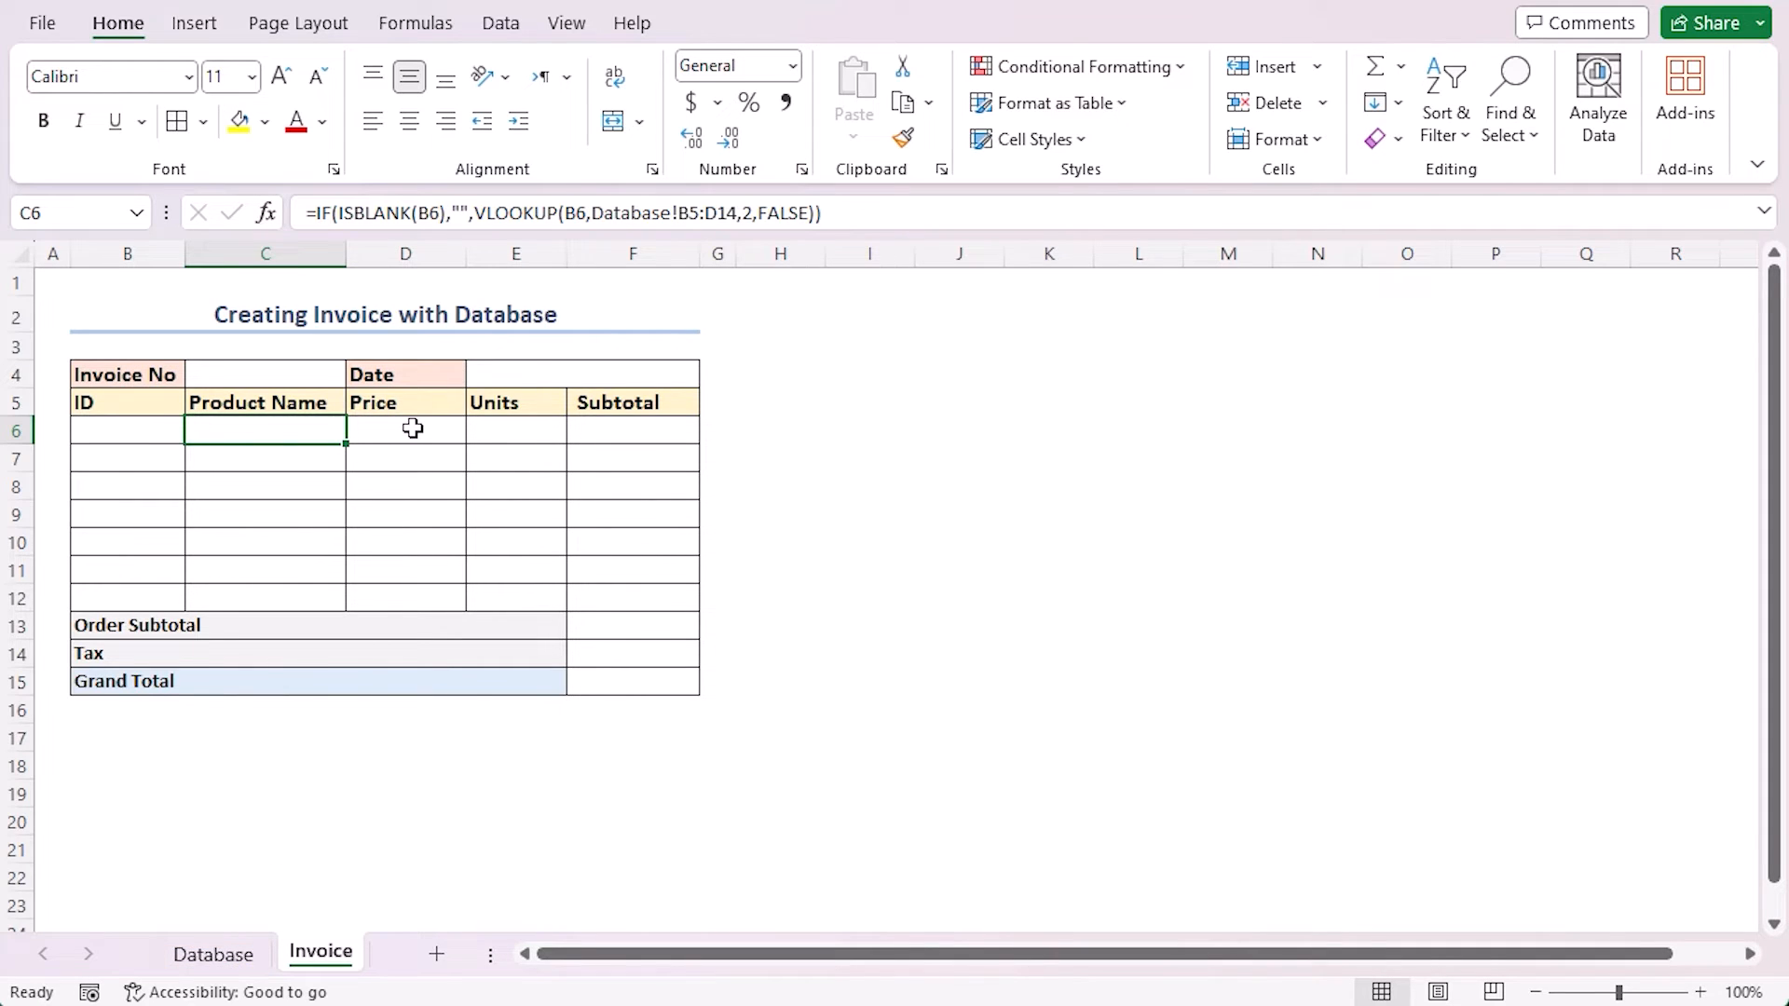
- Enter =IF(ISBLANK(B6),"",VLOOKUP(B6,Database!B5:D14,3,FALSE)) in D6 for the price
text(=IF(ISBLANK(B6),"",)
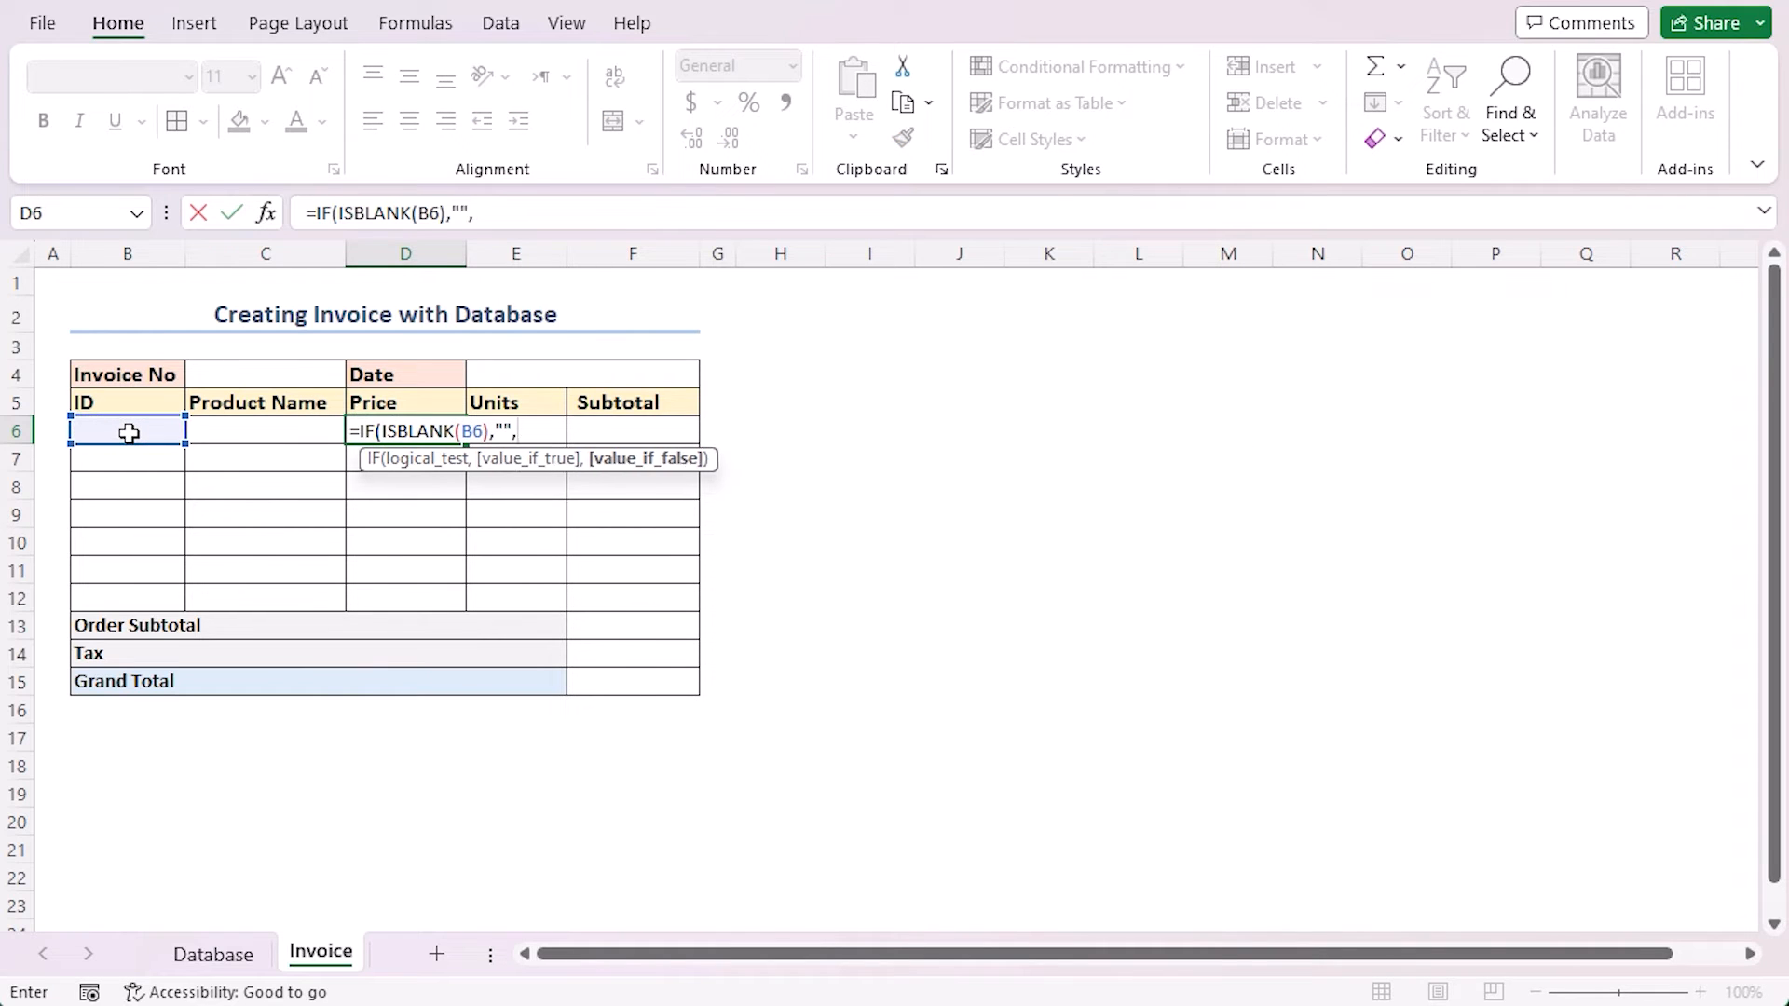
click(213, 953)
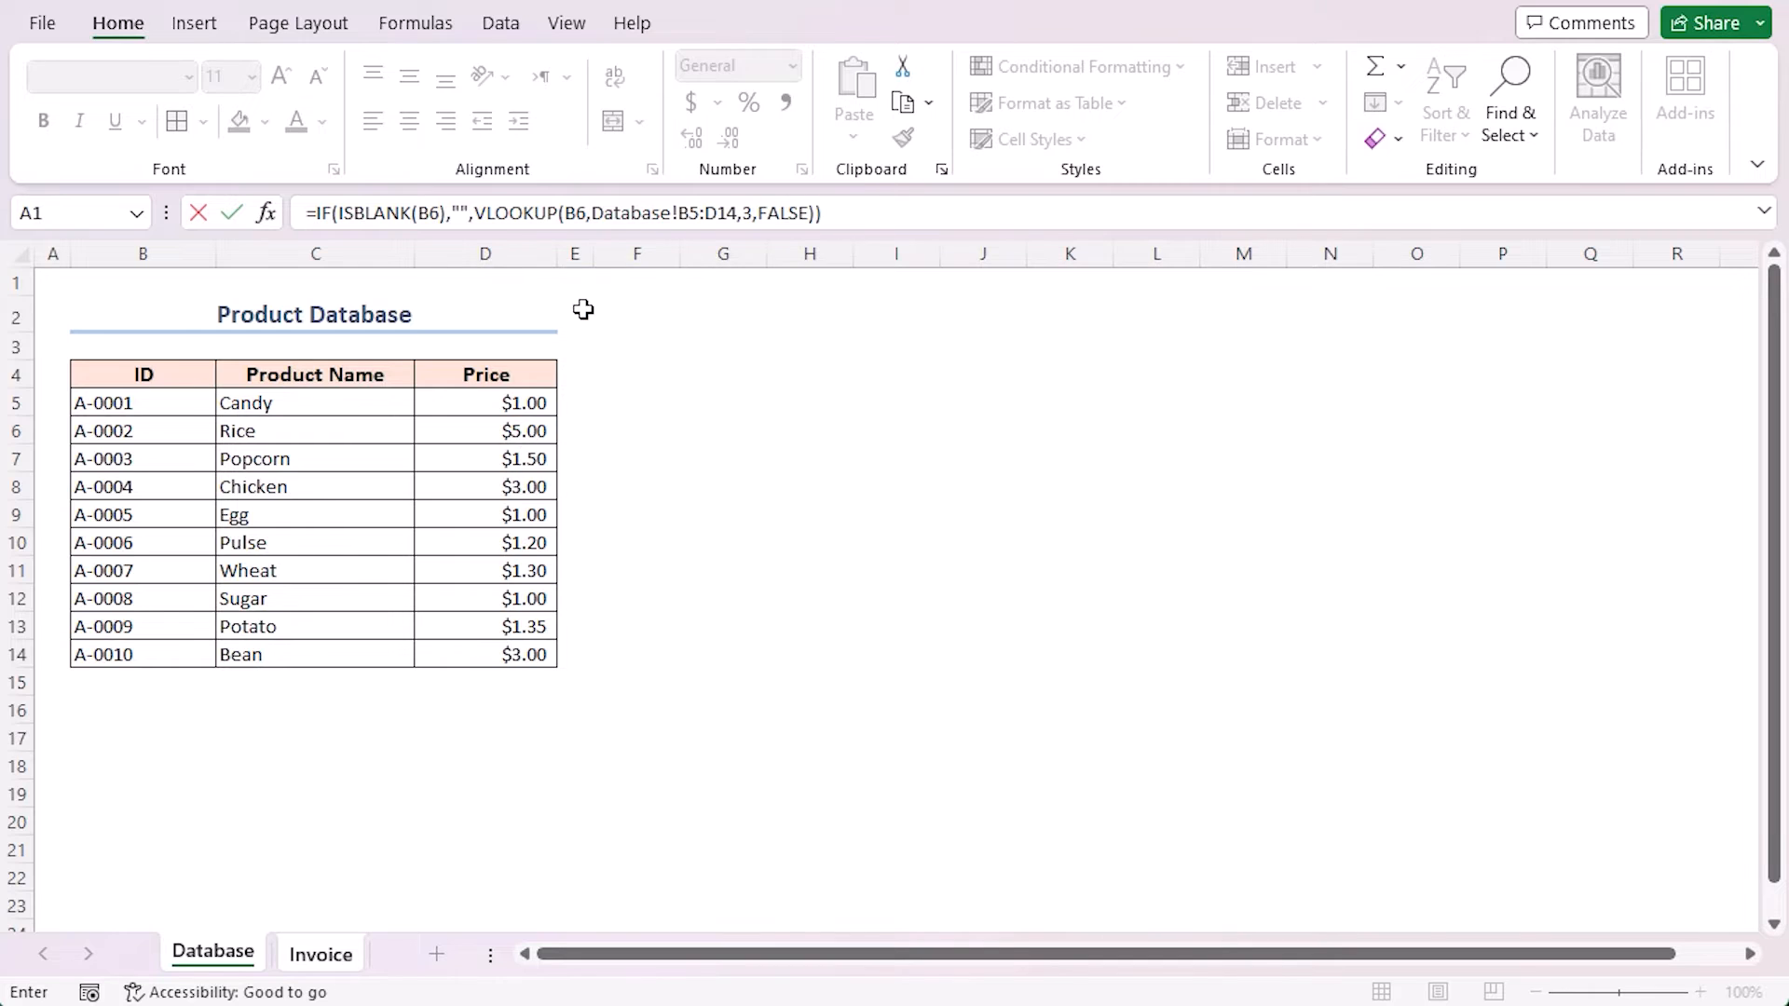
click(320, 954)
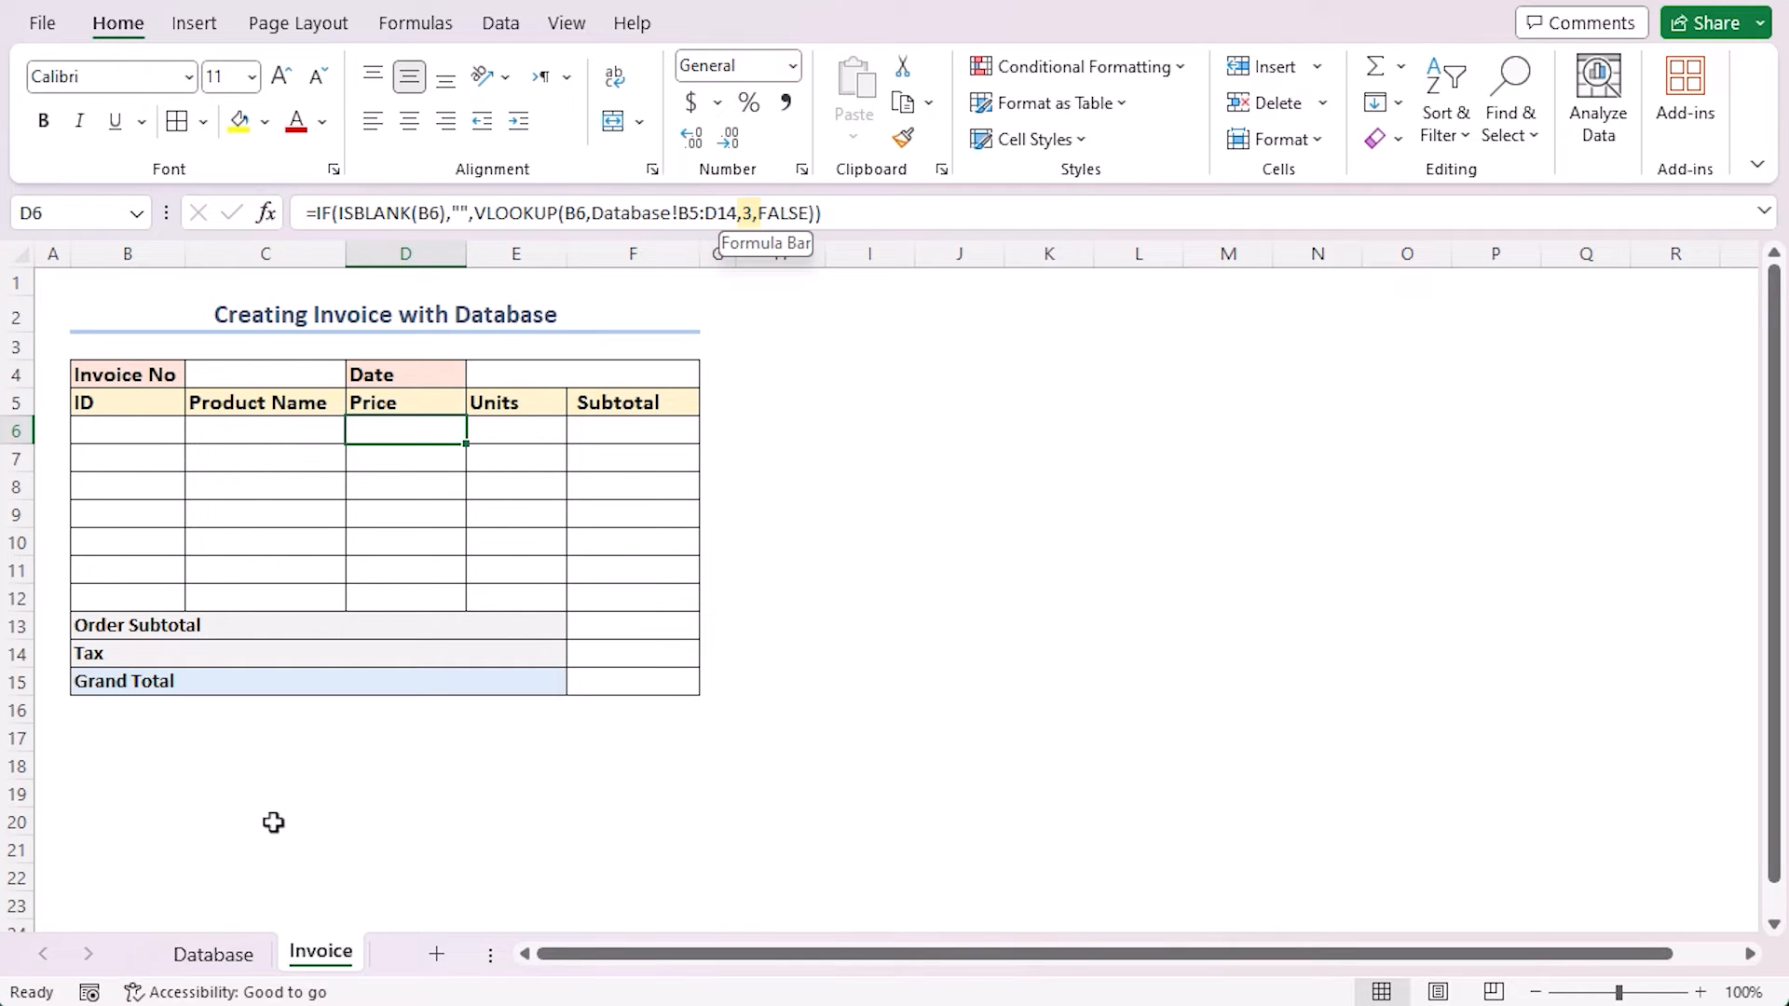
click(213, 954)
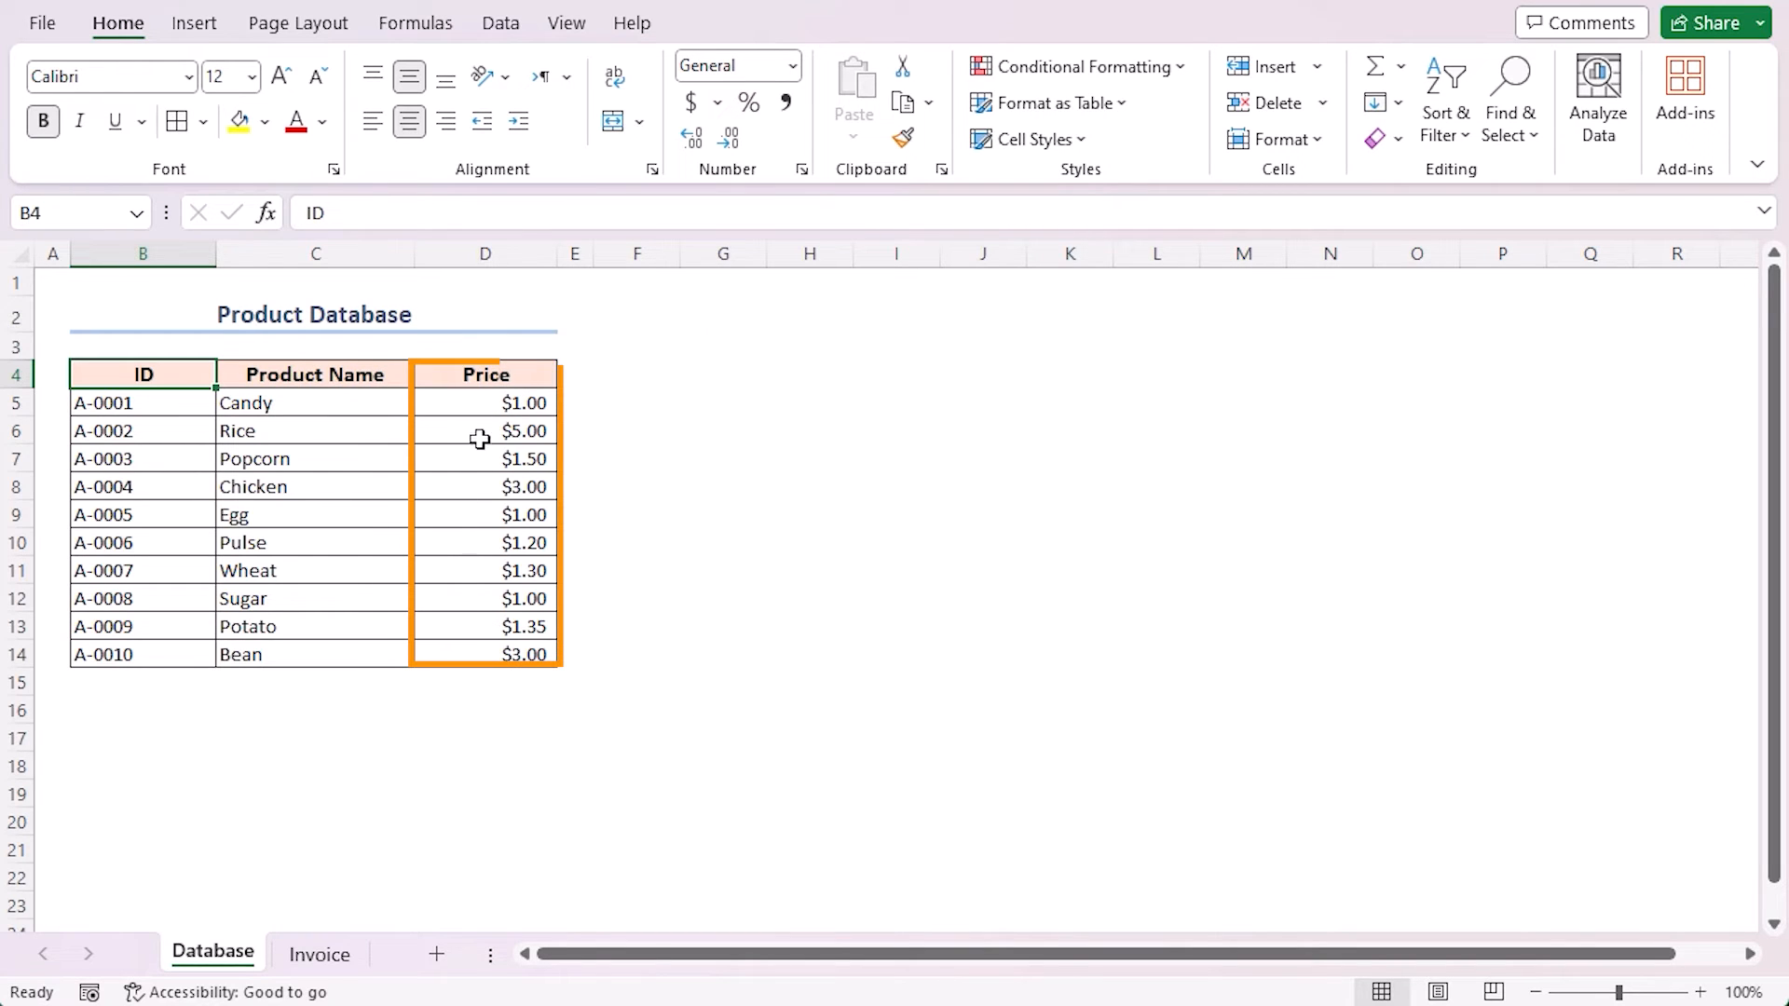
click(320, 954)
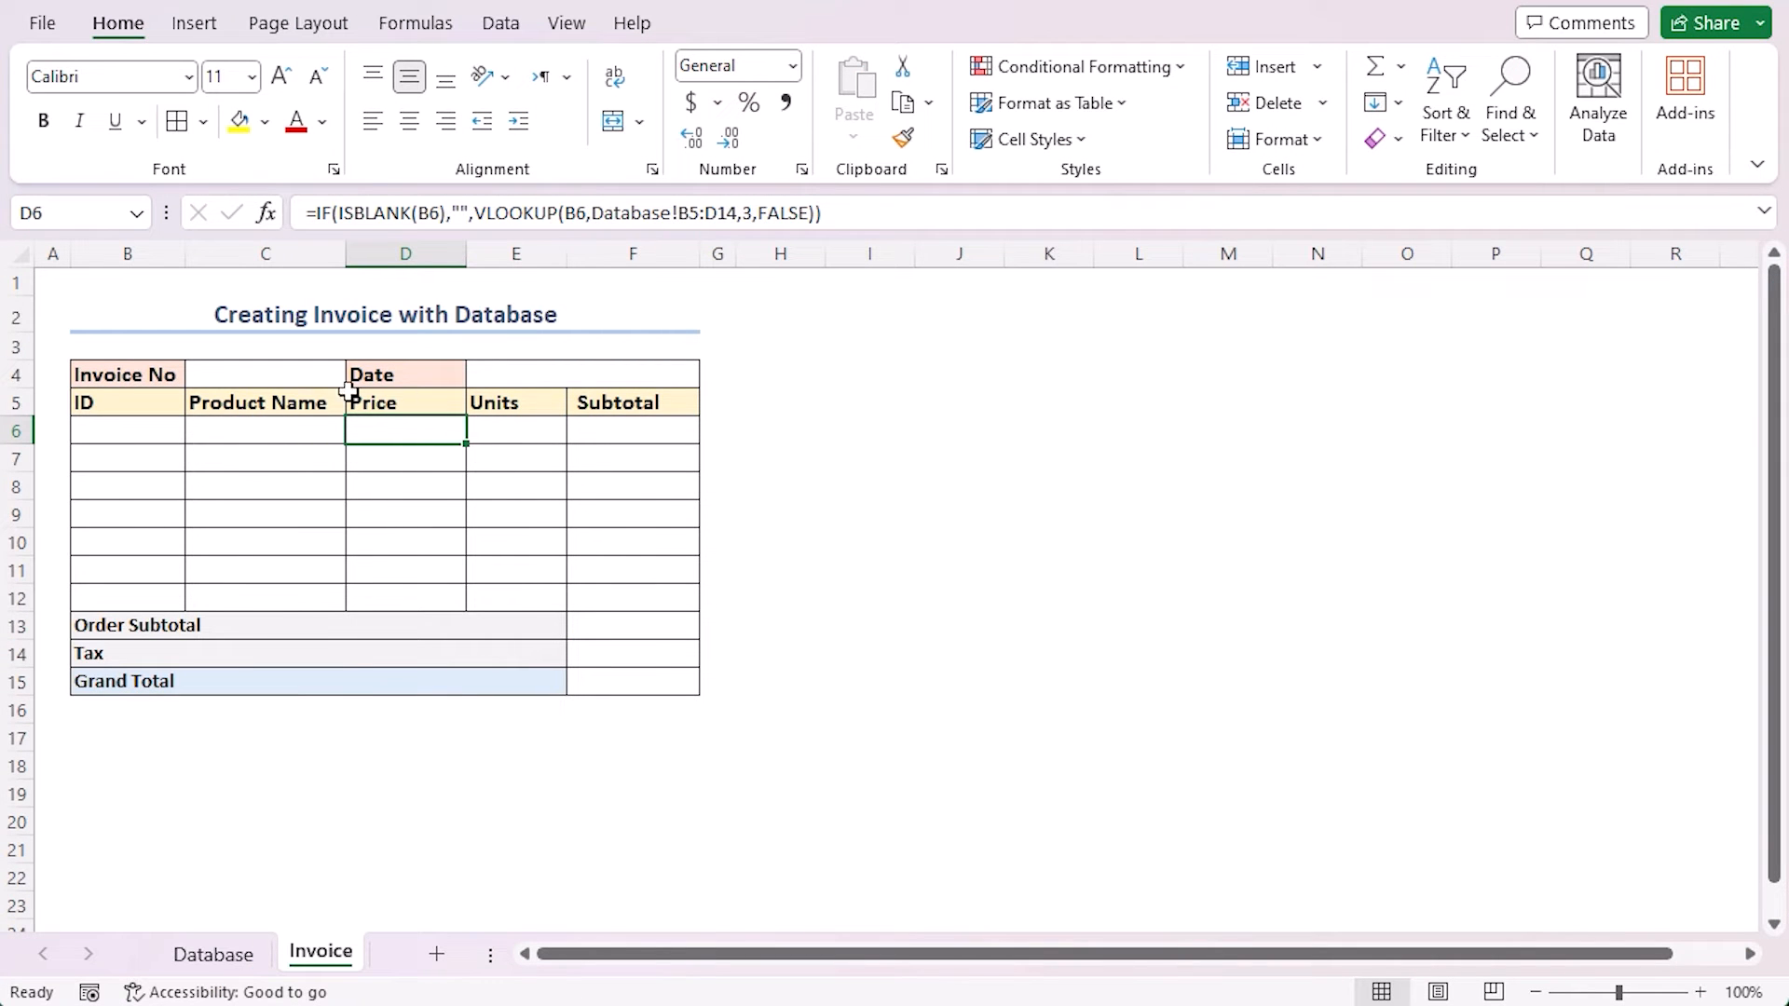
mouse_move(372, 473)
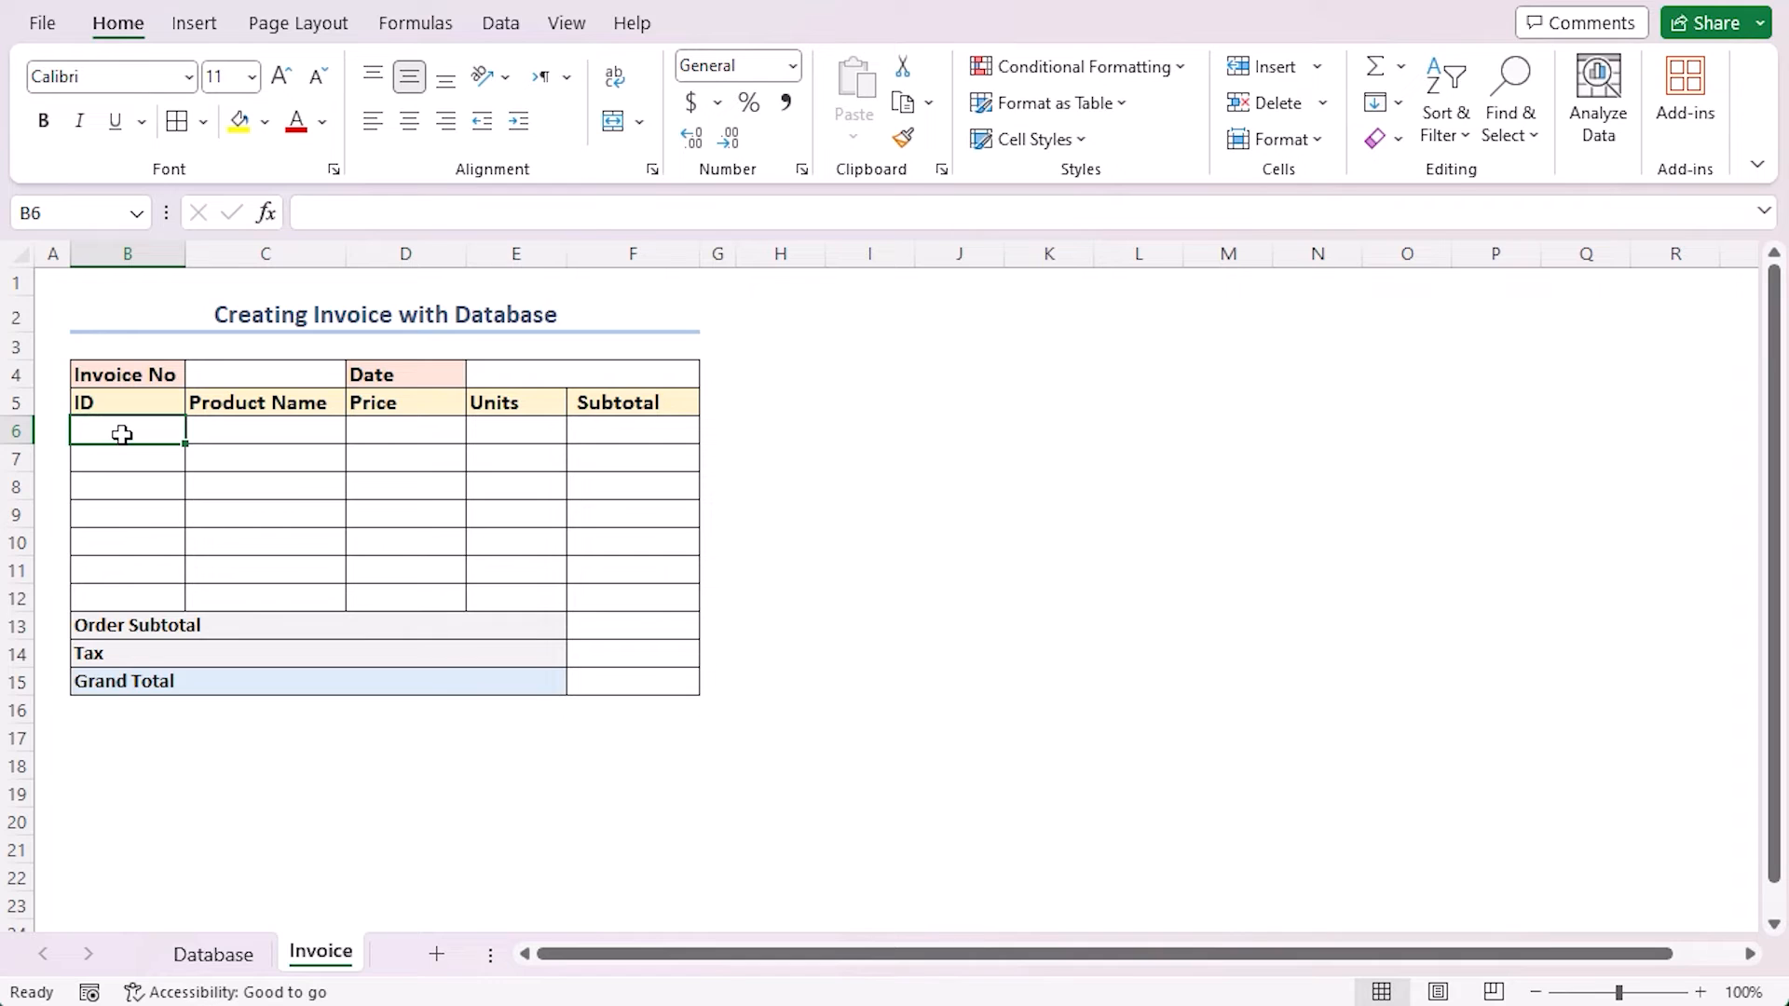
- Enter ID A-0002 in B6 so Rice and price 5 fill in
text(A-)
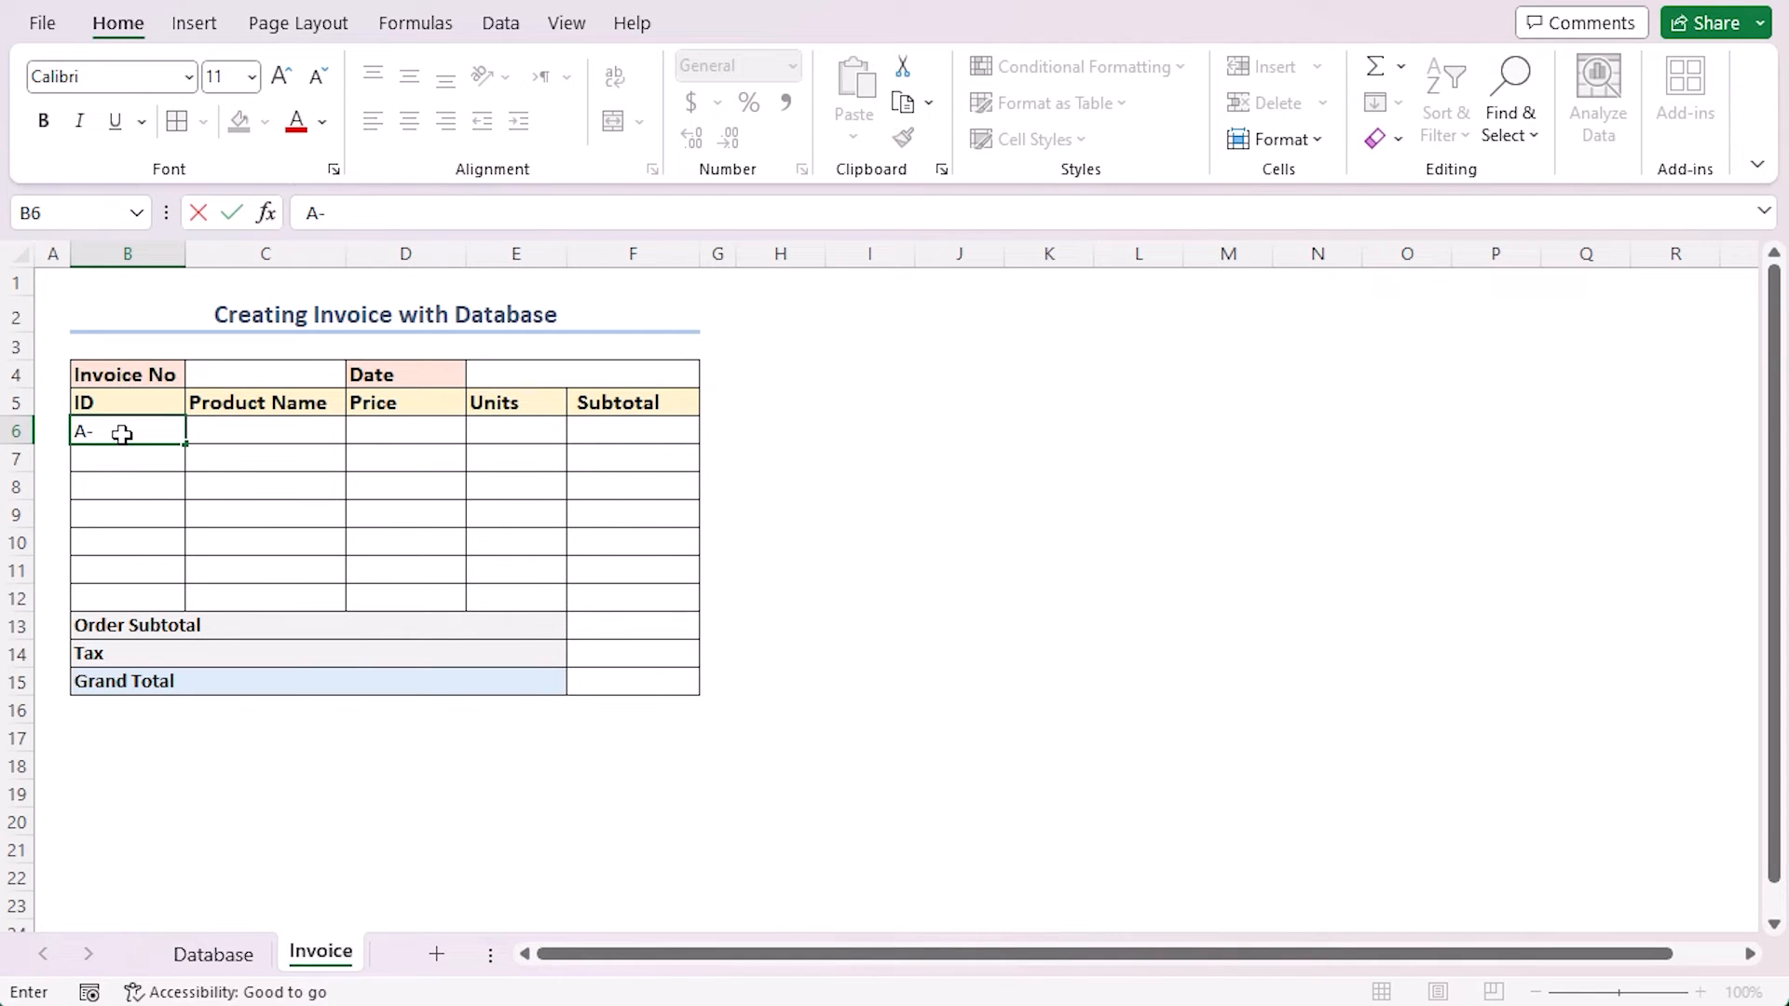
key(Enter)
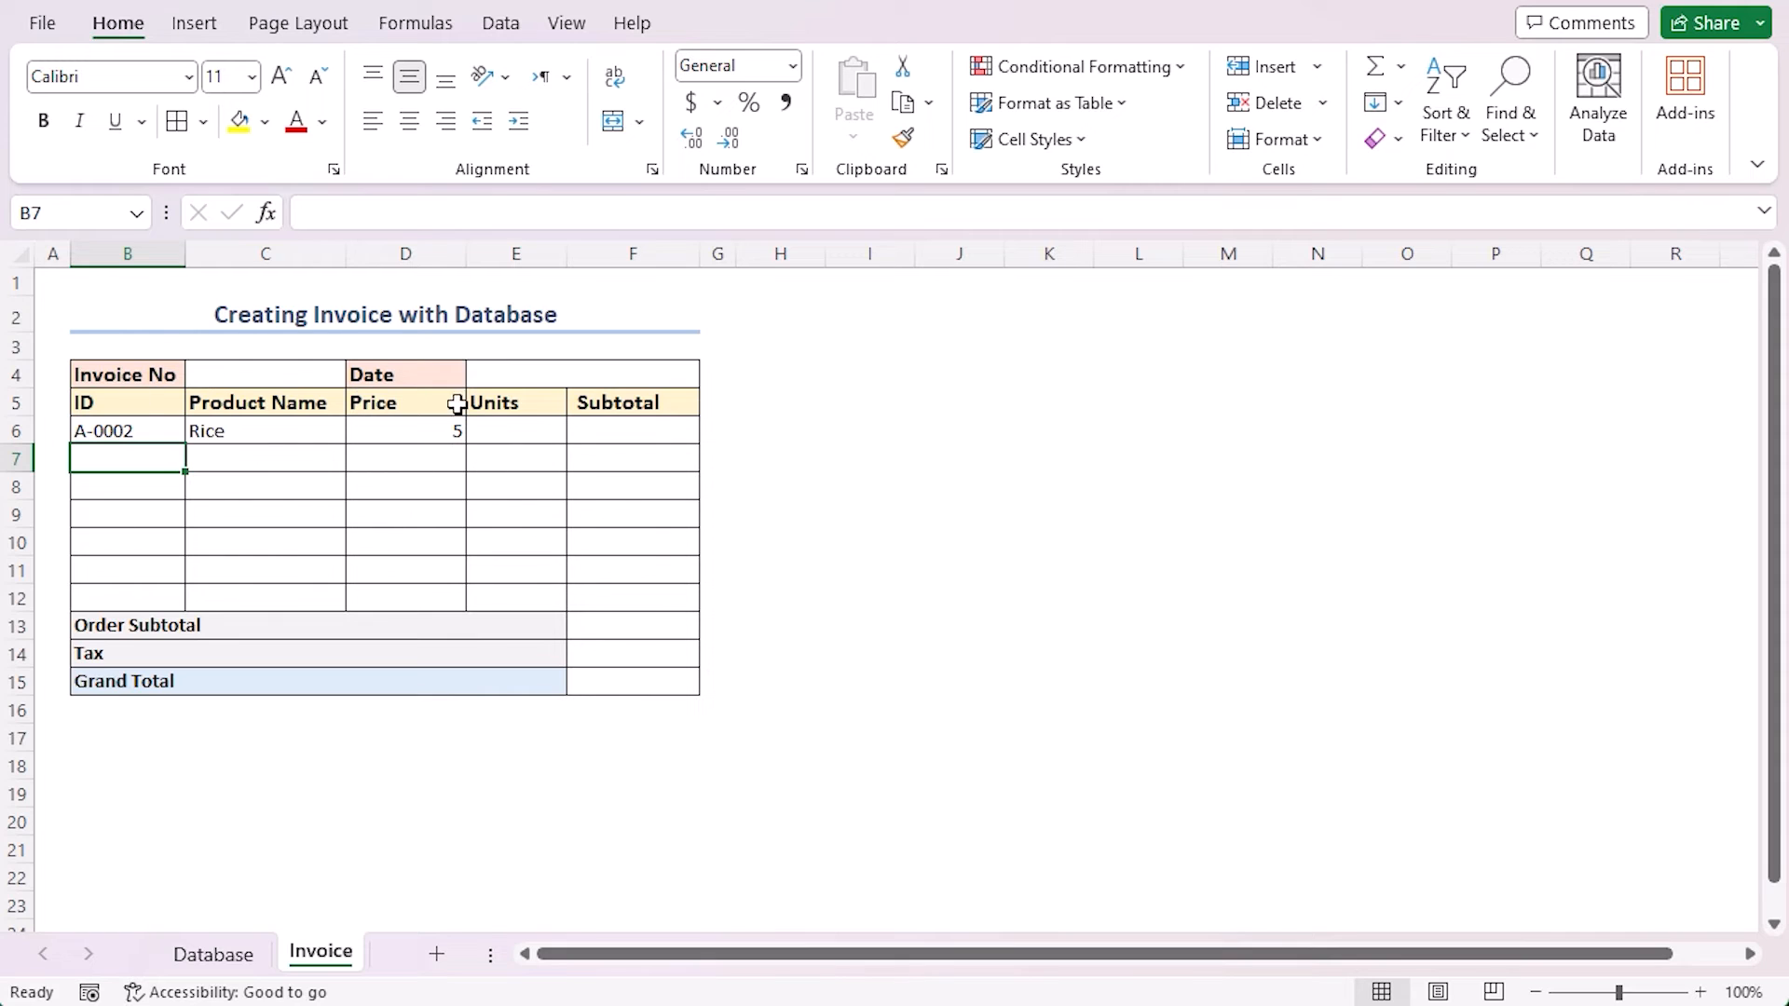
mouse_move(464, 533)
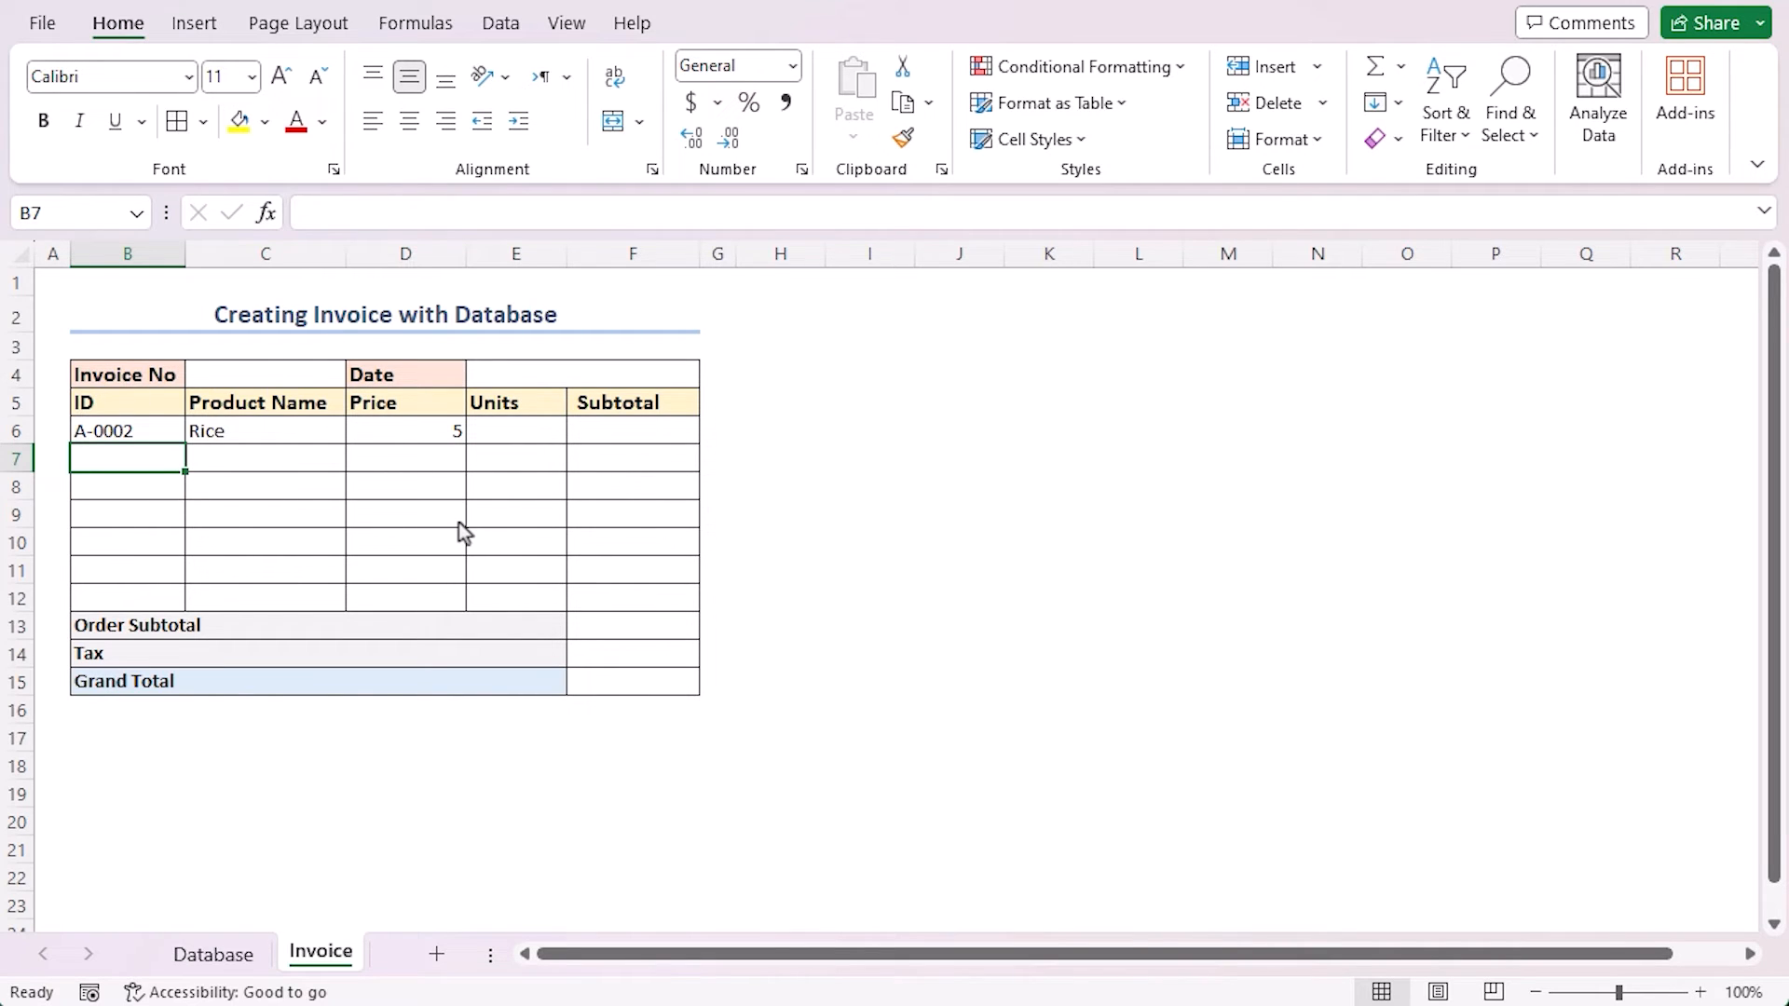
mouse_move(593, 772)
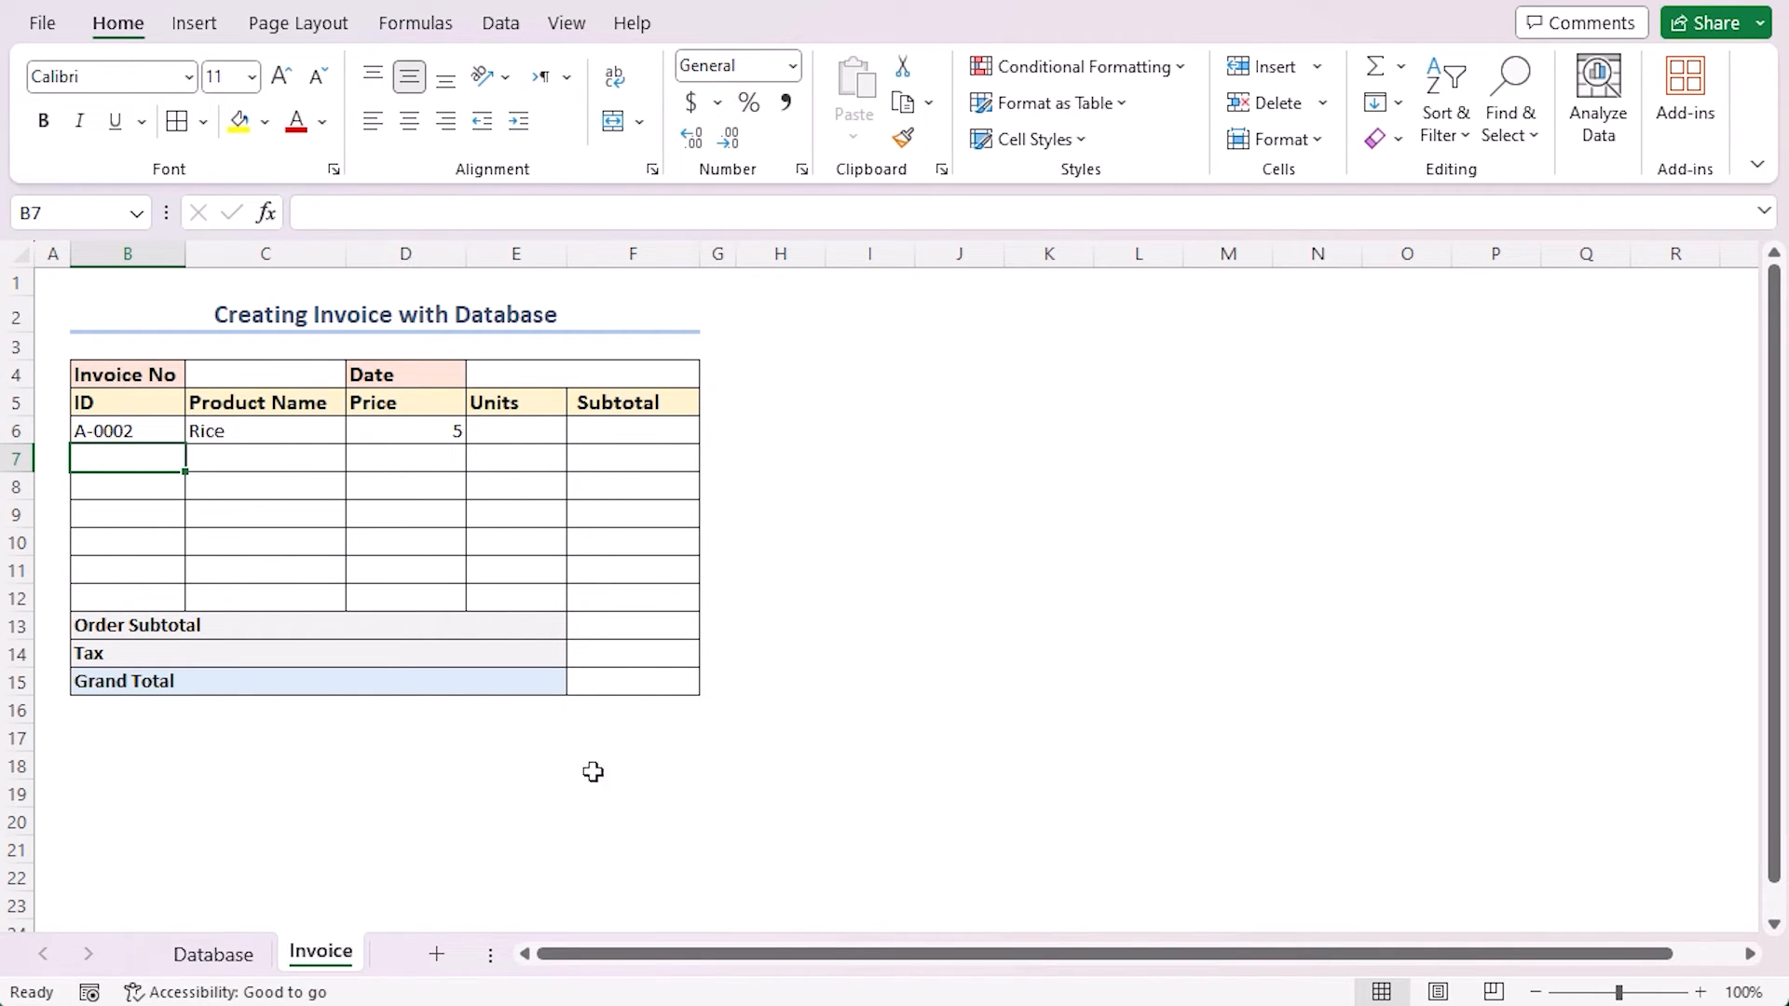
mouse_move(616, 522)
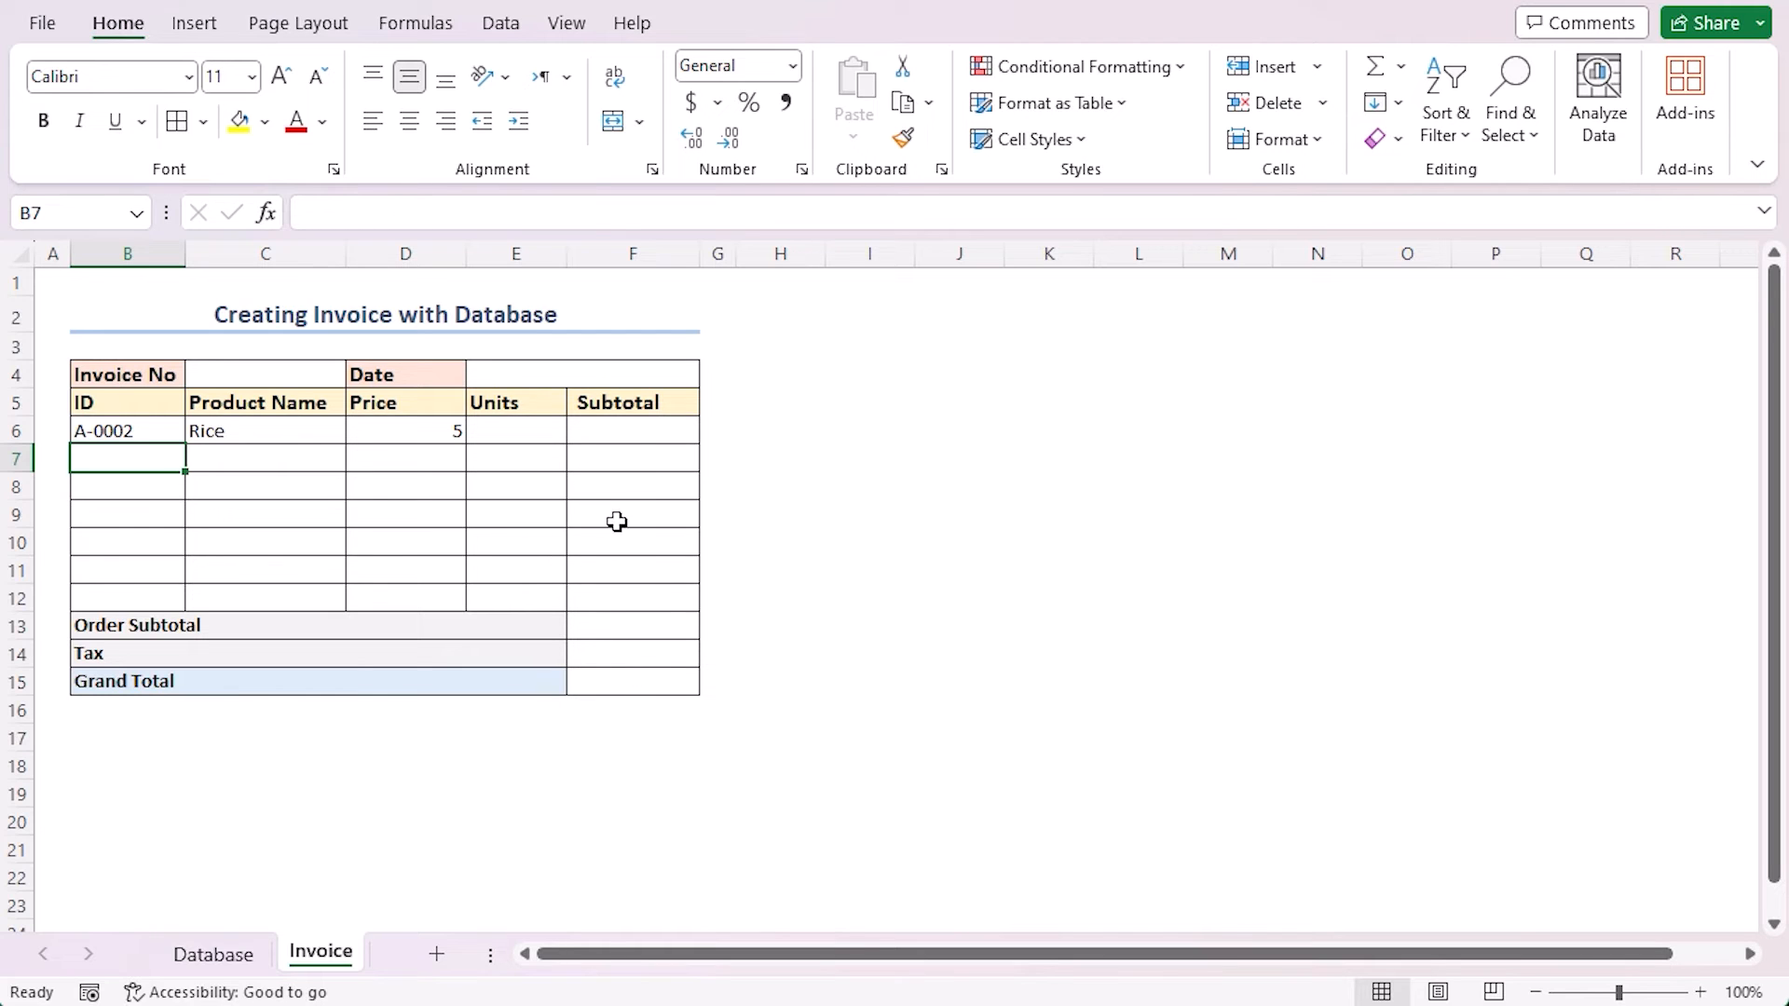
- Enter =IF(ISBLANK(B6),"",D6*E6) in Subtotal cell F6
click(631, 431)
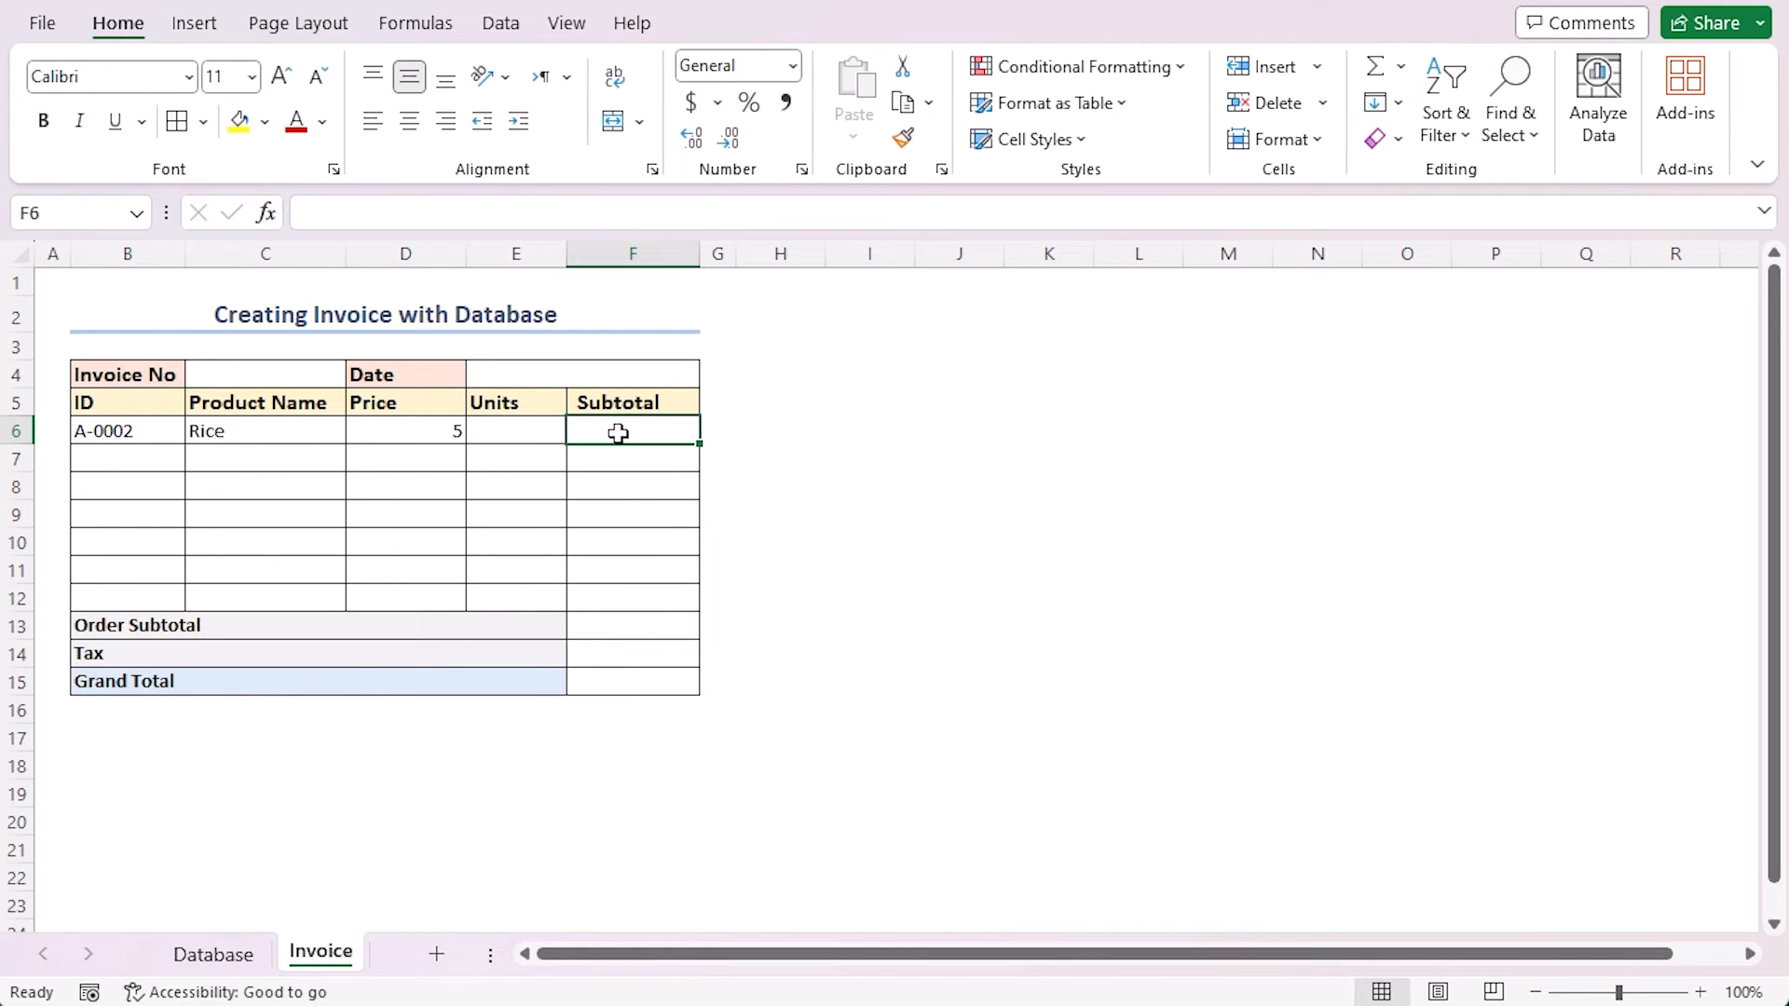
text(=if)
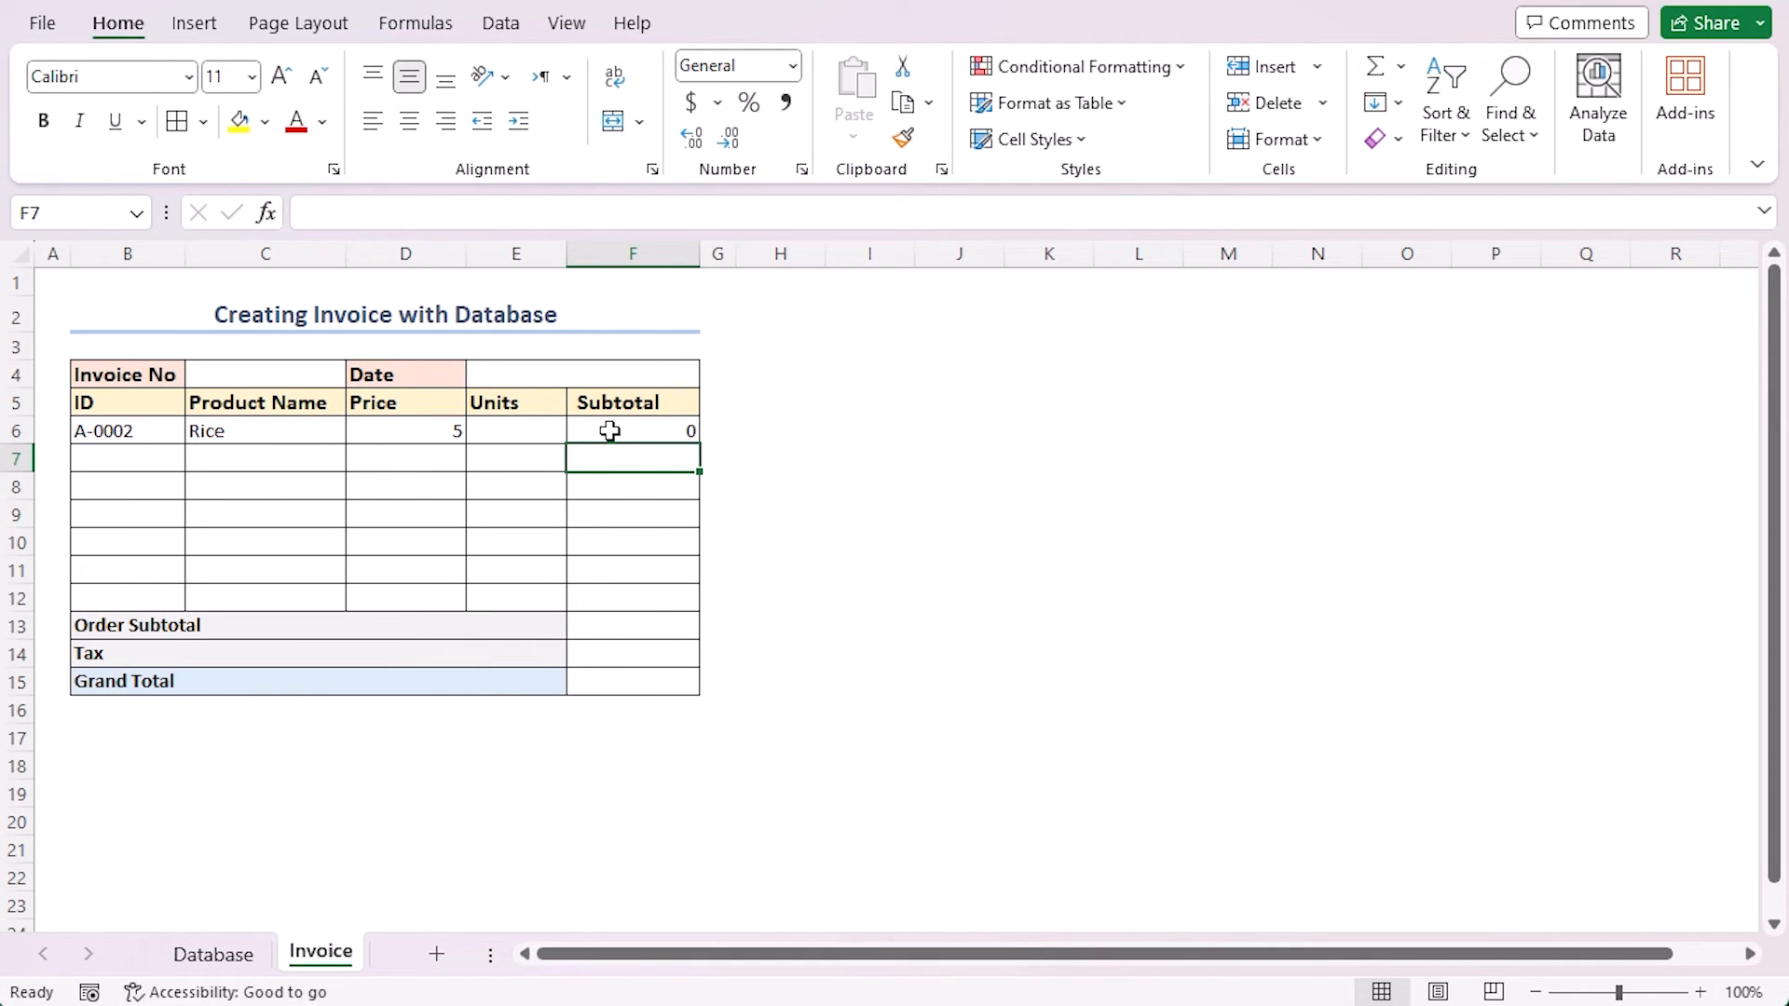
mouse_move(444, 438)
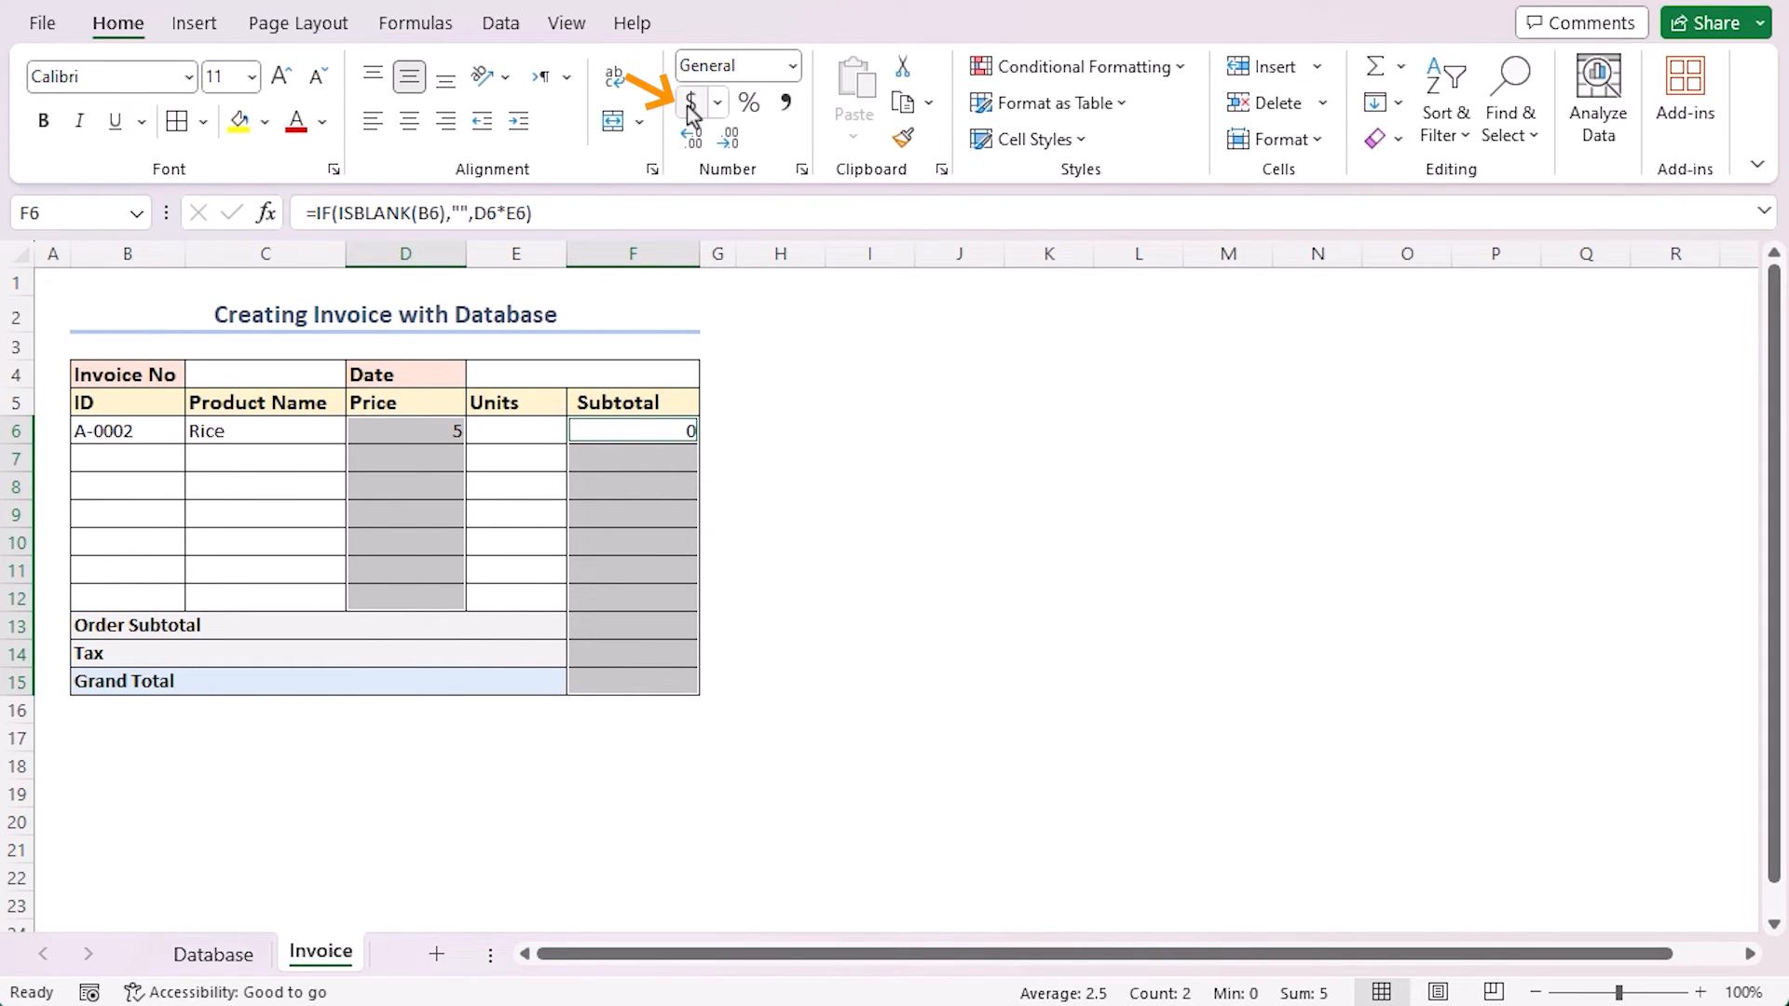
mouse_move(690, 103)
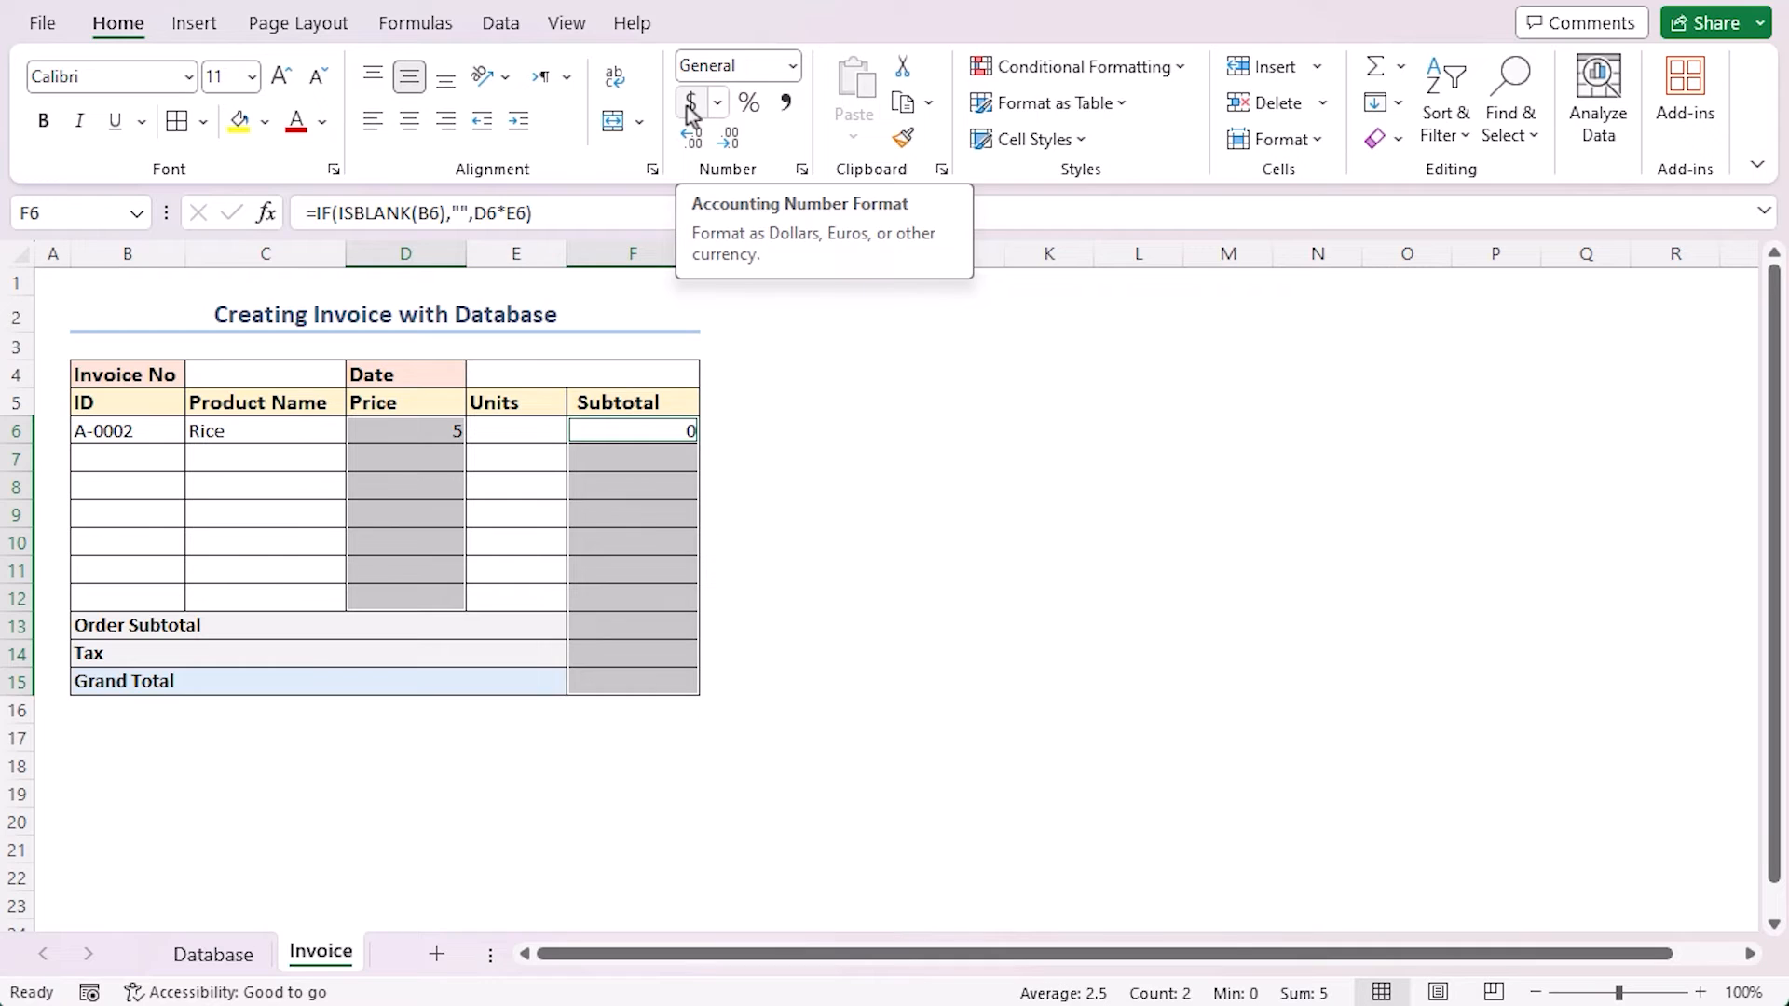
- Apply Accounting format to prices and subtotals, and sum F6:F12 in Order Subtotal
click(689, 102)
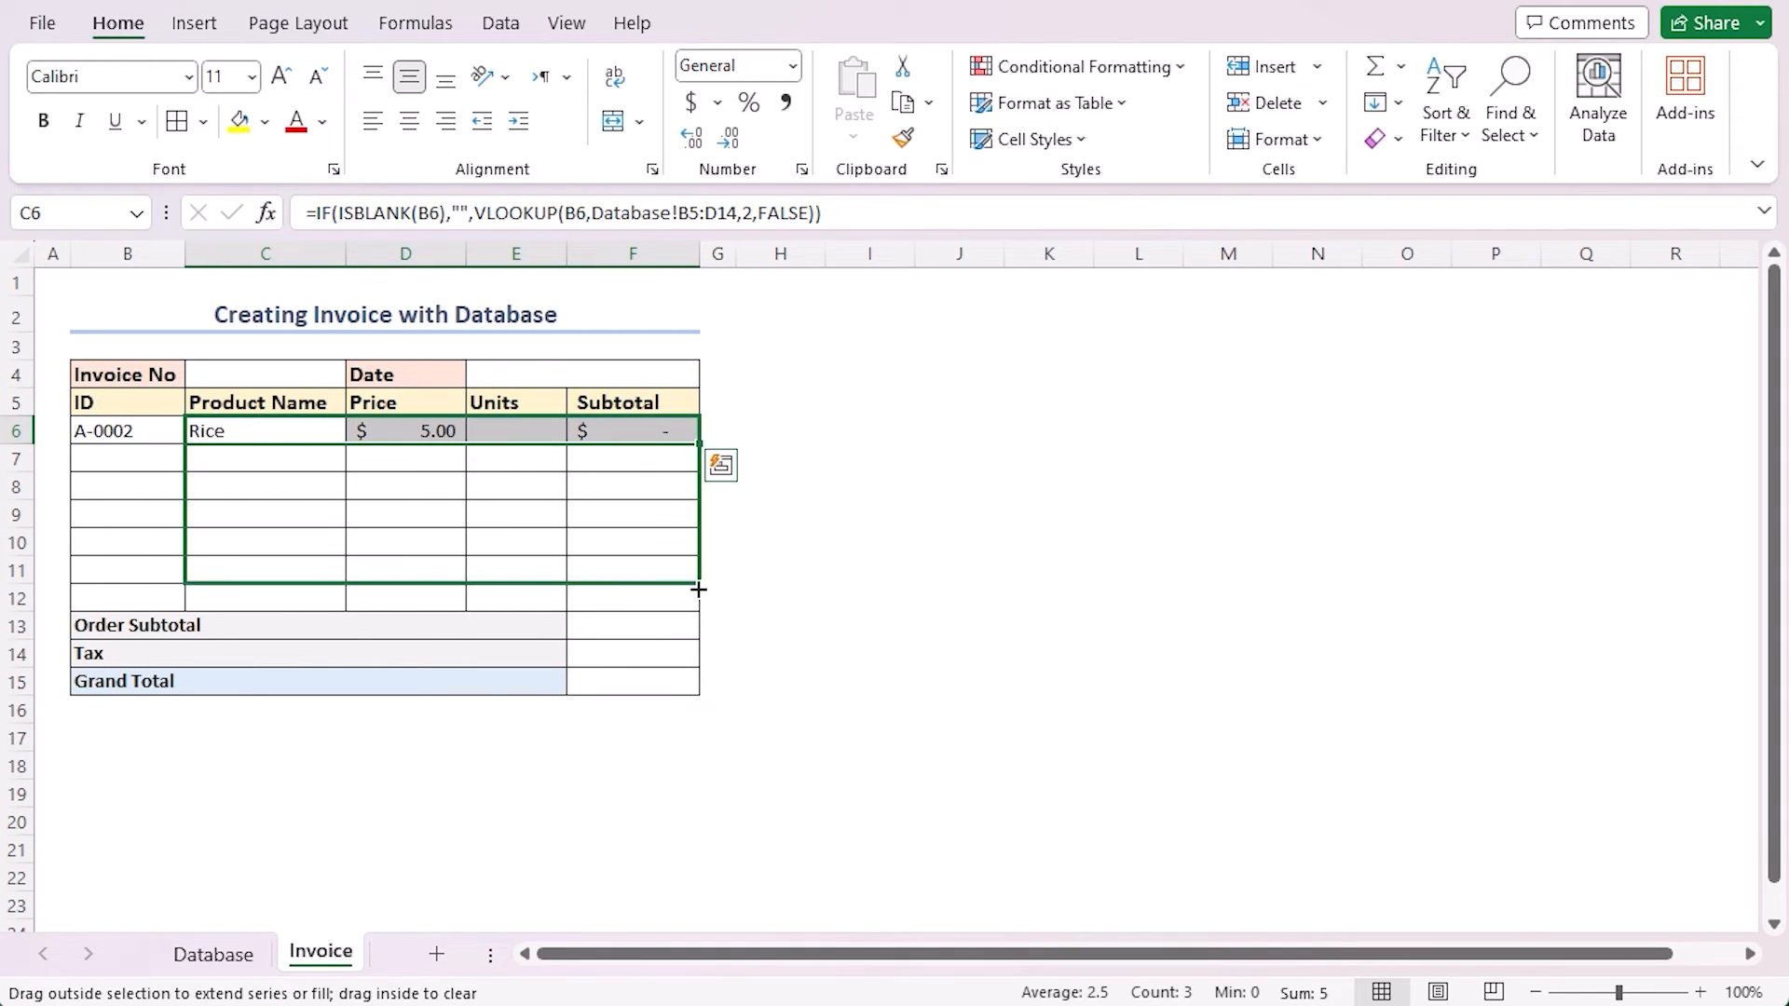
click(632, 624)
text(=)
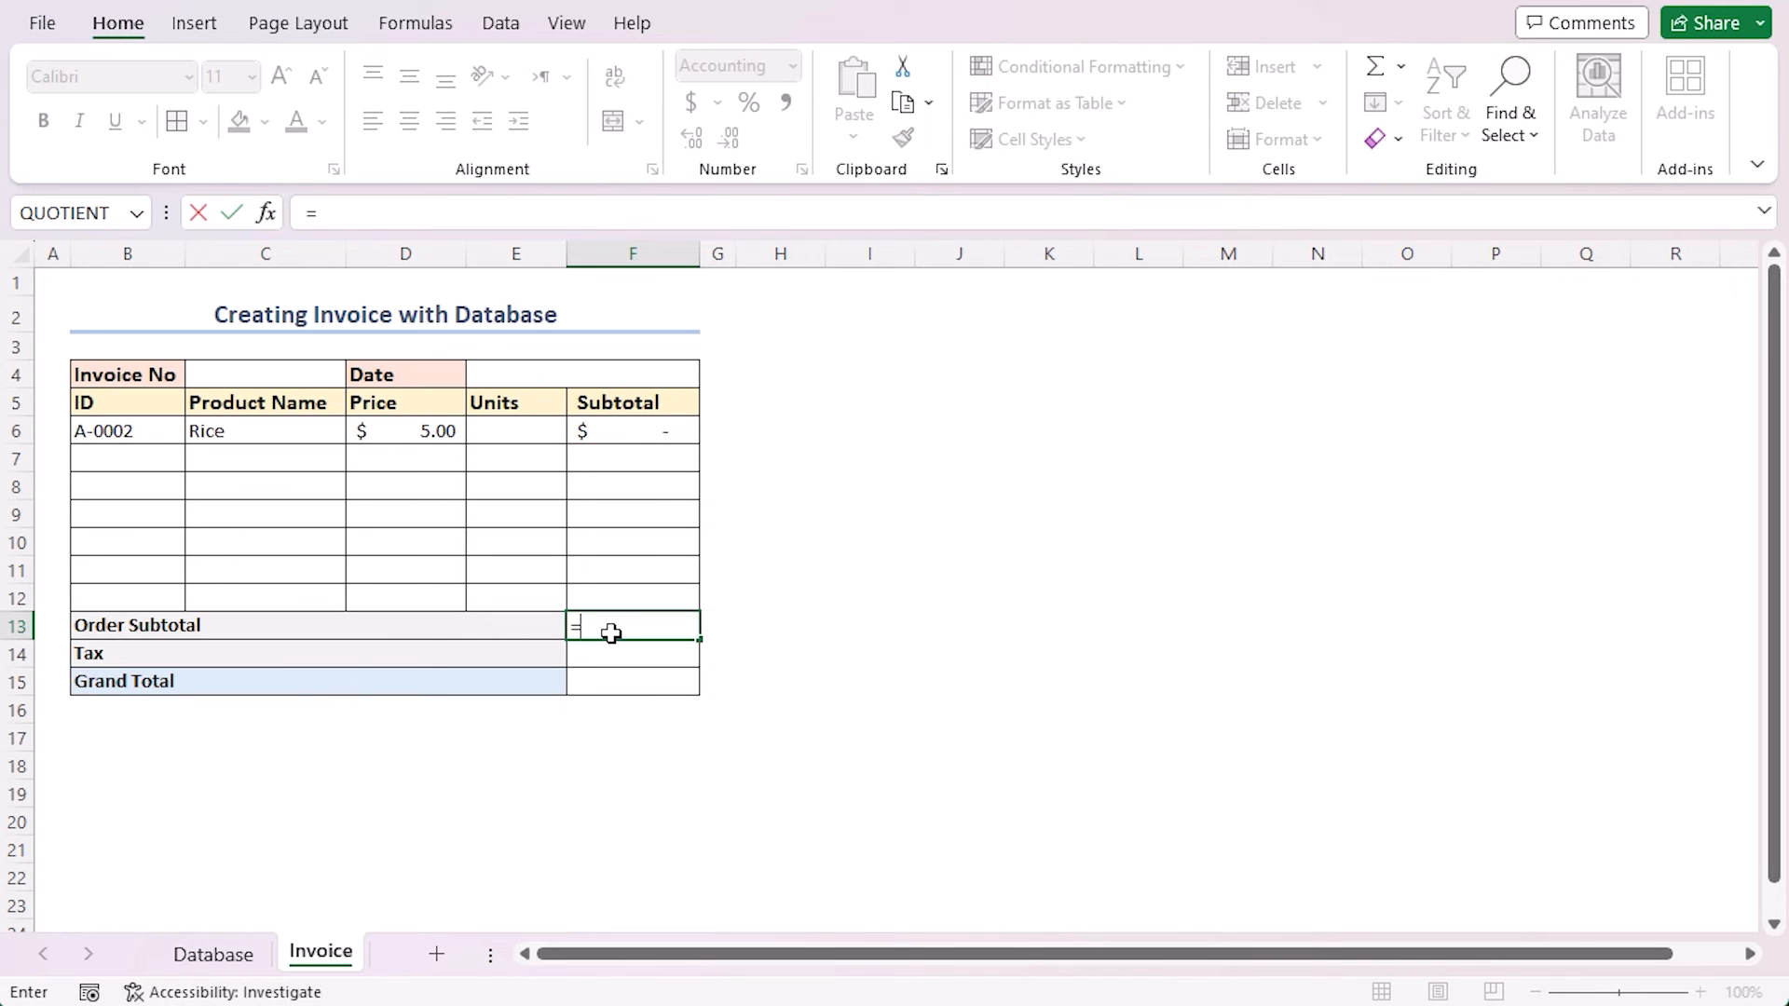
text(SUM()
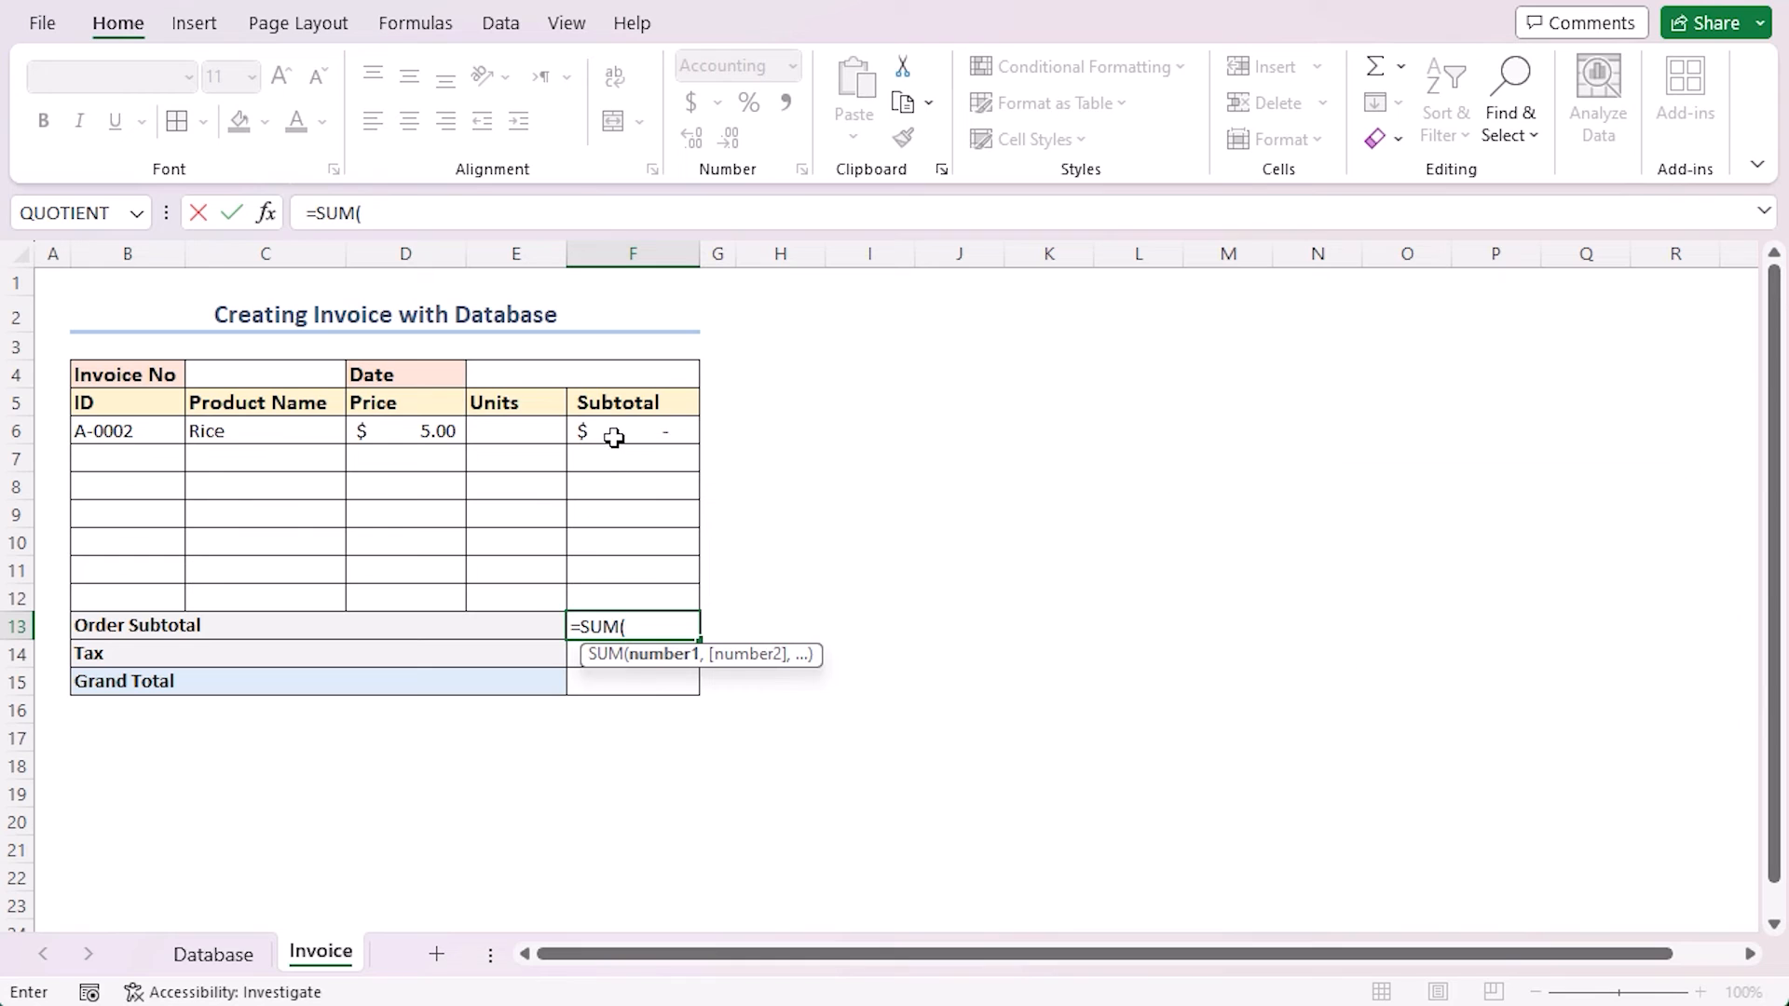
drag(631, 430, 632, 596)
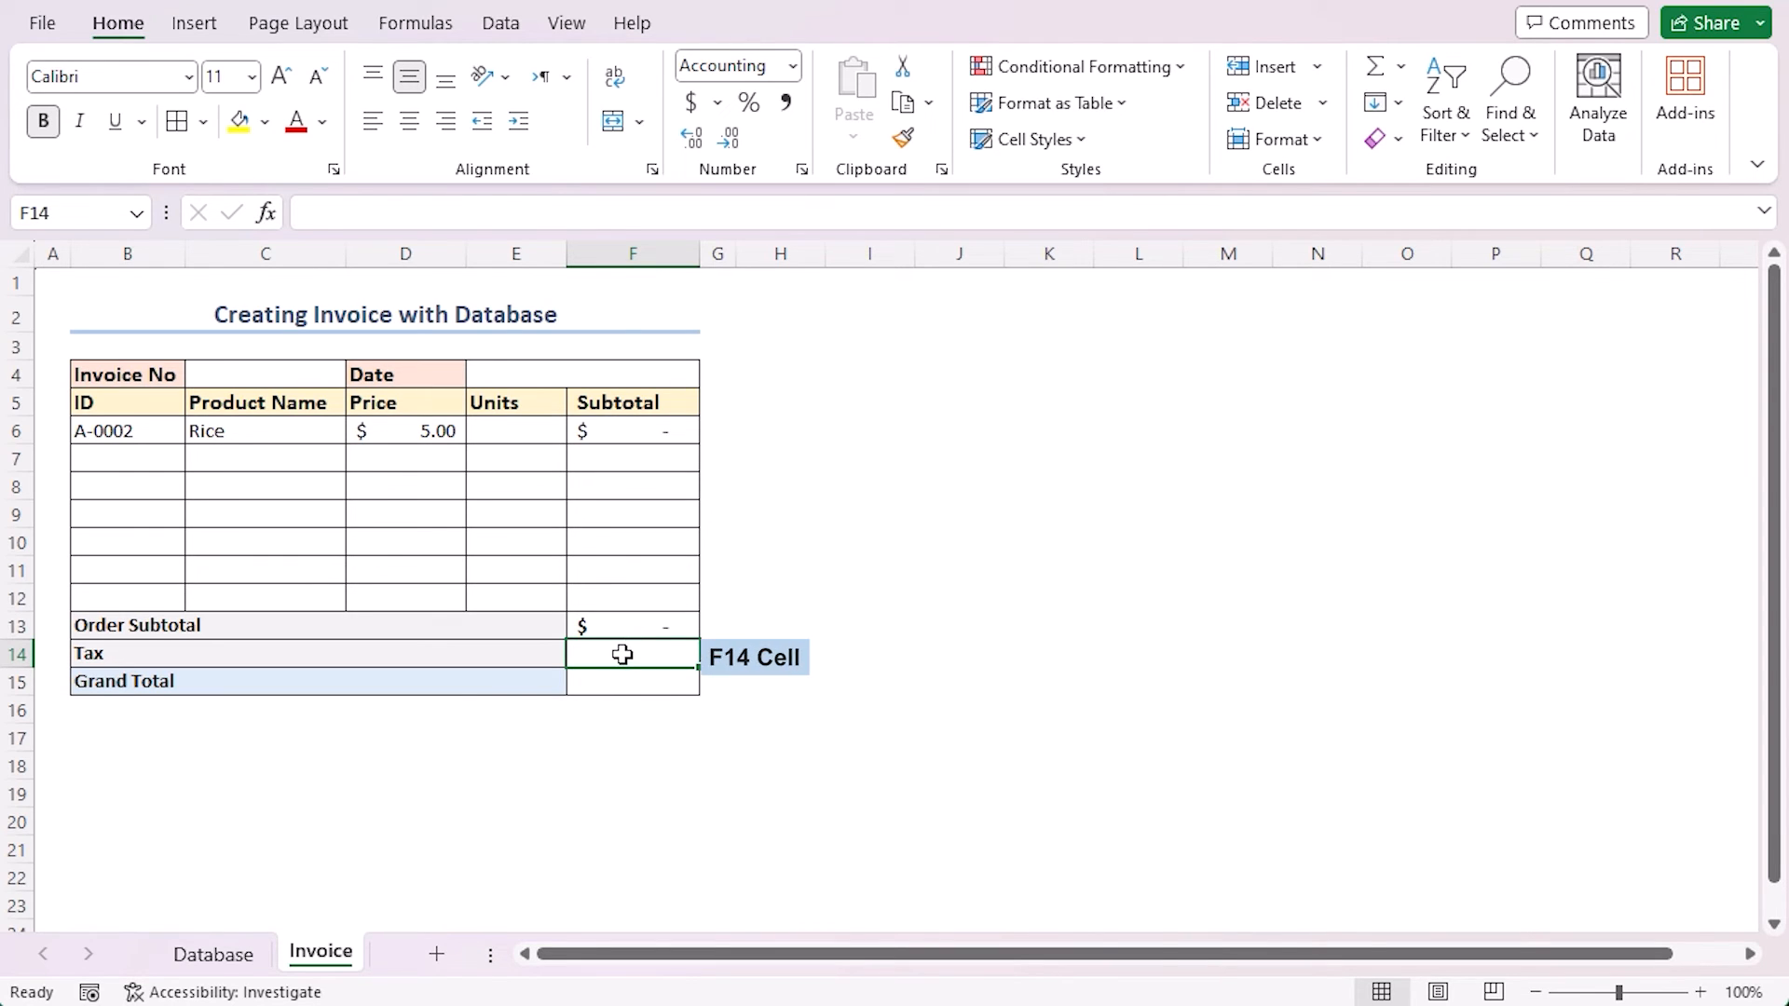
- Enter the tax formula =F13*7.5% in F14
text(=)
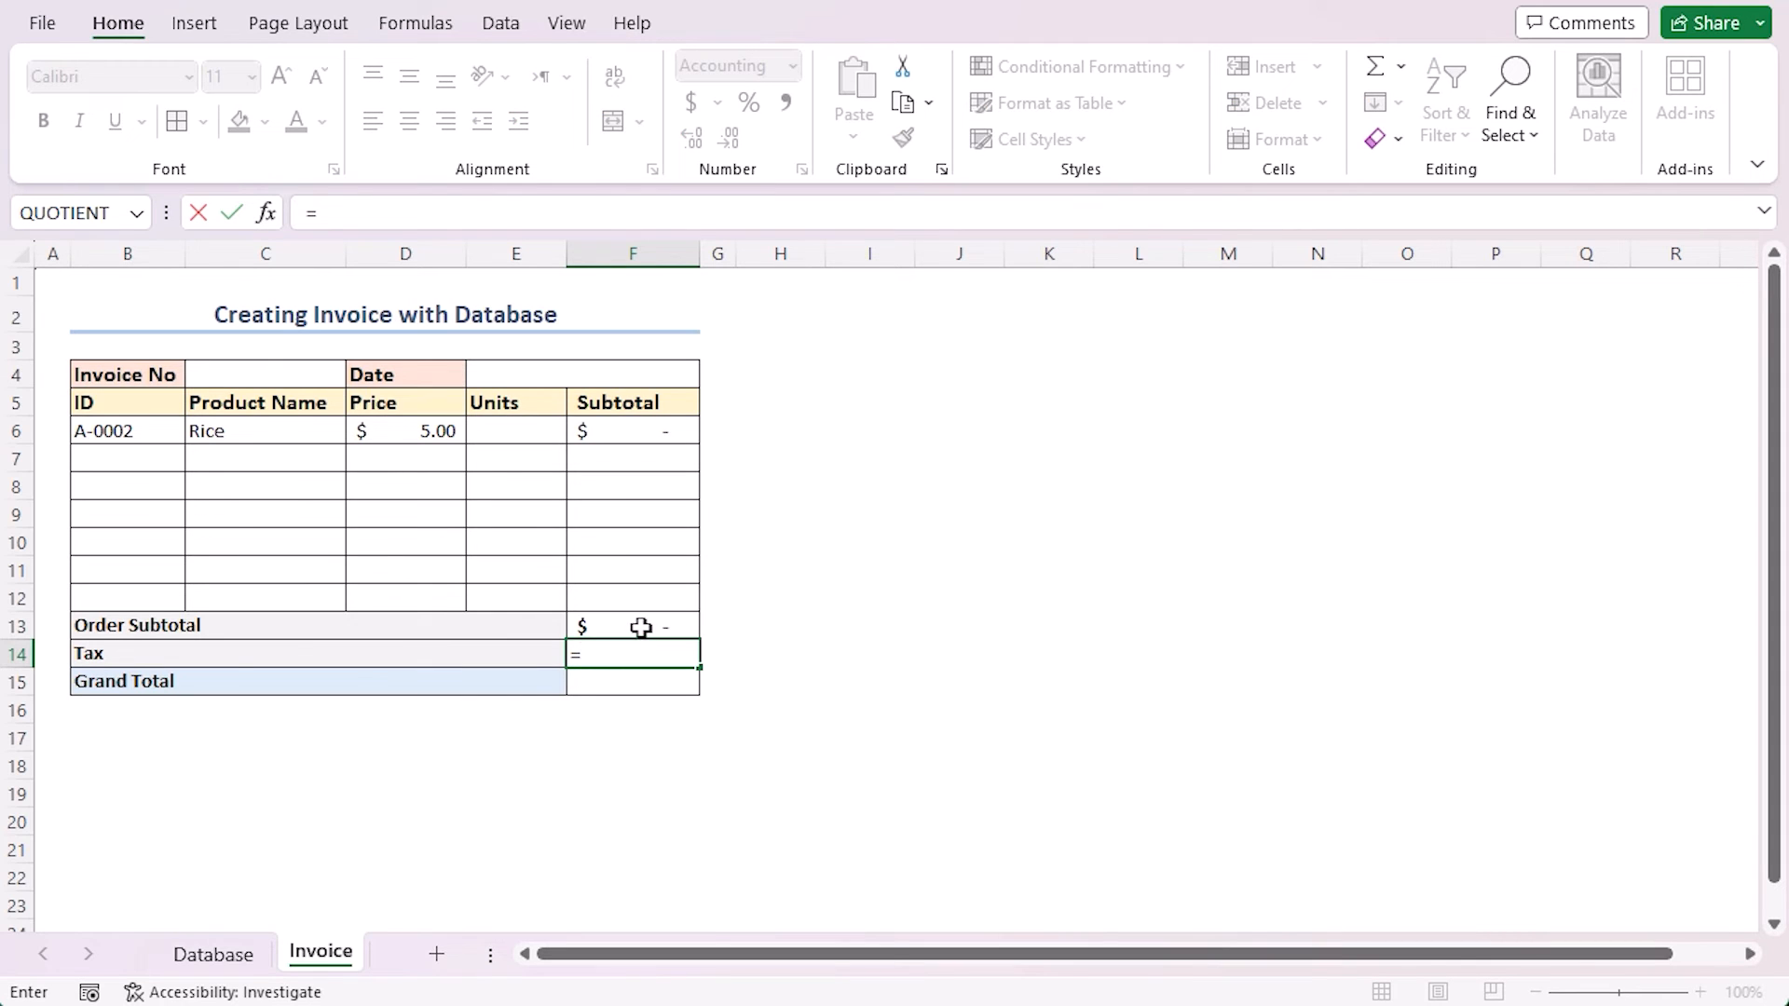
text(F13*7)
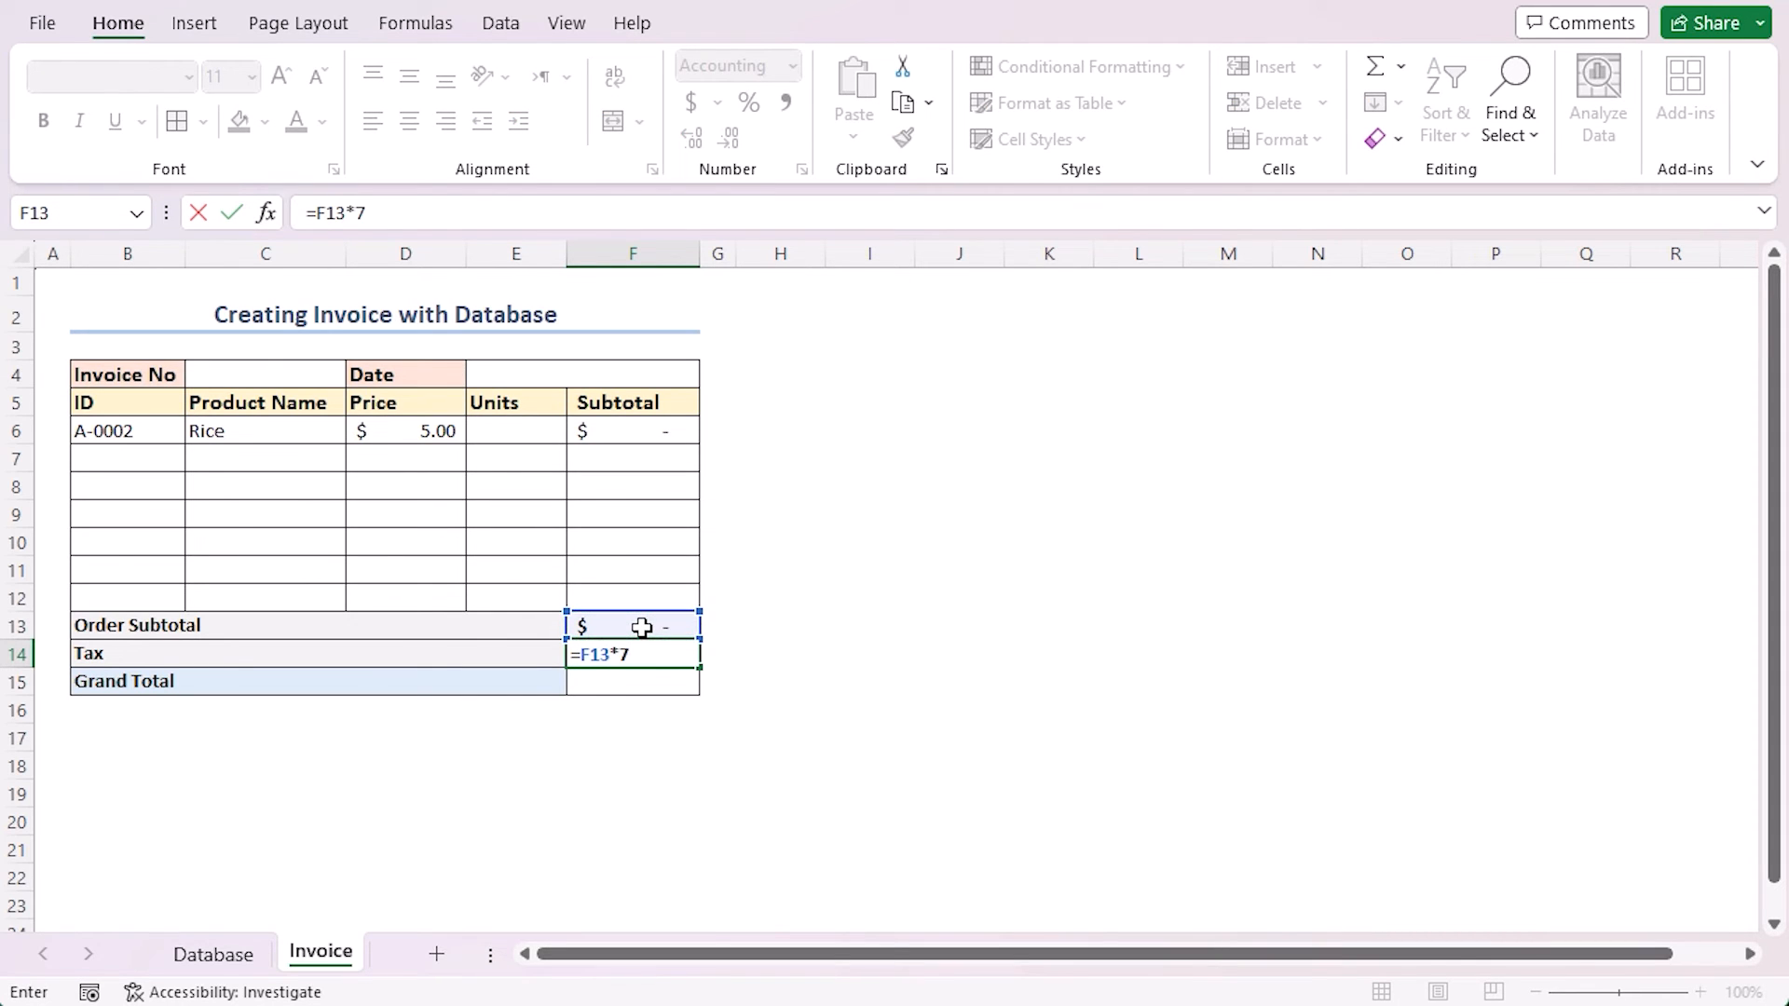
text(.5%)
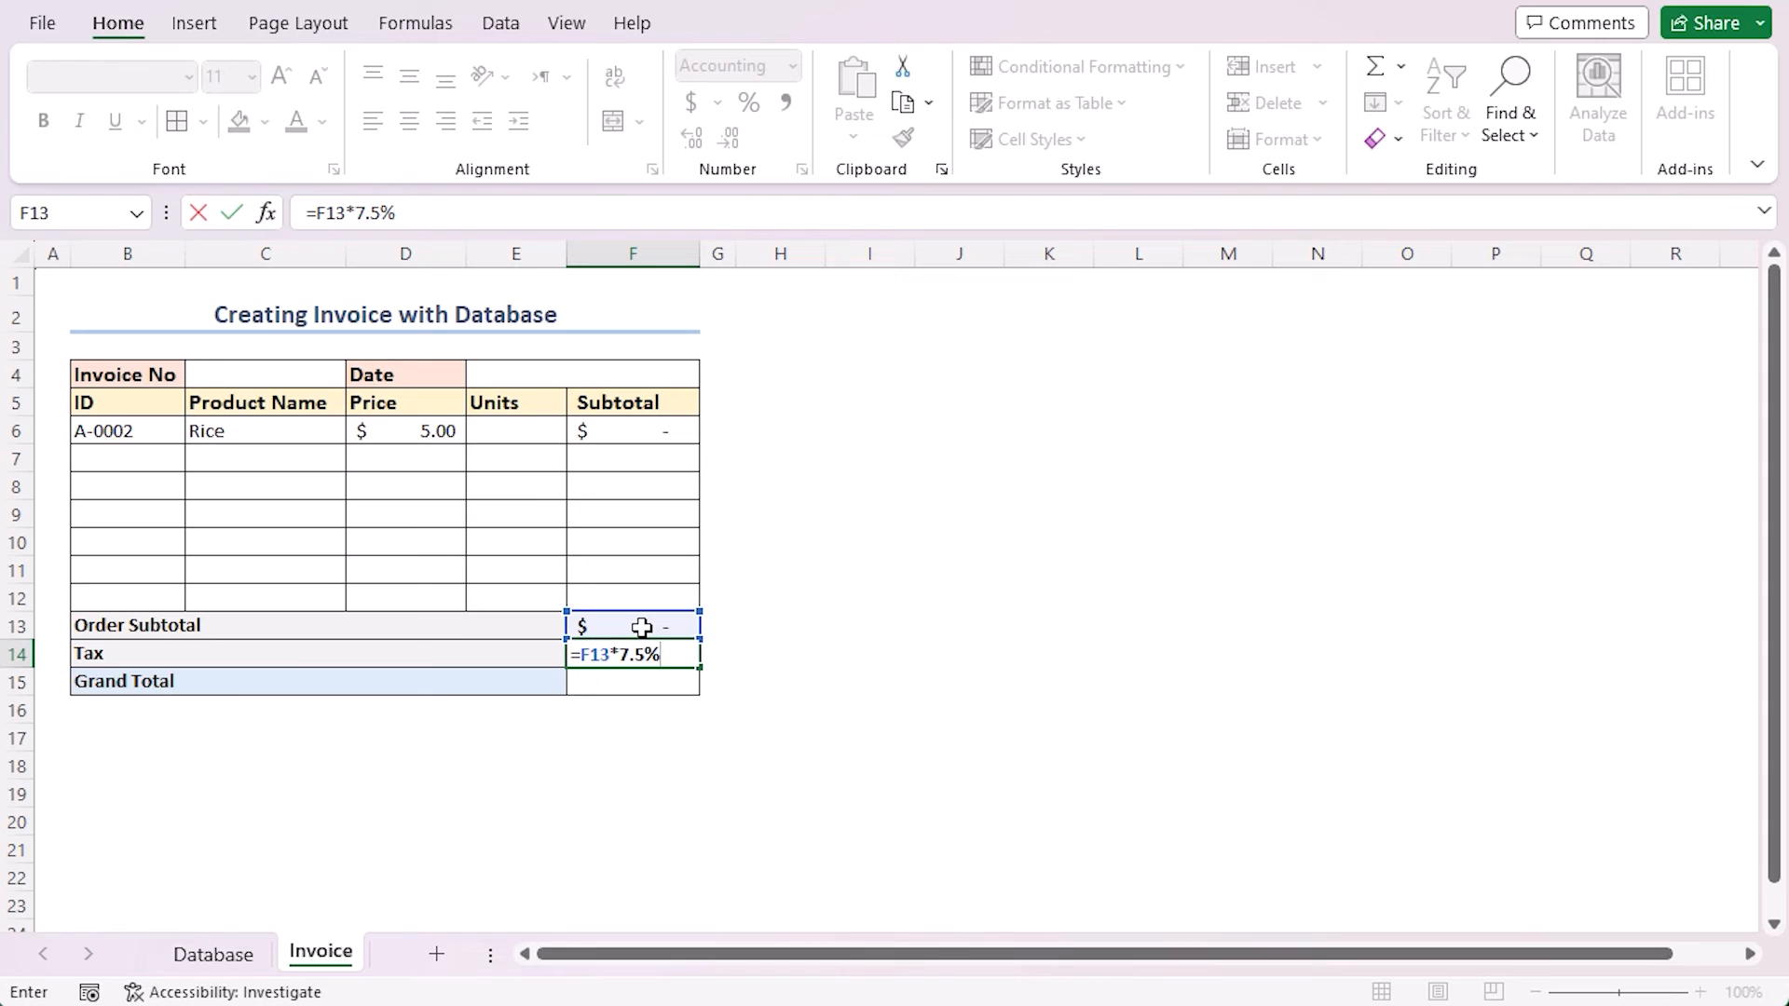
key(Enter)
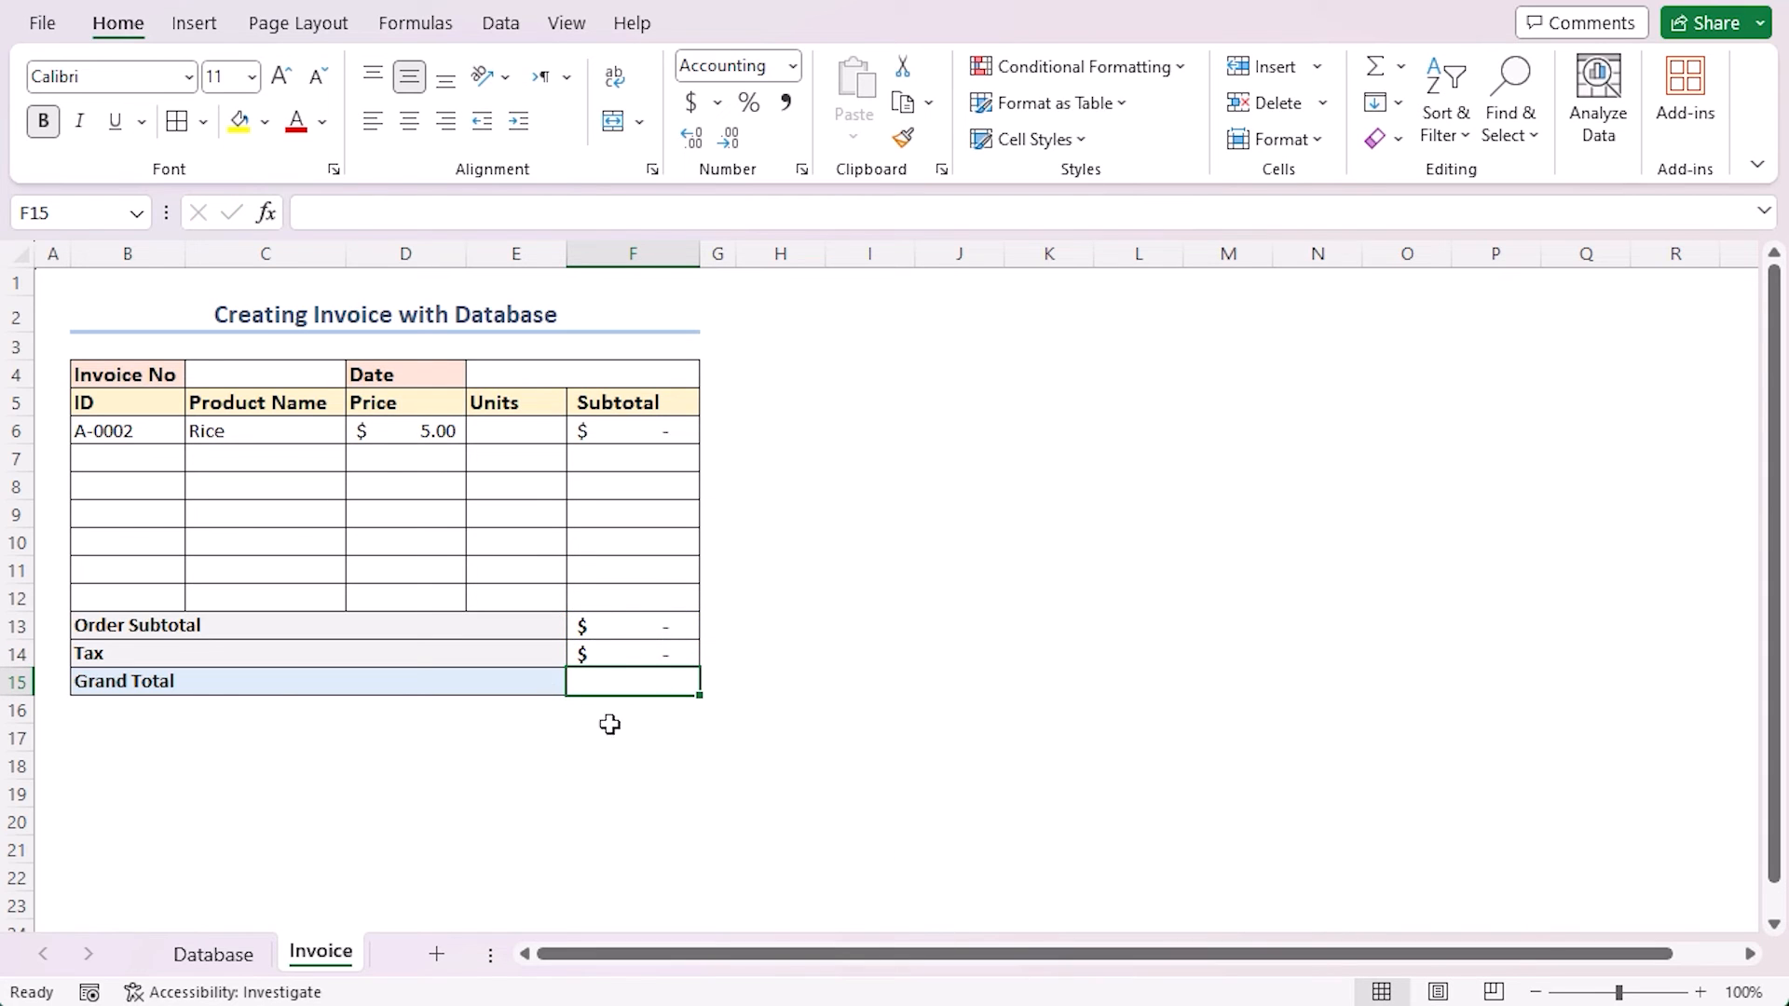
mouse_move(580, 766)
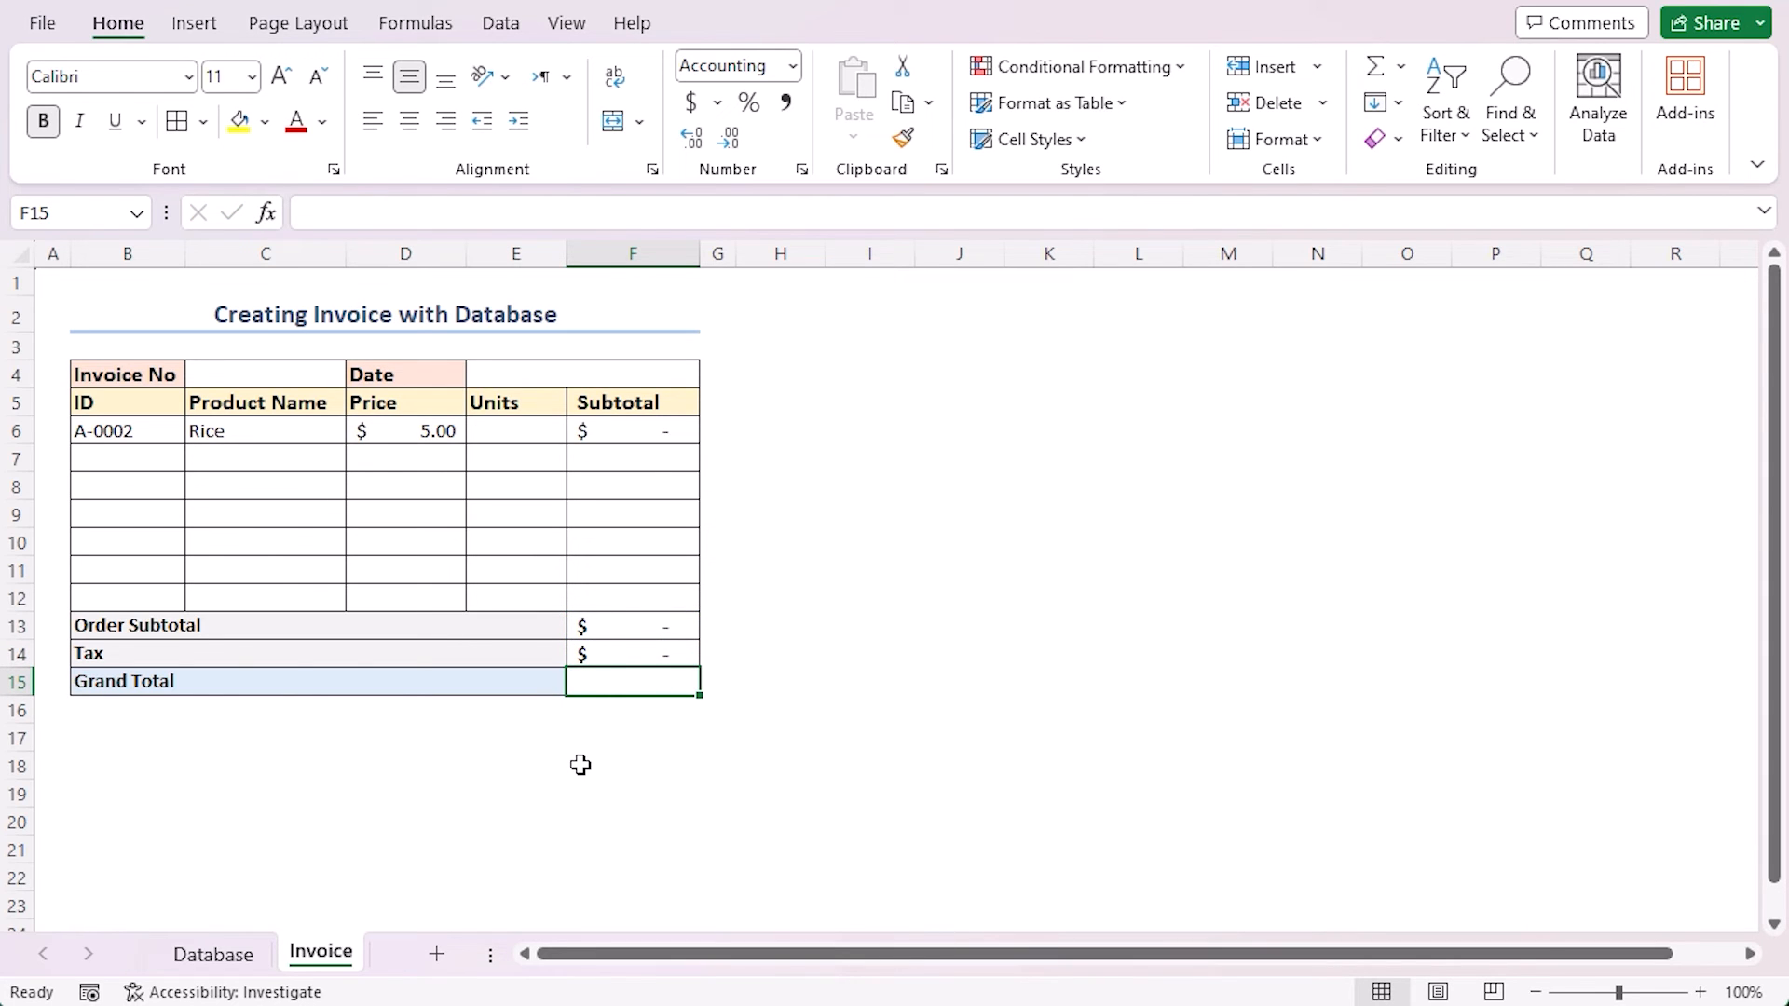
- Enter the grand total formula =F13+F14 in F15
text(=)
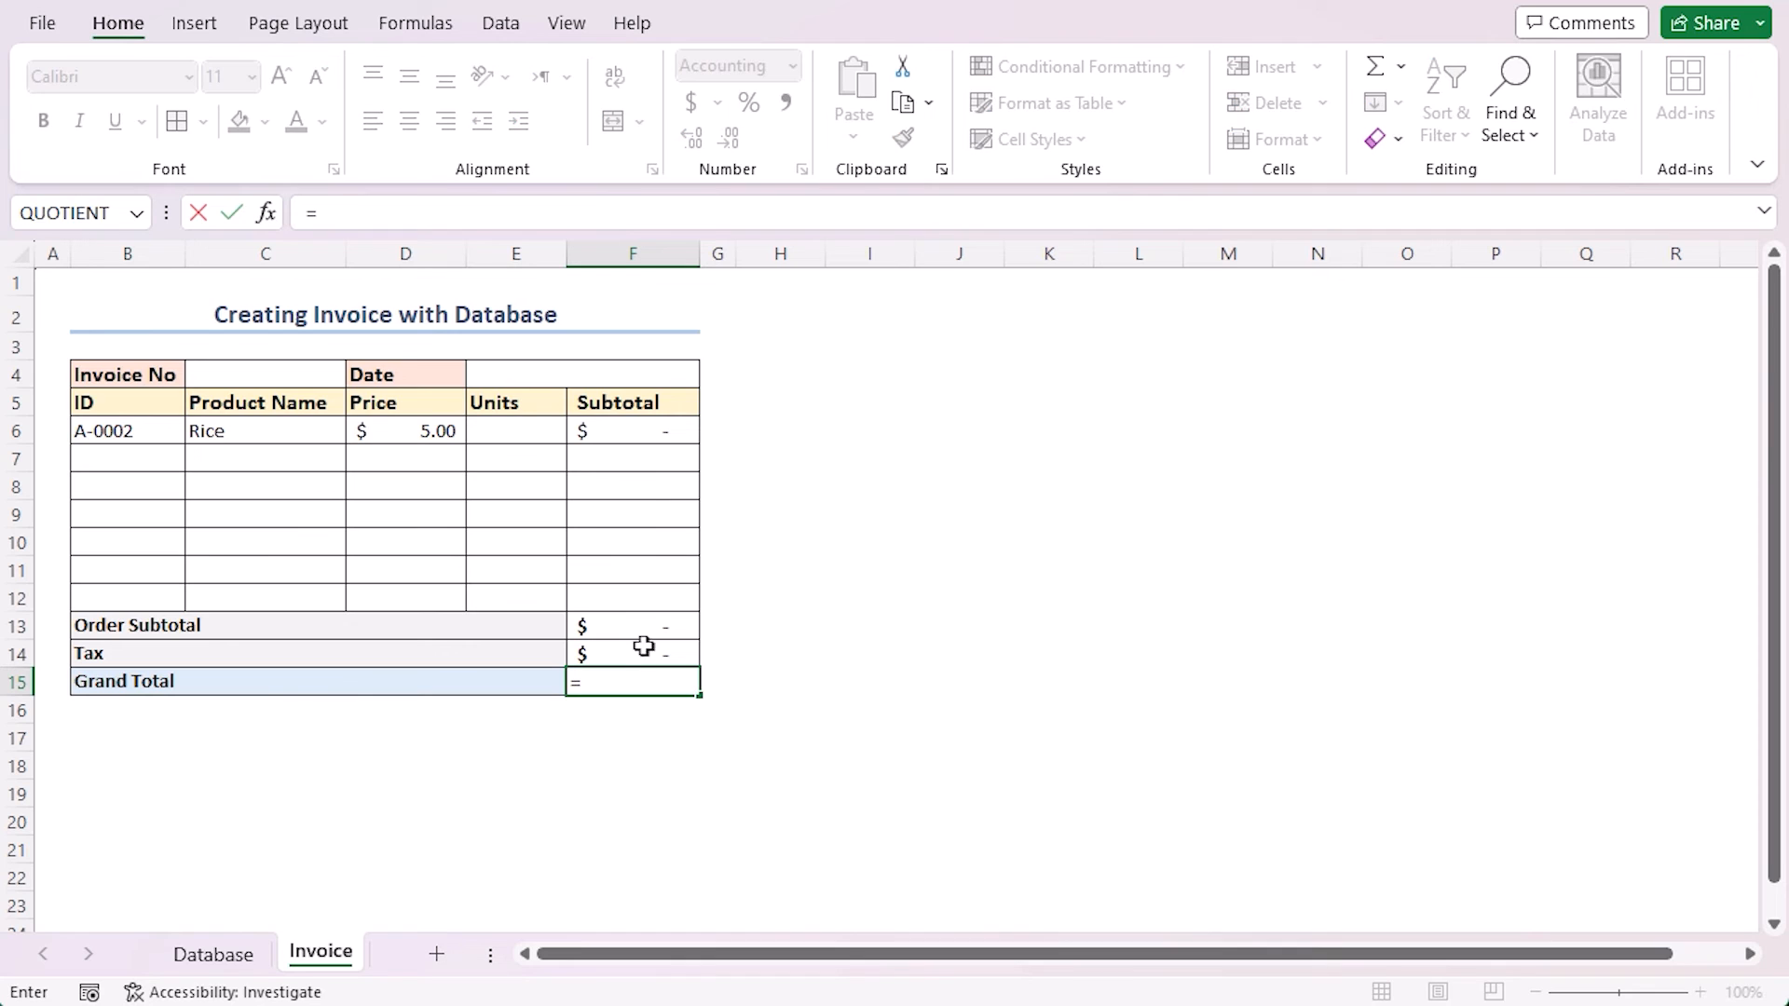
click(631, 625)
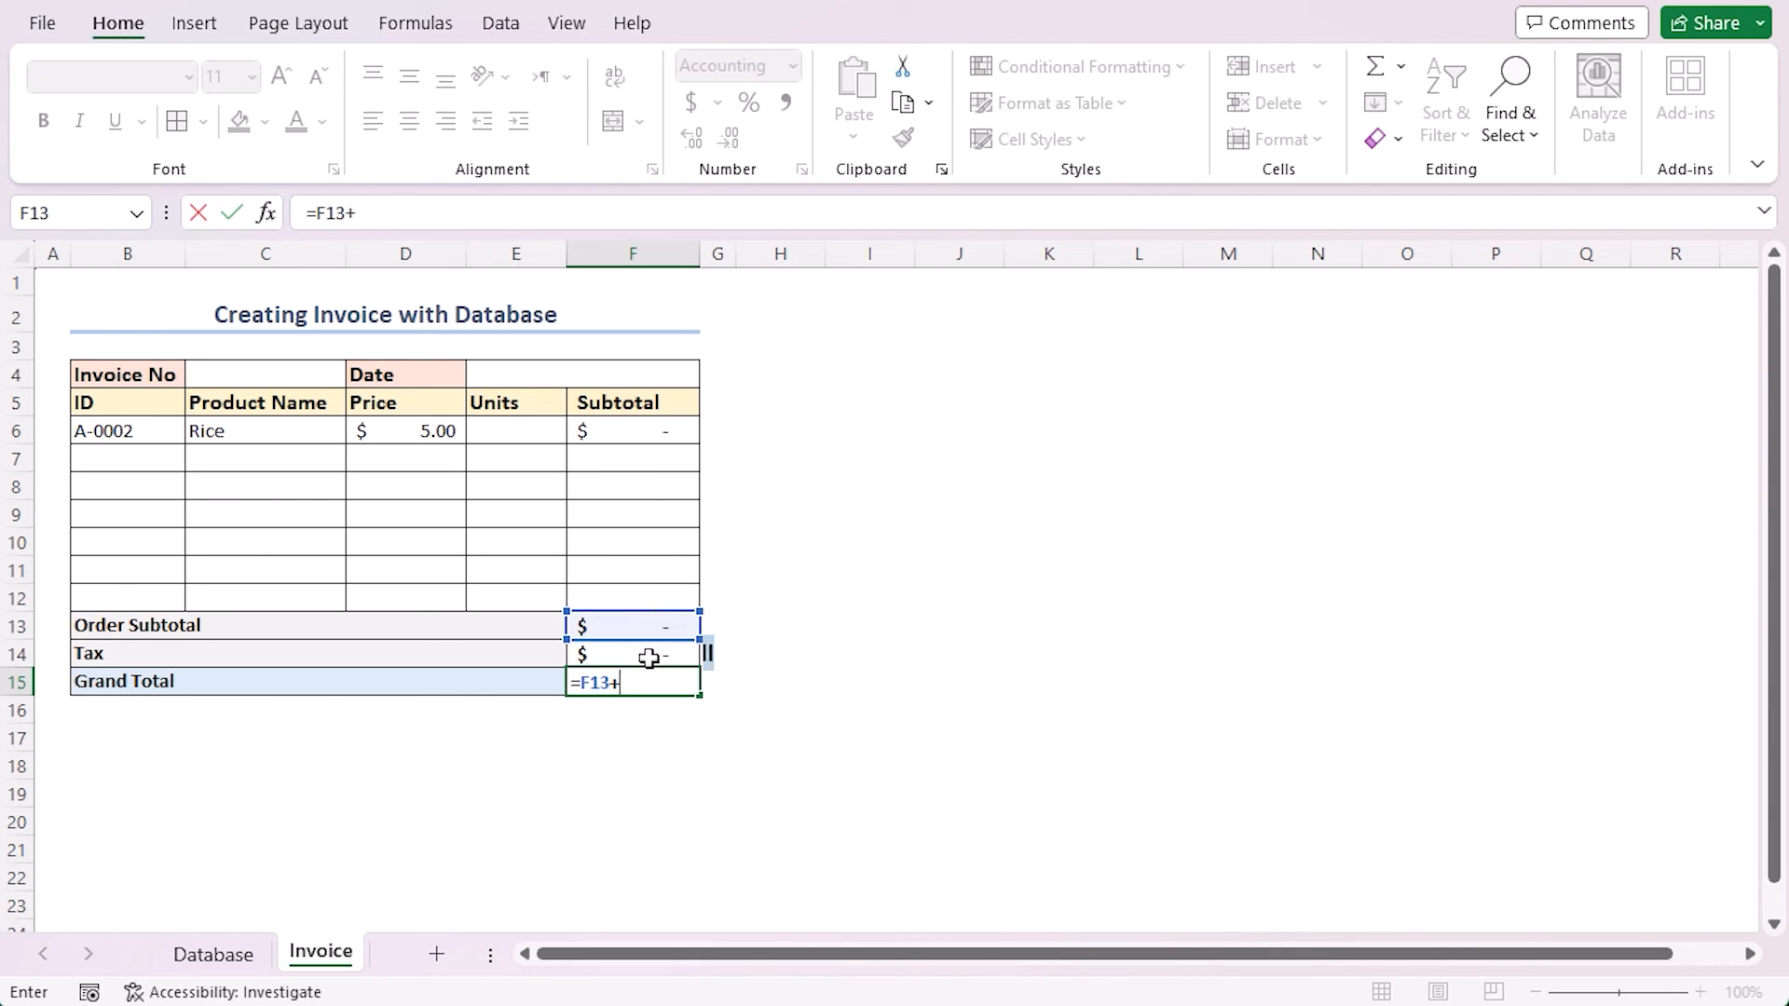
key(enter)
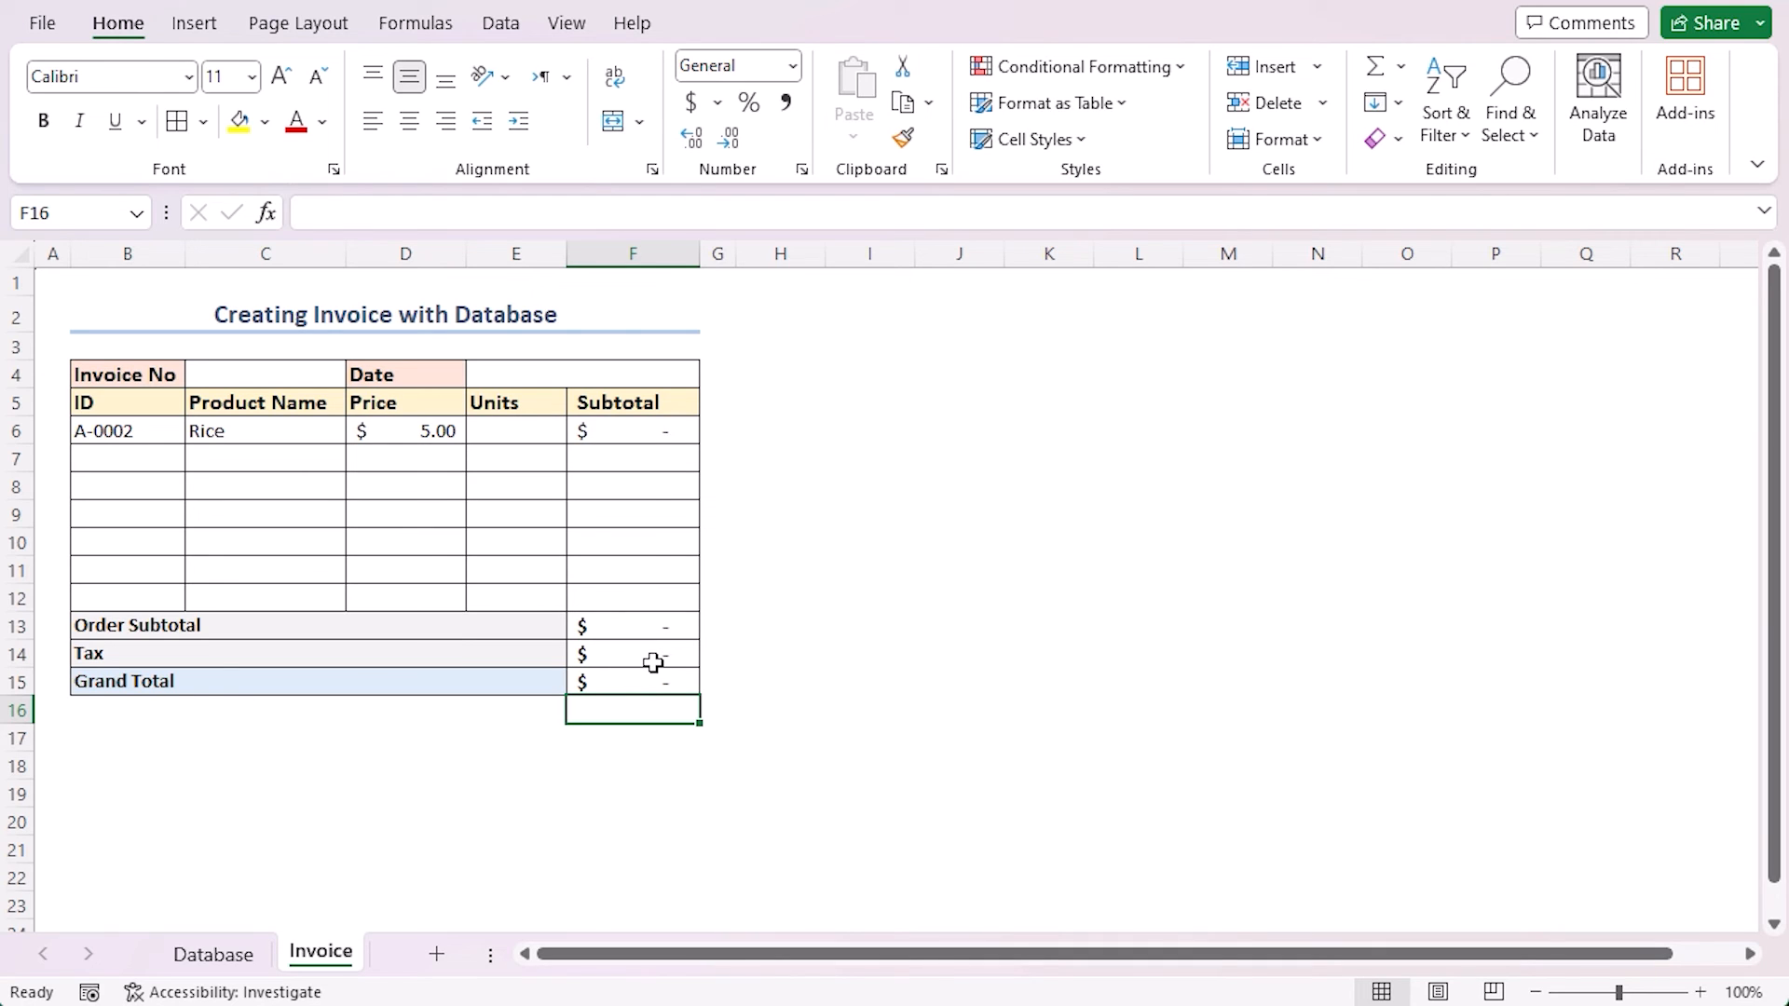
mouse_move(639, 651)
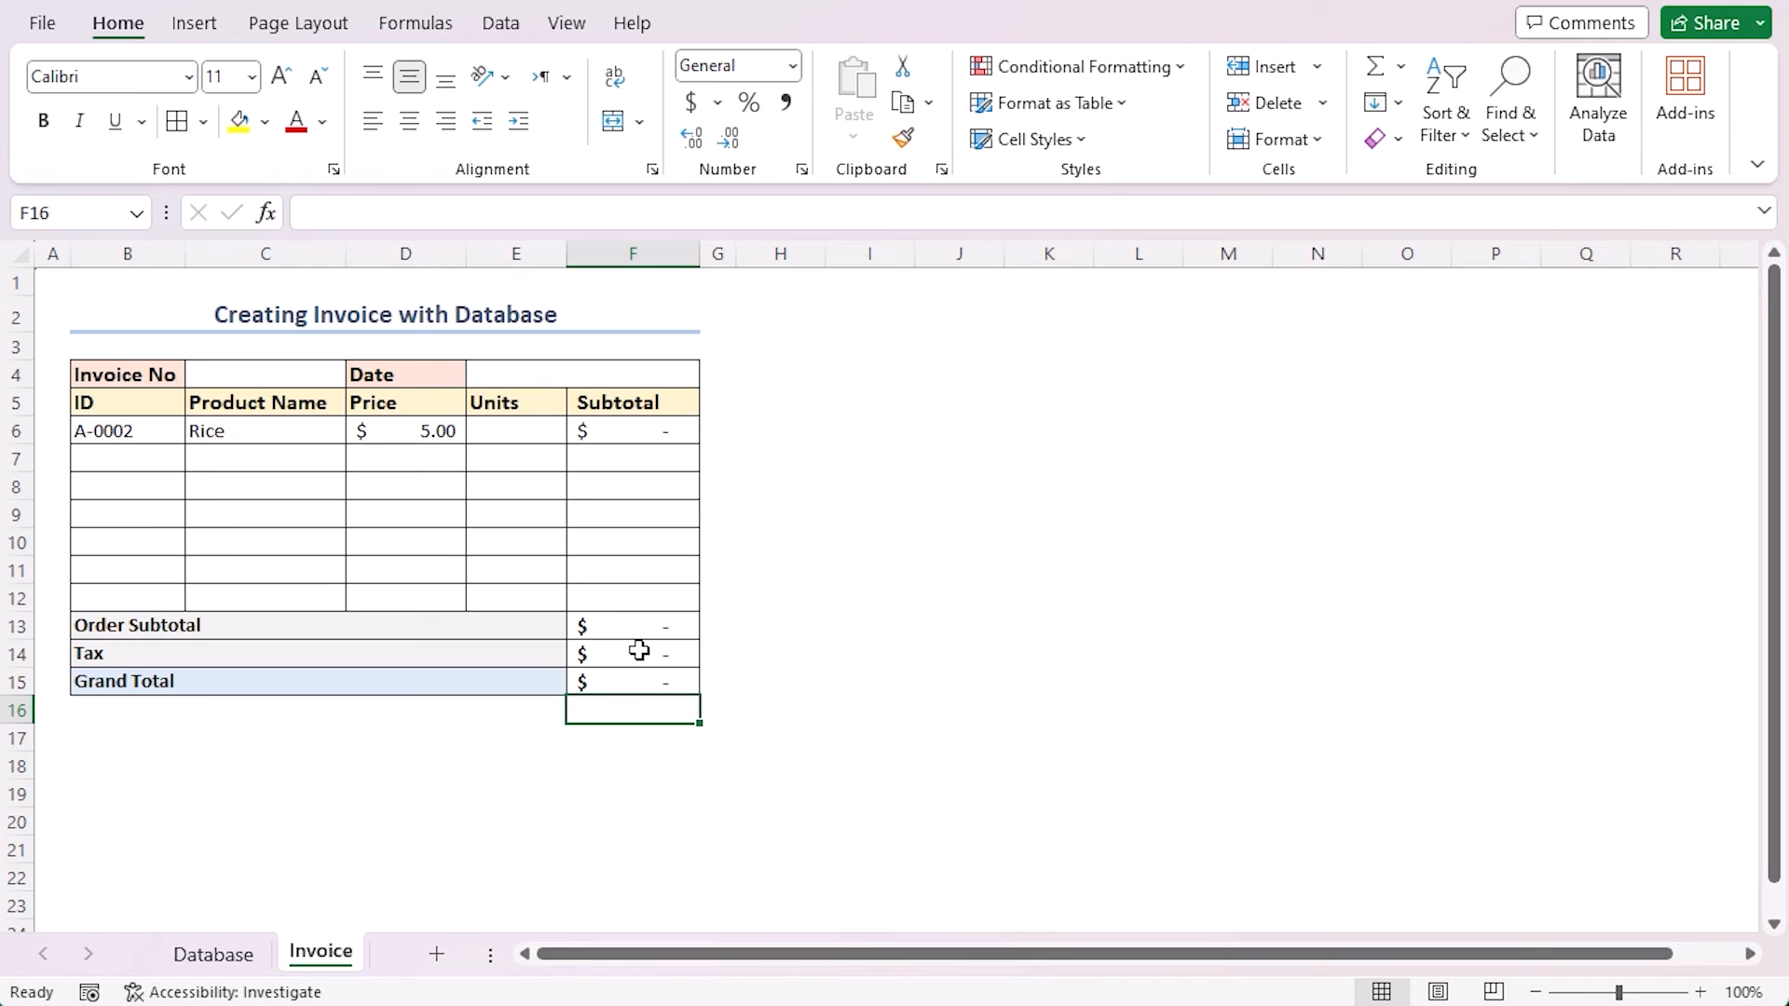
- Enter units and IDs for Rice, Chicken, Wheat and Sugar, totaling $26.12
click(515, 430)
text(3)
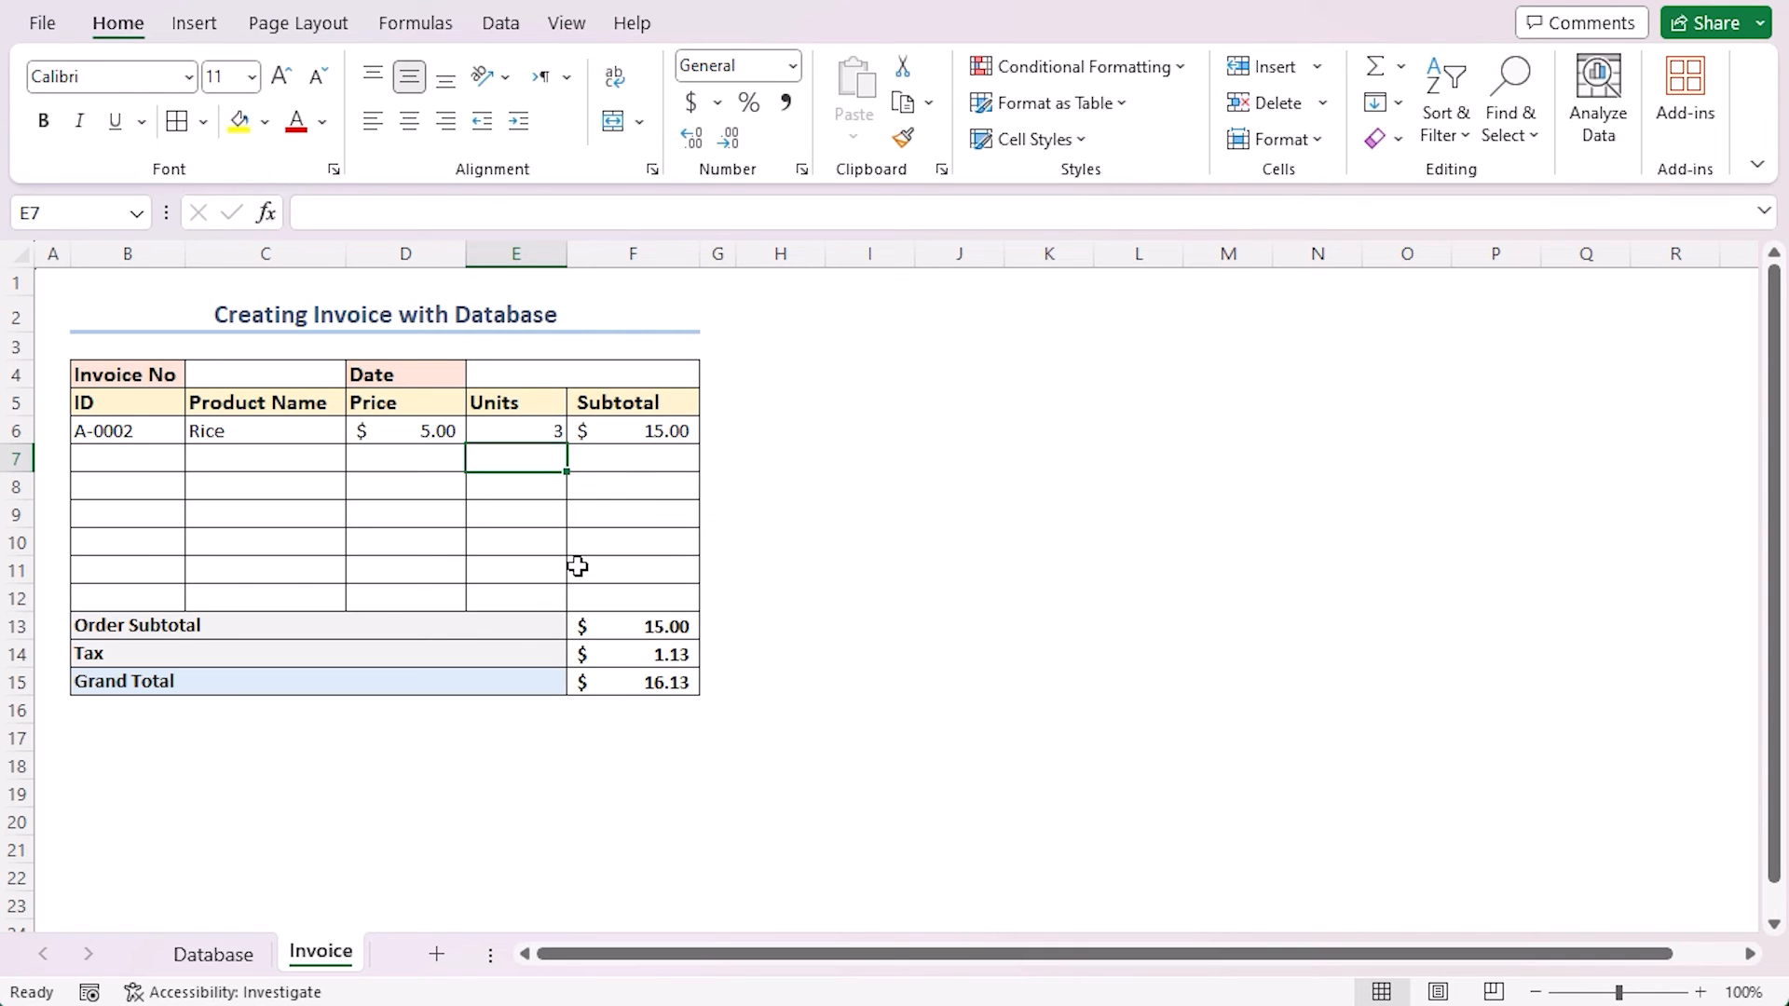
mouse_move(411, 517)
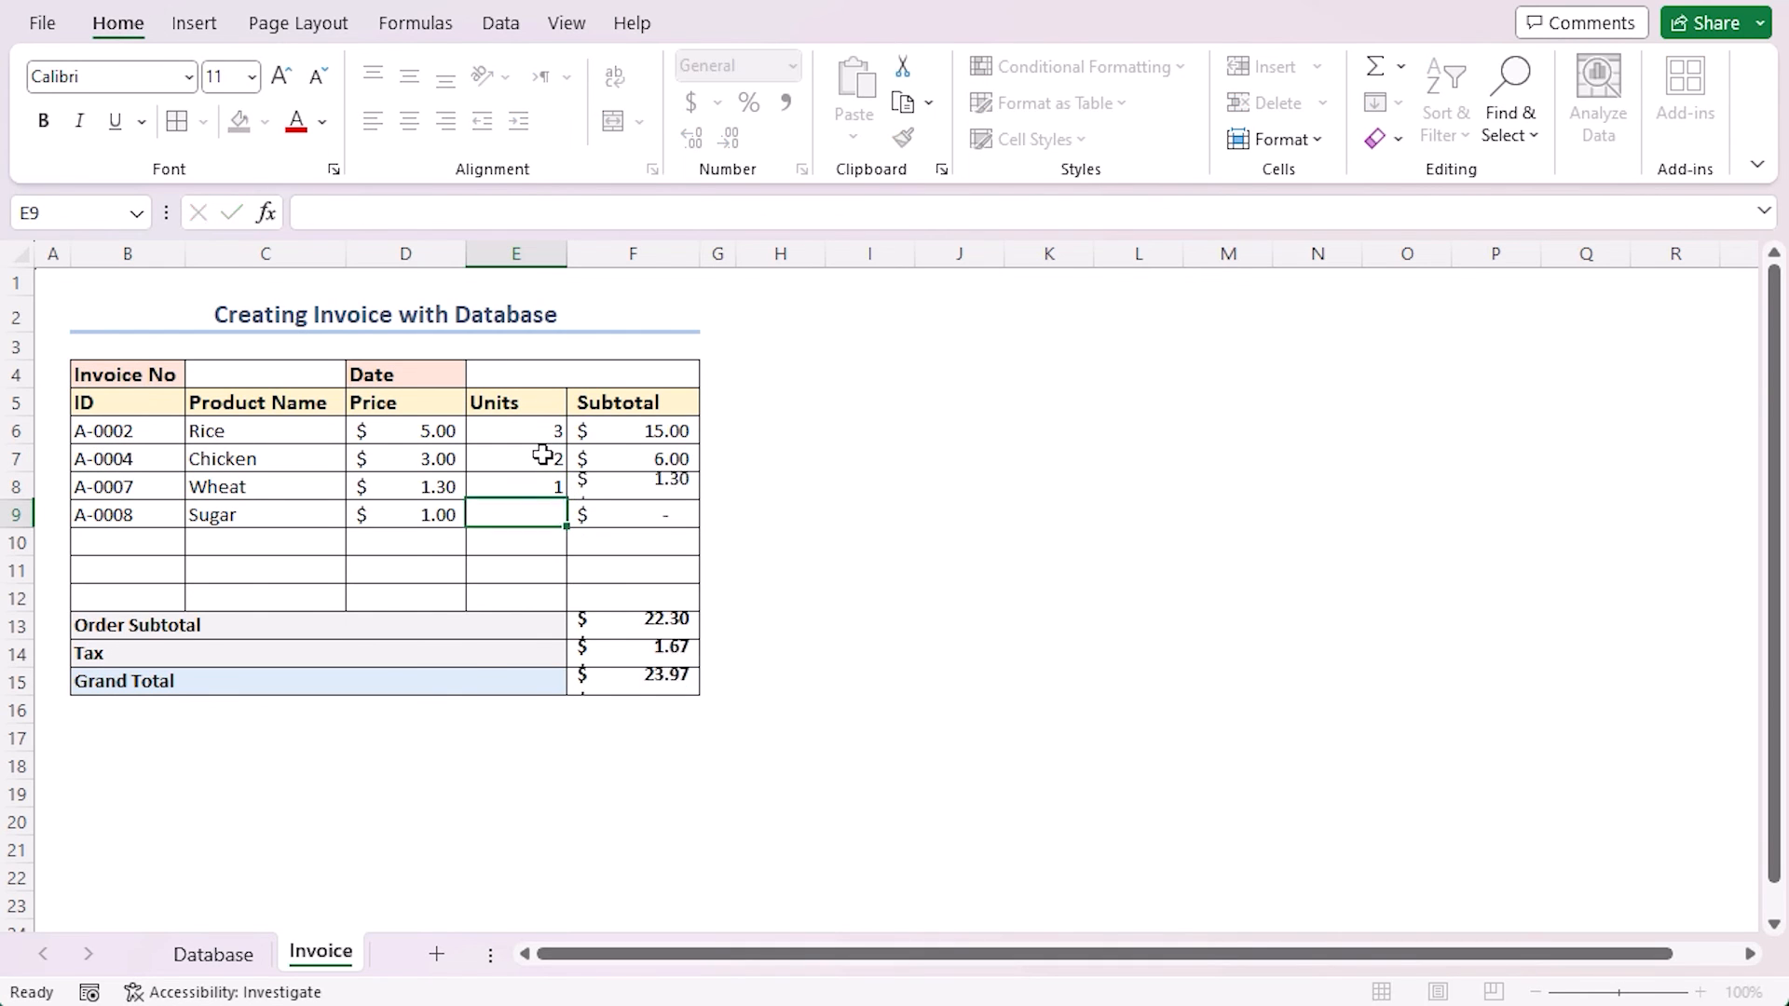
text(2)
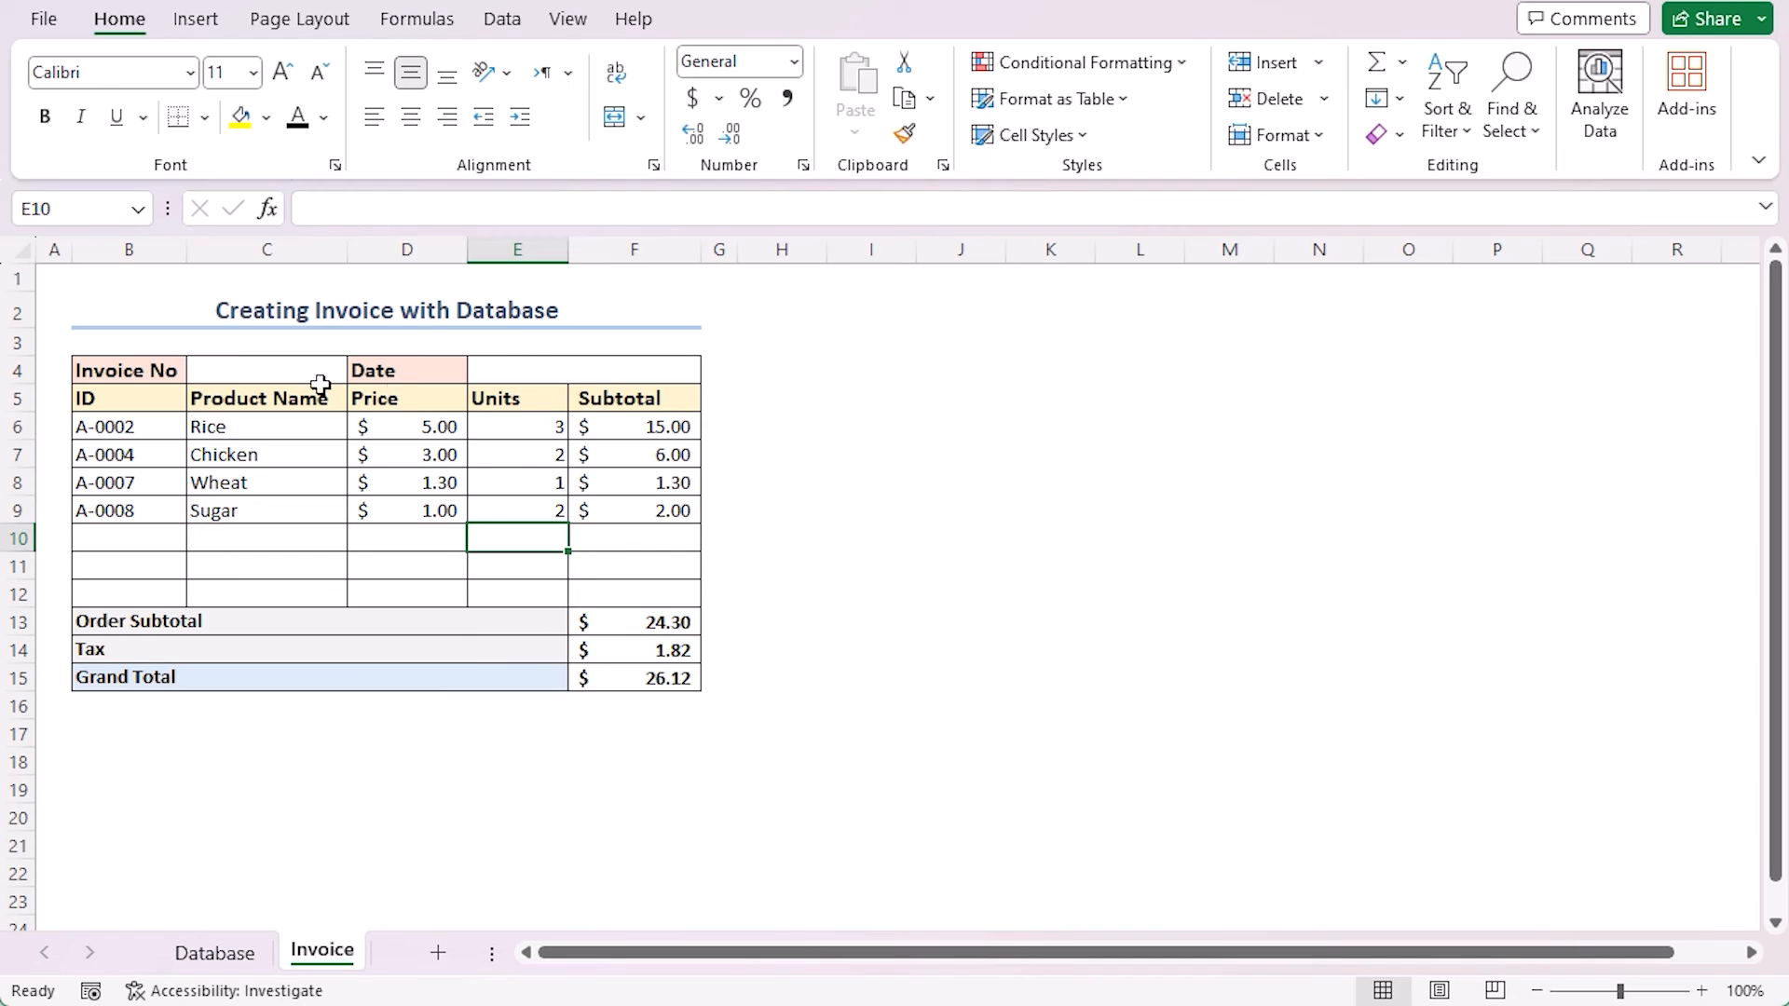
- Fill in invoice number 130950 in C4 and date 10-26-2023 in E4
text(10-26-)
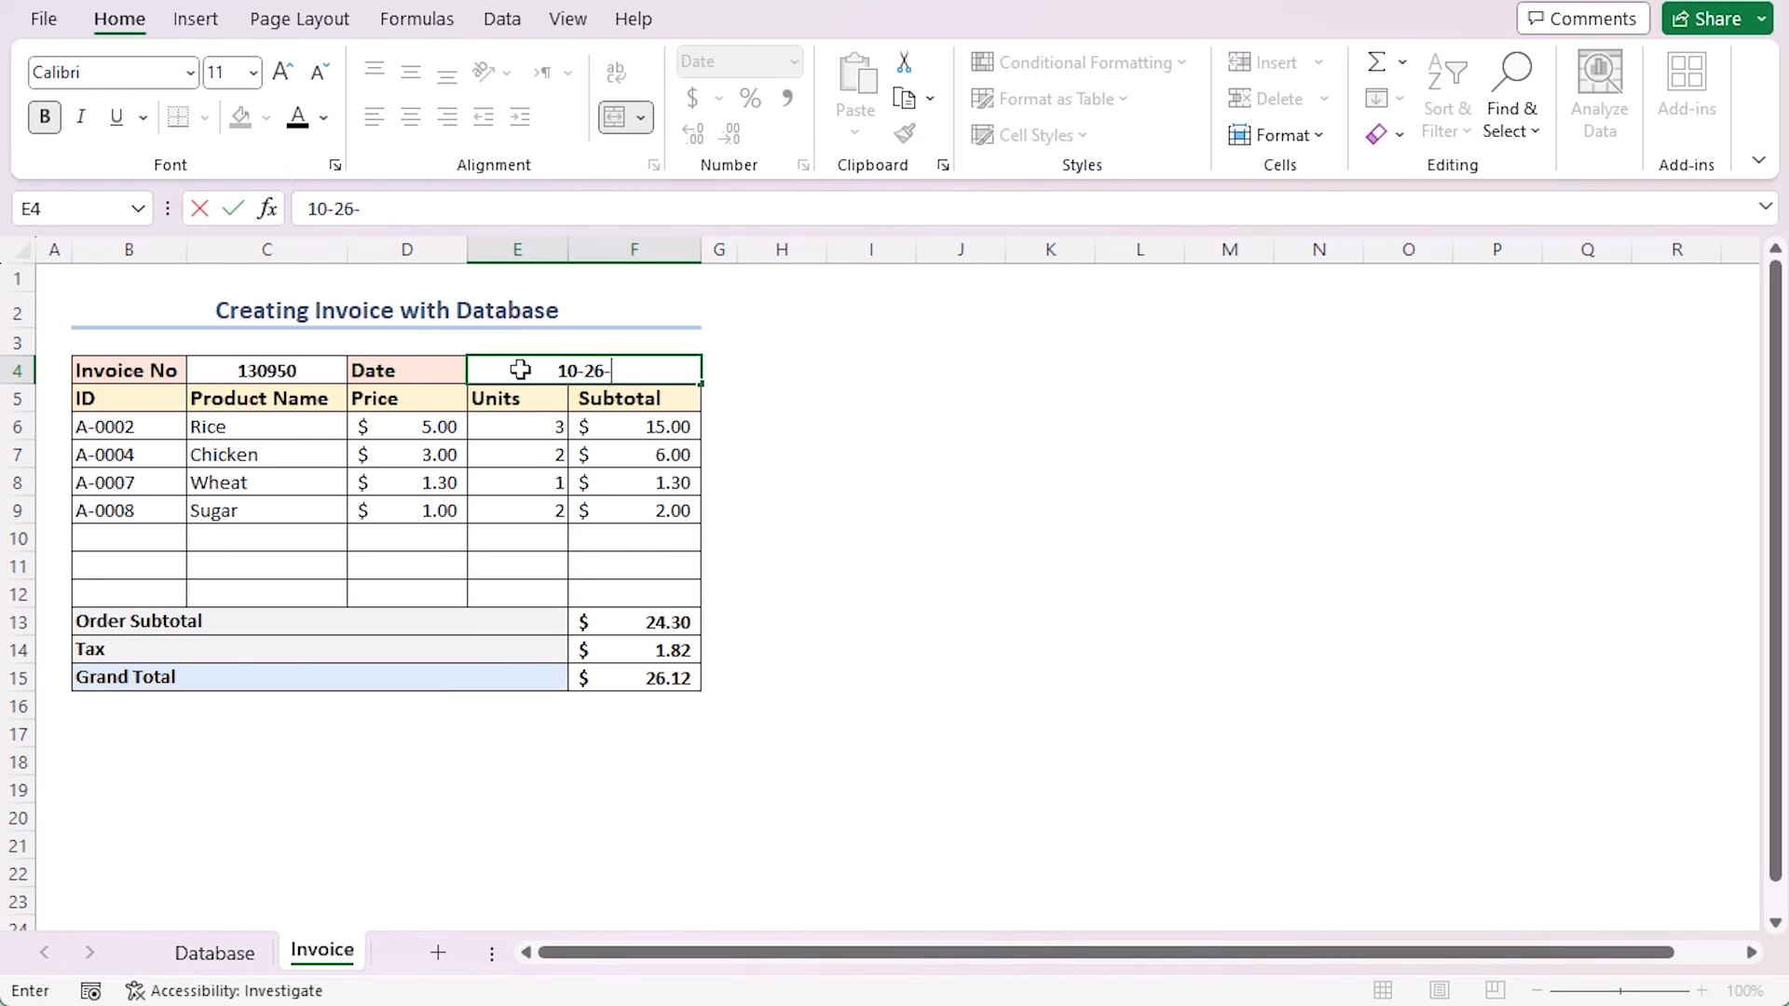
key(Enter)
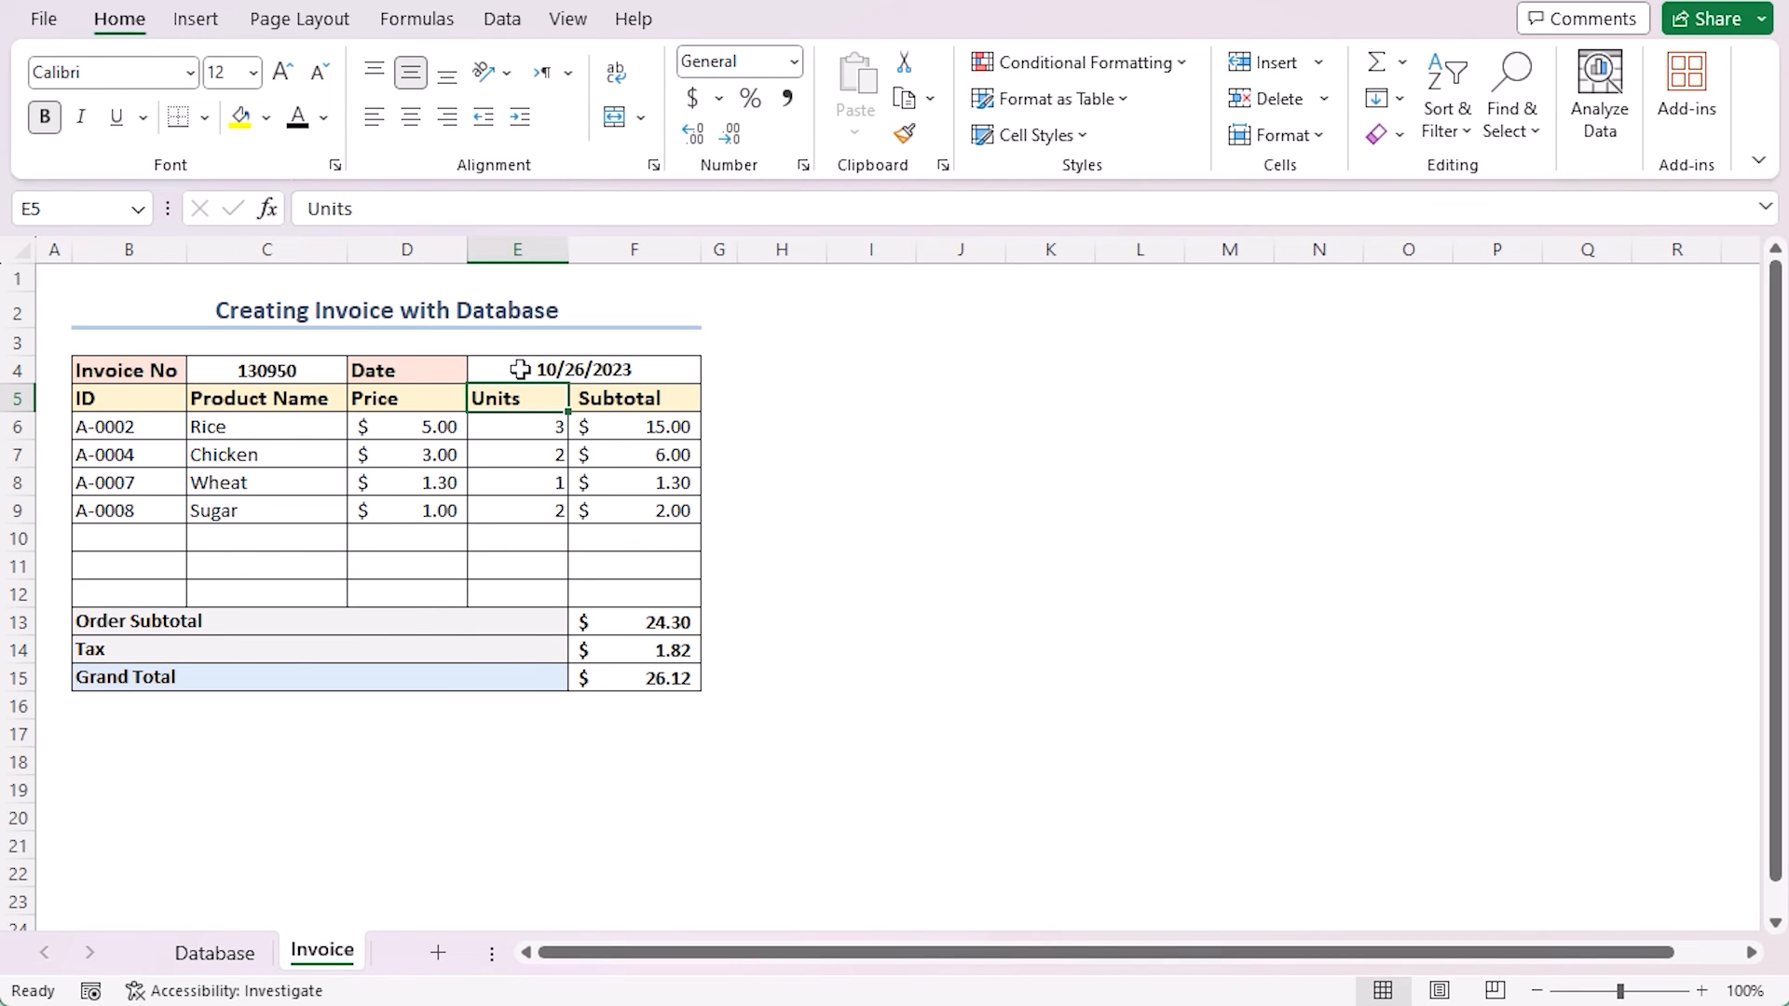
mouse_move(542, 390)
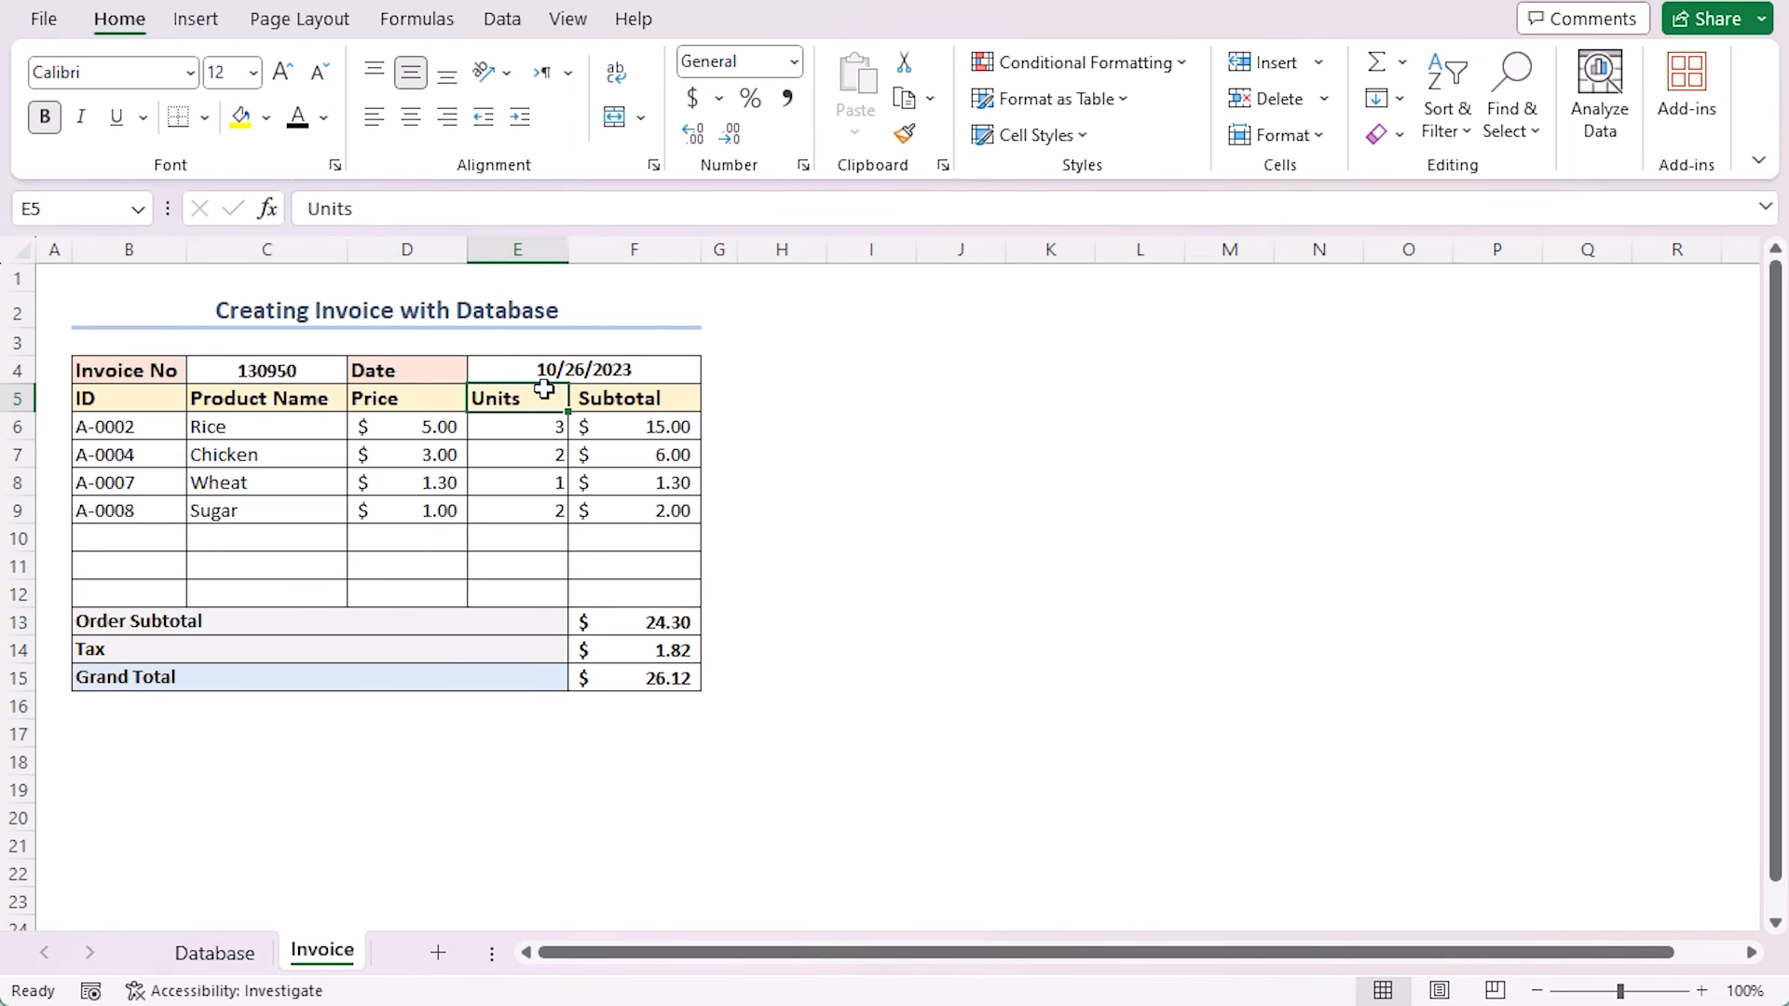
mouse_move(212, 397)
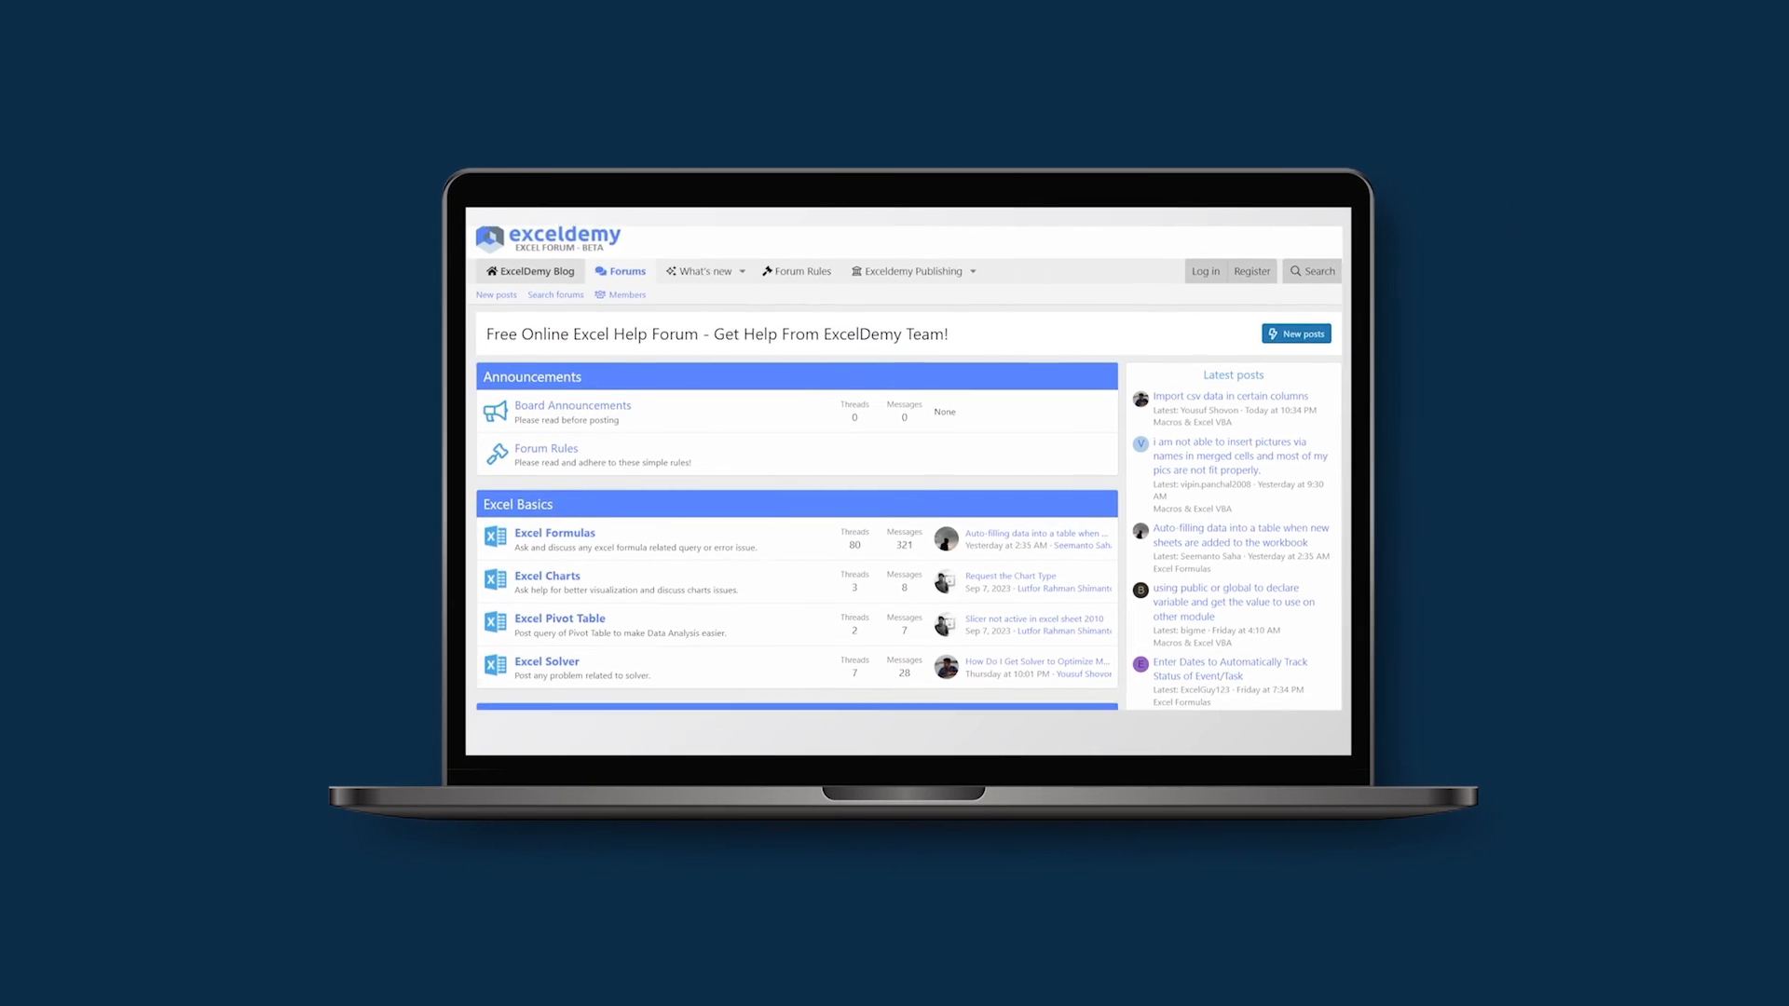
scroll(down, 3)
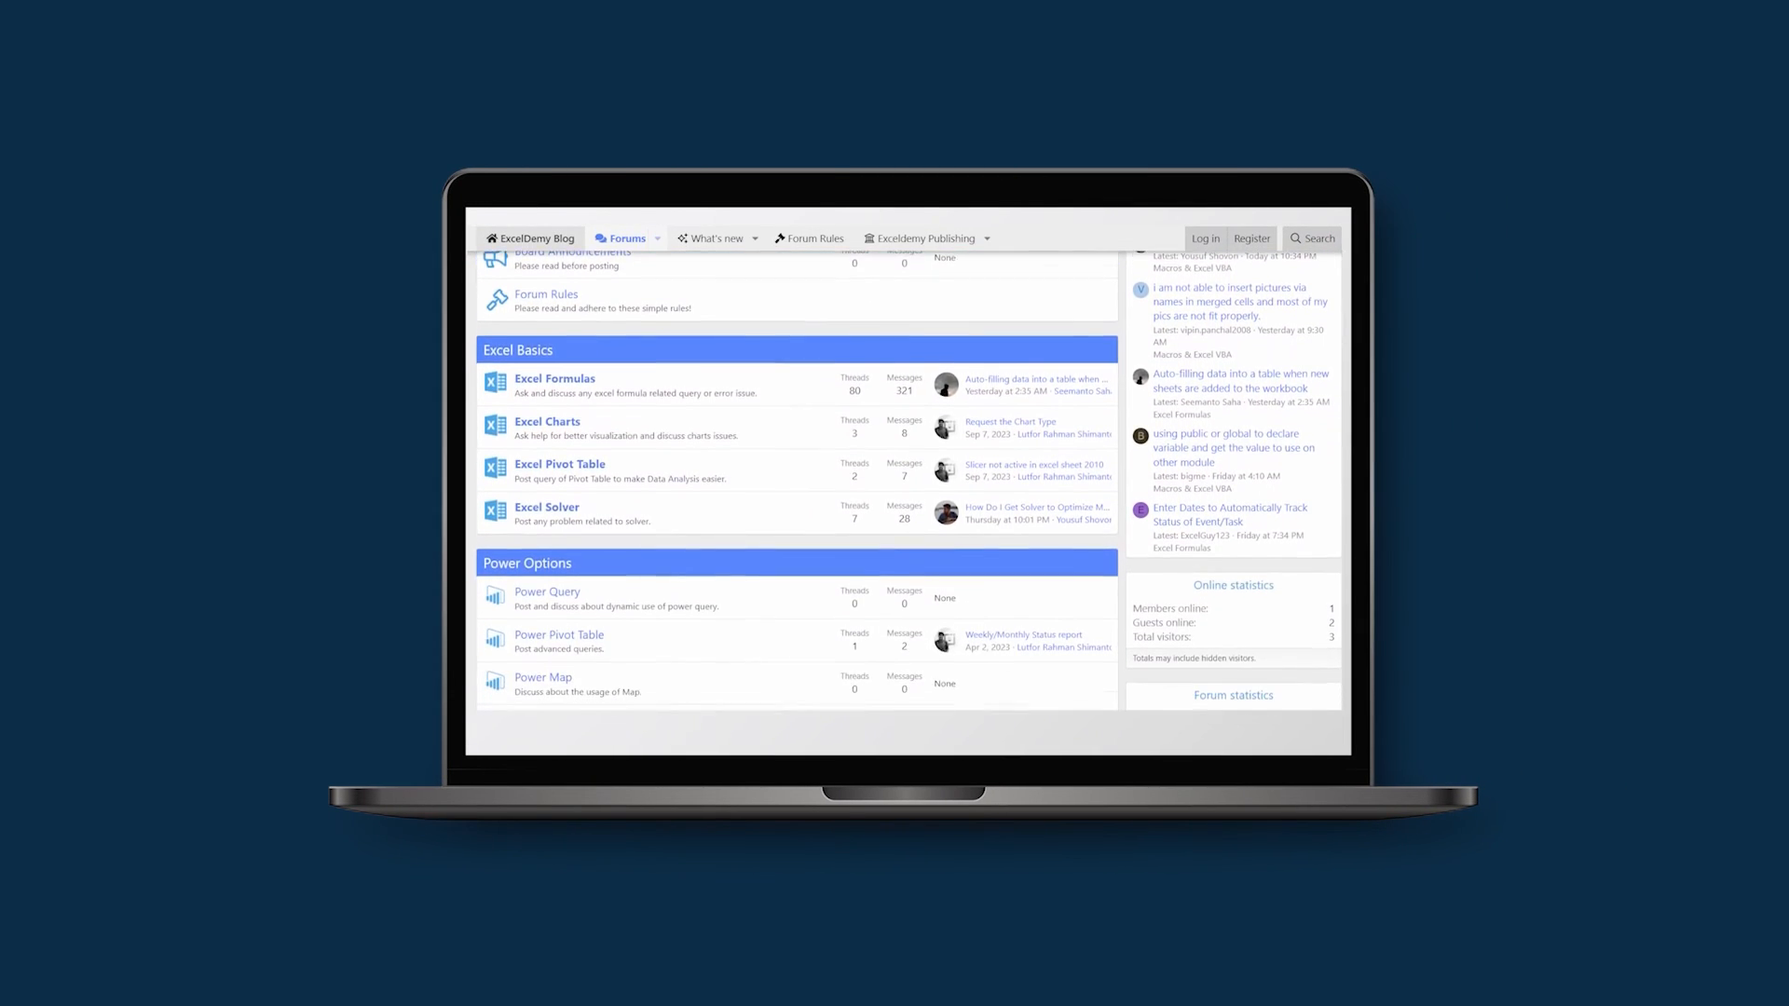